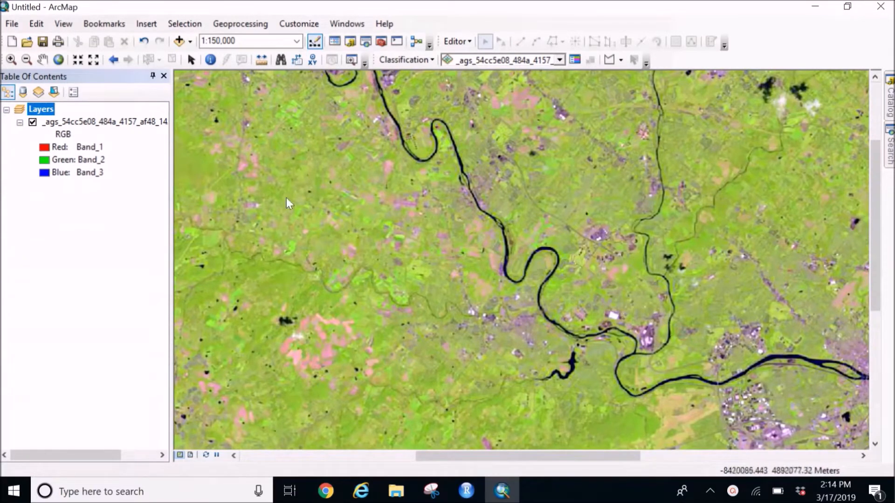
Zoom the map to the full extent of the RGB satellite raster layer.
{"action": "right_click", "coordinate": [85, 121]}
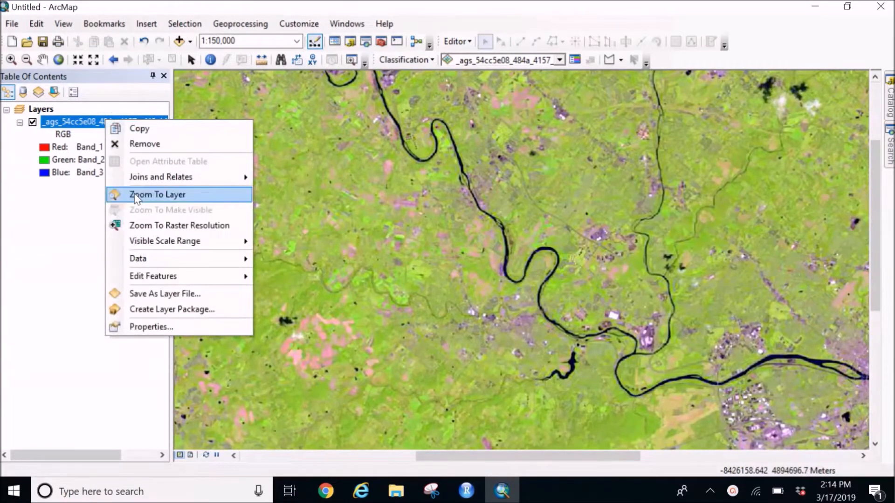
{"action": "left_click", "coordinate": [157, 195]}
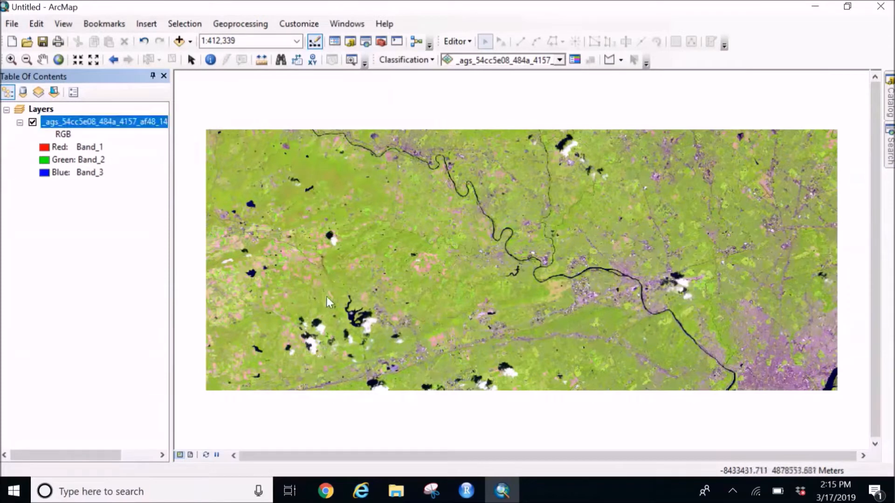
{"action": "mouse_move", "coordinate": [479, 245]}
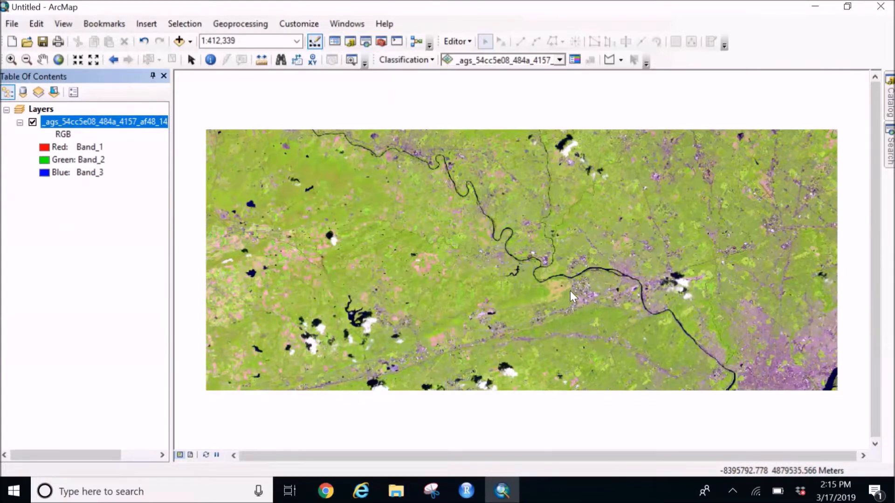
Show the Image Classification toolbar's list of classification tools.
{"action": "left_click", "coordinate": [405, 60]}
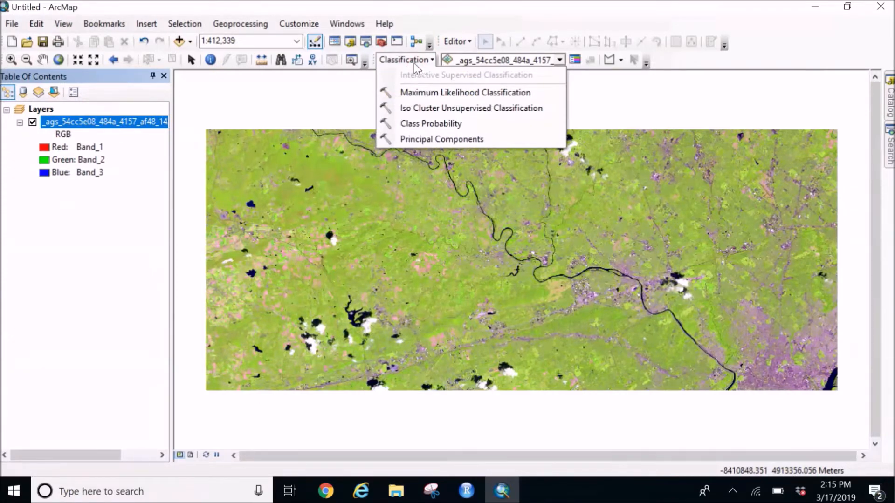
{"action": "left_click", "coordinate": [403, 59]}
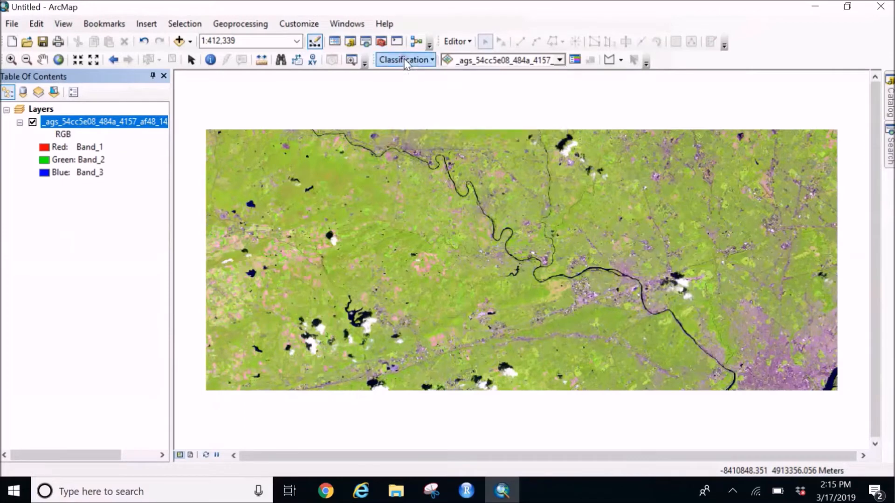
{"action": "mouse_move", "coordinate": [759, 48]}
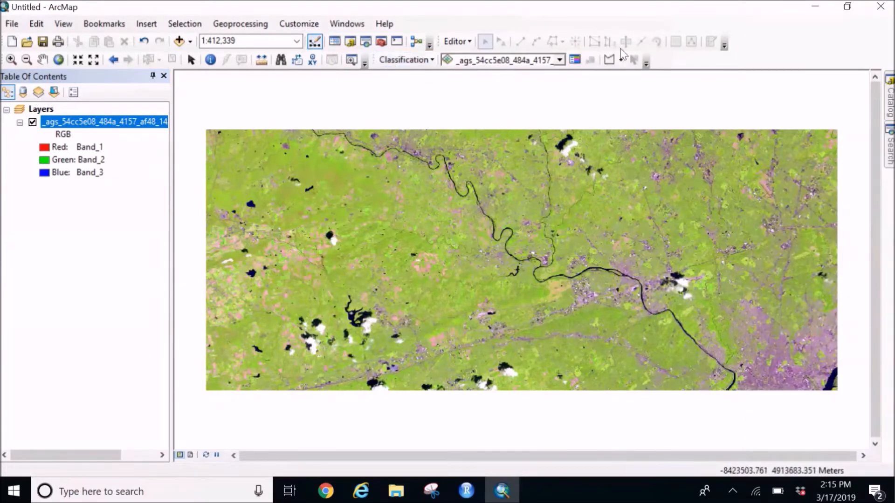
{"action": "left_click", "coordinate": [406, 59]}
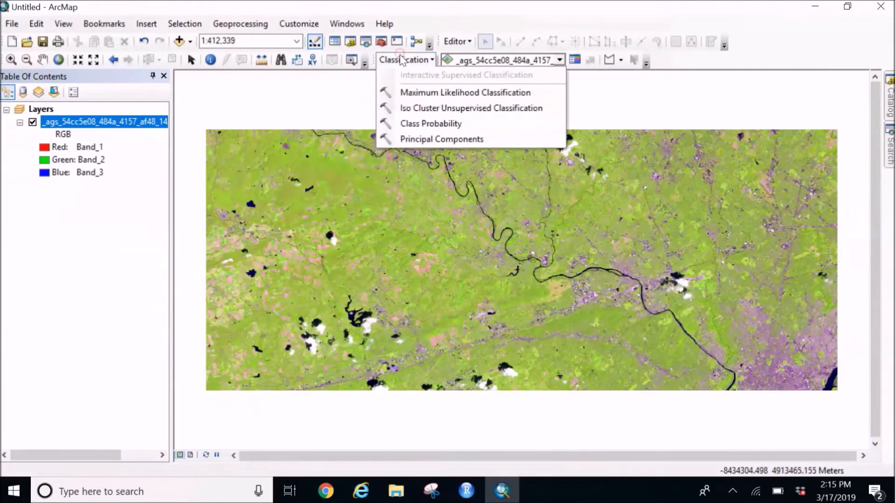
{"action": "mouse_move", "coordinate": [441, 139]}
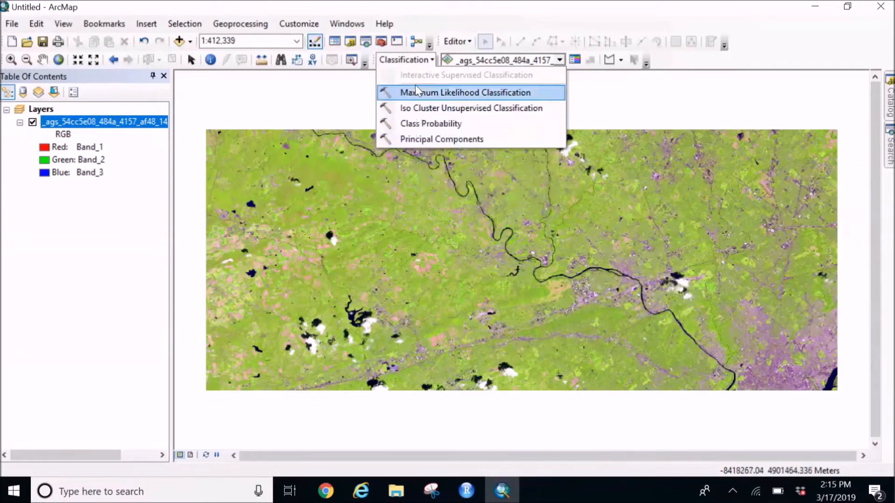
{"action": "left_click", "coordinate": [298, 24]}
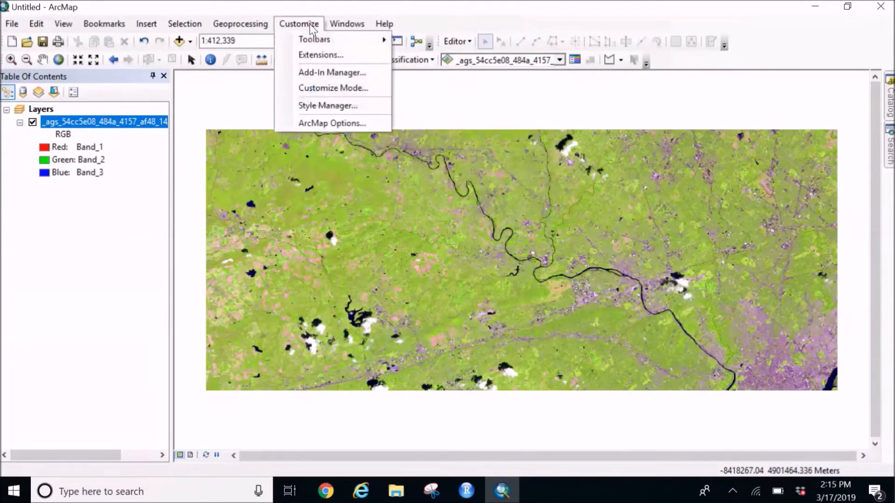
{"action": "left_click", "coordinate": [319, 55]}
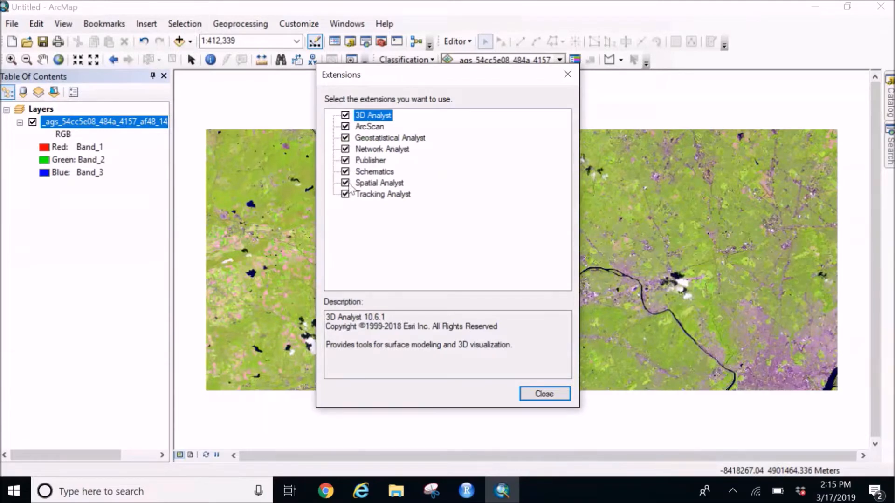
{"action": "mouse_move", "coordinate": [401, 199]}
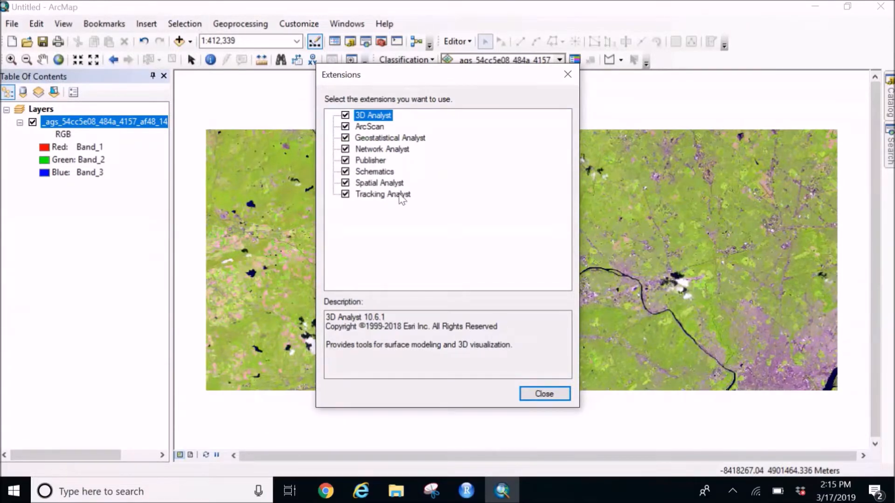
{"action": "mouse_move", "coordinate": [464, 188]}
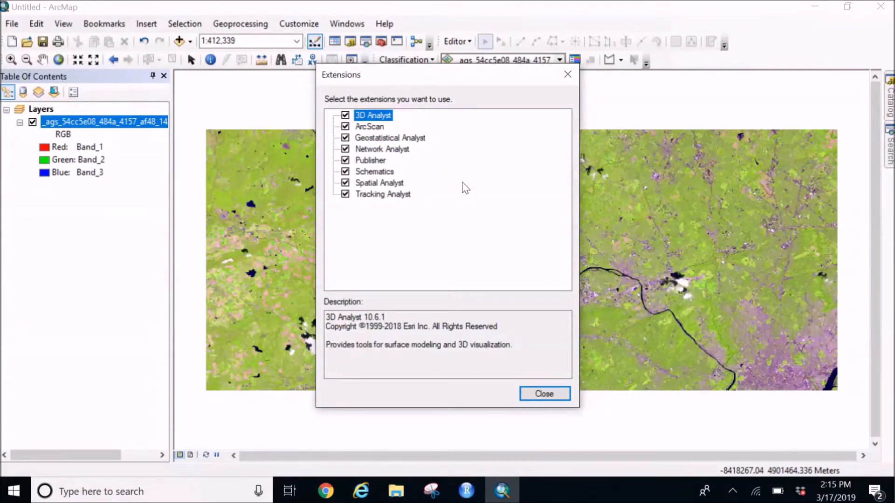
{"action": "left_click", "coordinate": [428, 60]}
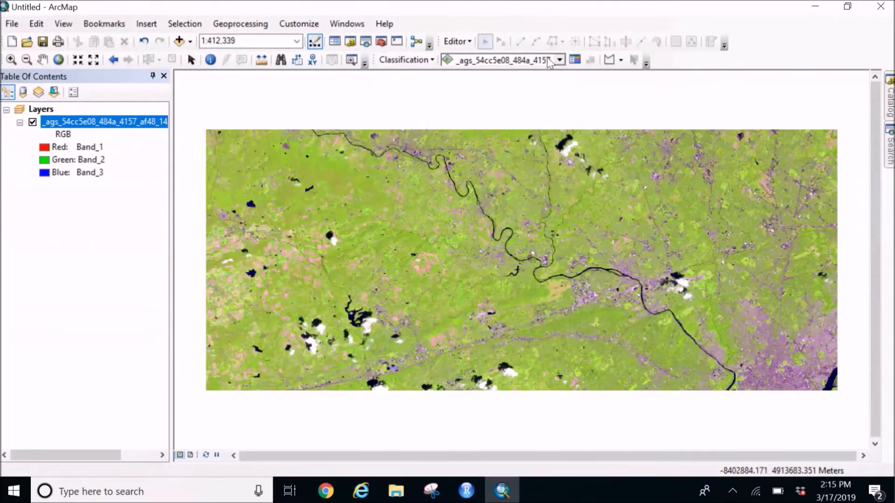
Choose the satellite raster as the classification layer and list the classification tools.
{"action": "left_click", "coordinate": [557, 59]}
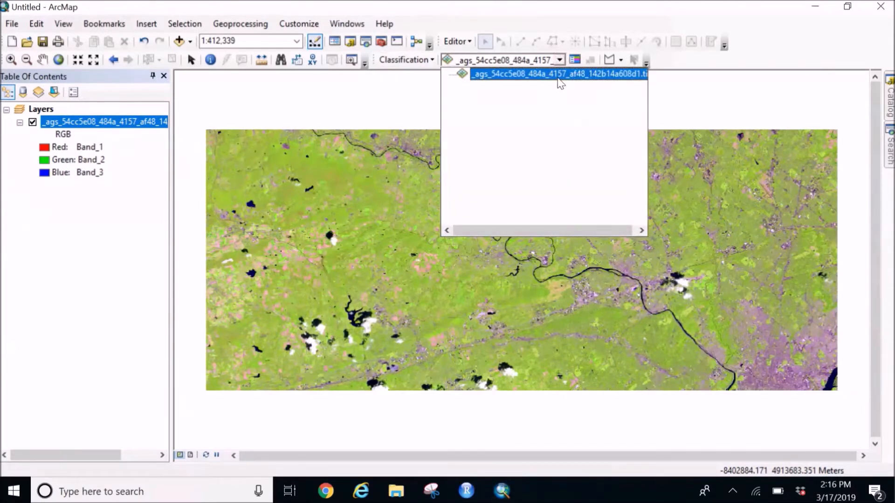
{"action": "left_click", "coordinate": [559, 73]}
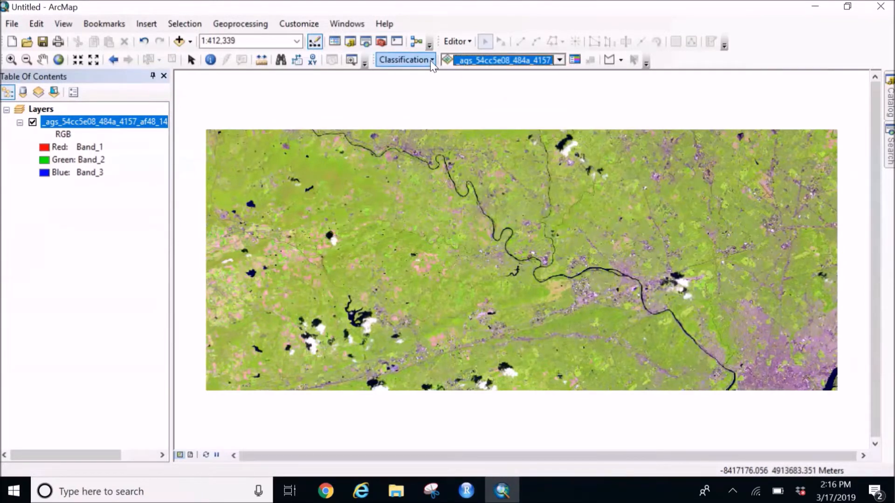
{"action": "left_click", "coordinate": [405, 59]}
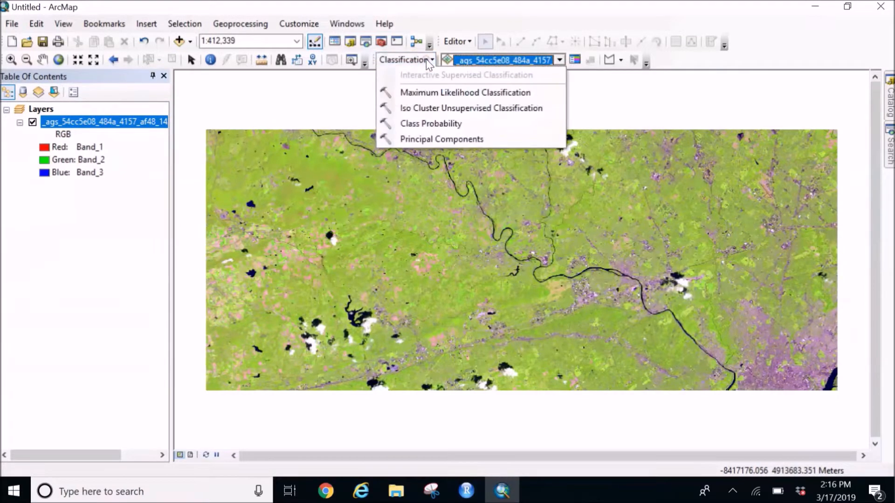
{"action": "mouse_move", "coordinate": [436, 108]}
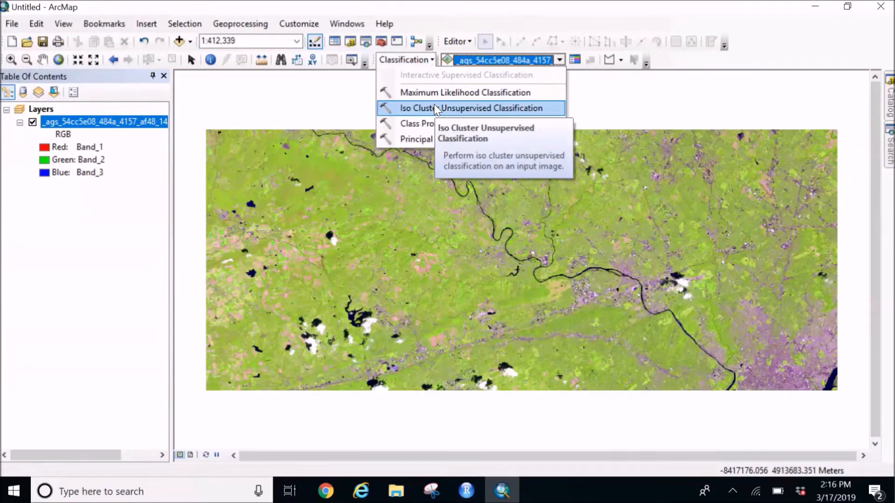
Start Iso Cluster Unsupervised Classification on the satellite image with 3 classes.
{"action": "left_click", "coordinate": [471, 108]}
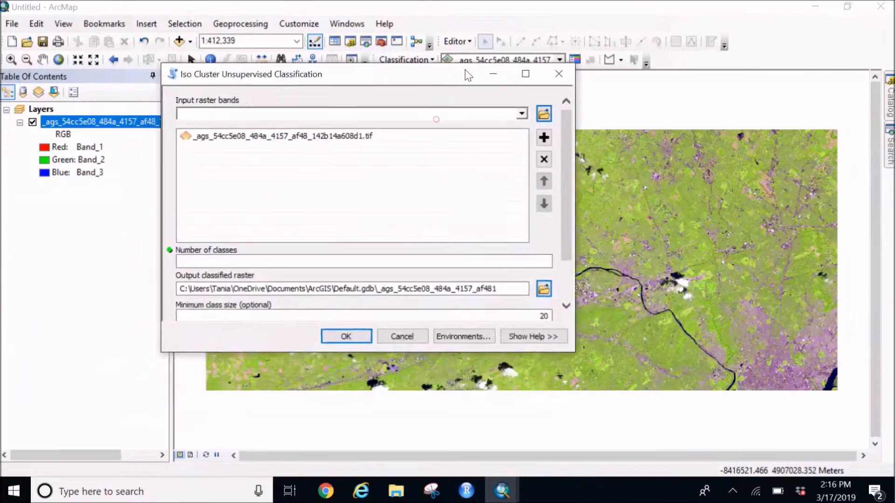
{"action": "left_click", "coordinate": [280, 131]}
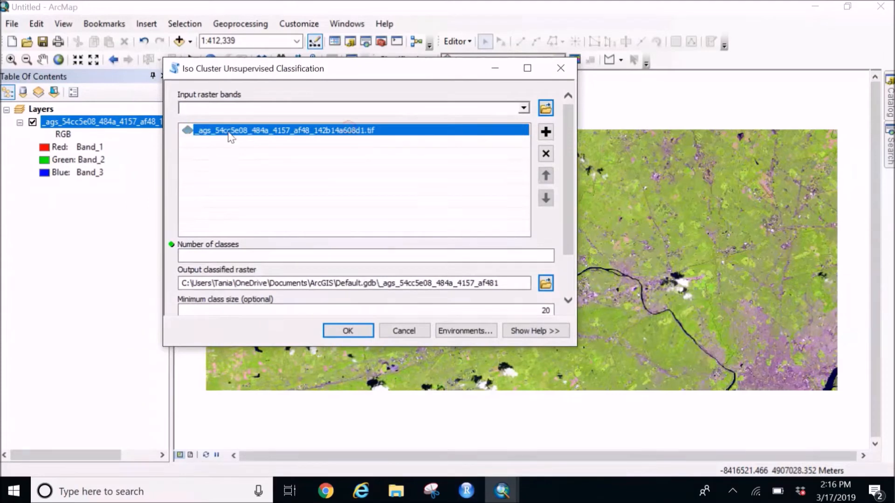
{"action": "mouse_move", "coordinate": [569, 158]}
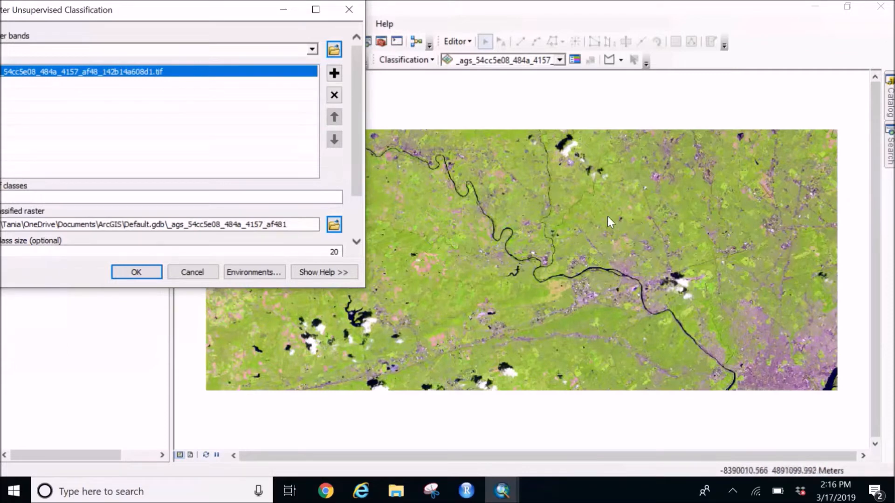
{"action": "mouse_move", "coordinate": [594, 250]}
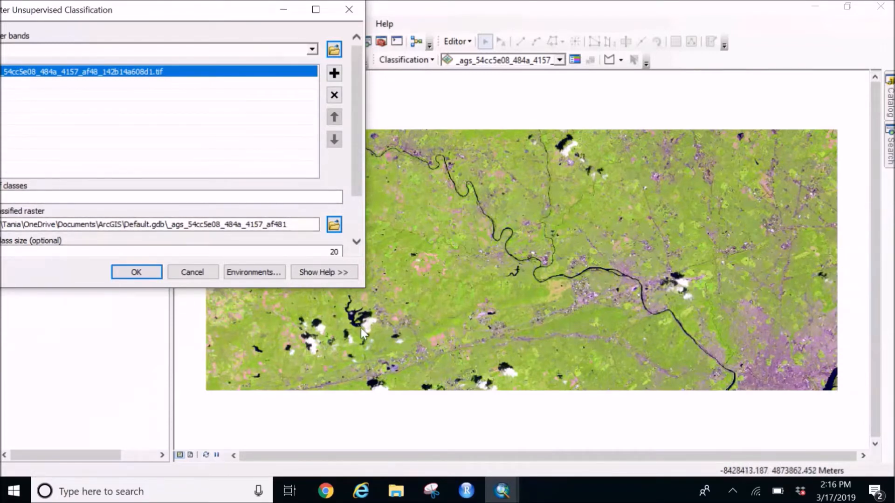
{"action": "mouse_move", "coordinate": [365, 338]}
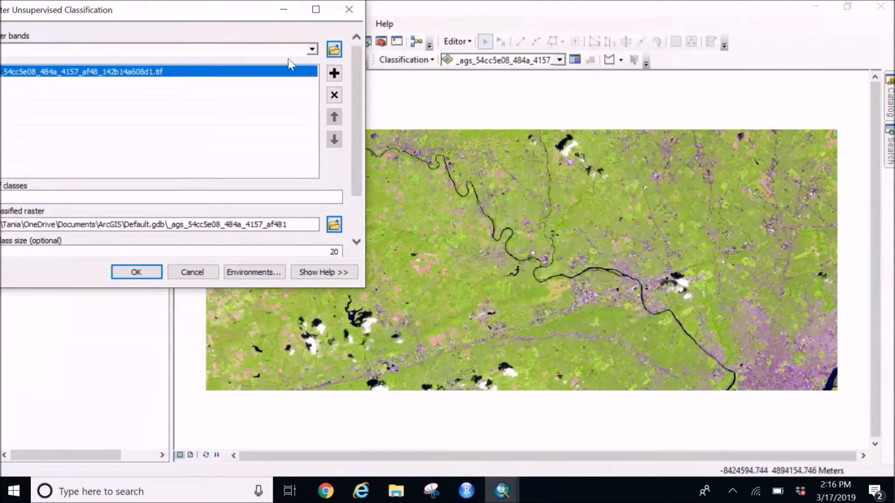
{"action": "left_click_drag", "start_coordinate": [57, 10], "coordinate": [63, 57]}
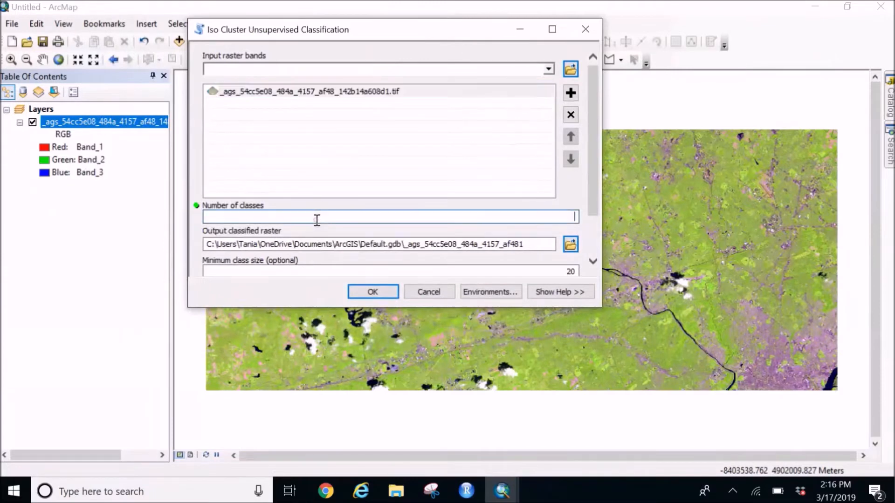
{"action": "type", "text": "3"}
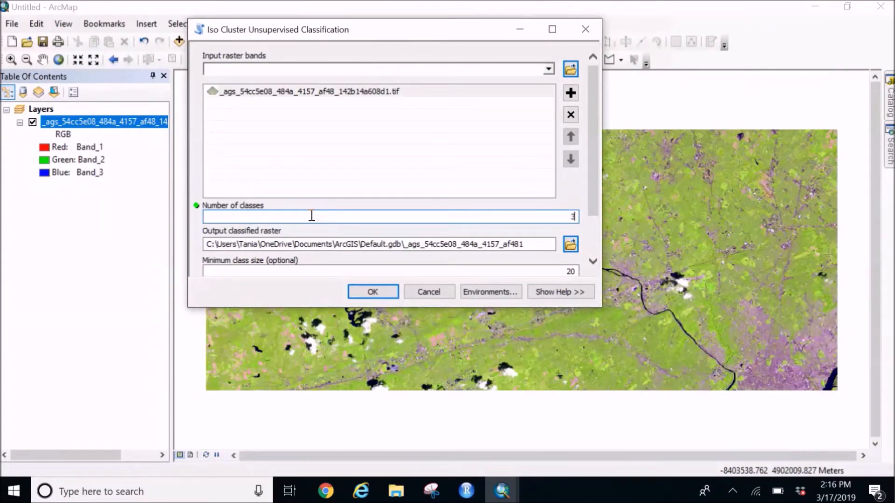
Rename the output classified raster to iso_test.
{"action": "scroll", "scroll_direction": "down", "scroll_amount": 3}
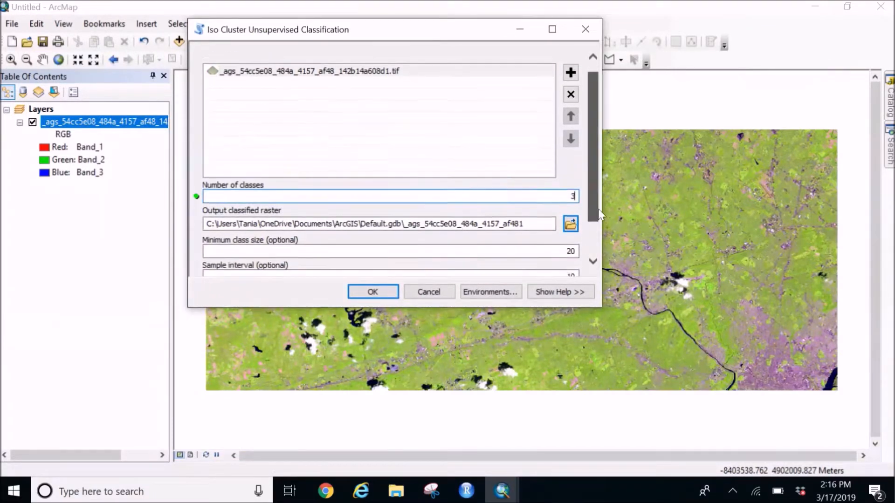
{"action": "scroll", "scroll_direction": "down", "scroll_amount": 3}
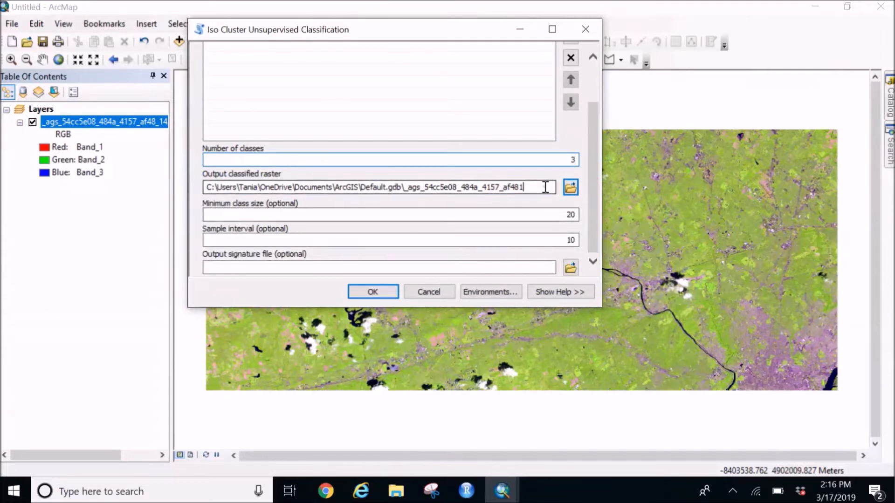
{"action": "key", "text": "BackSpace"}
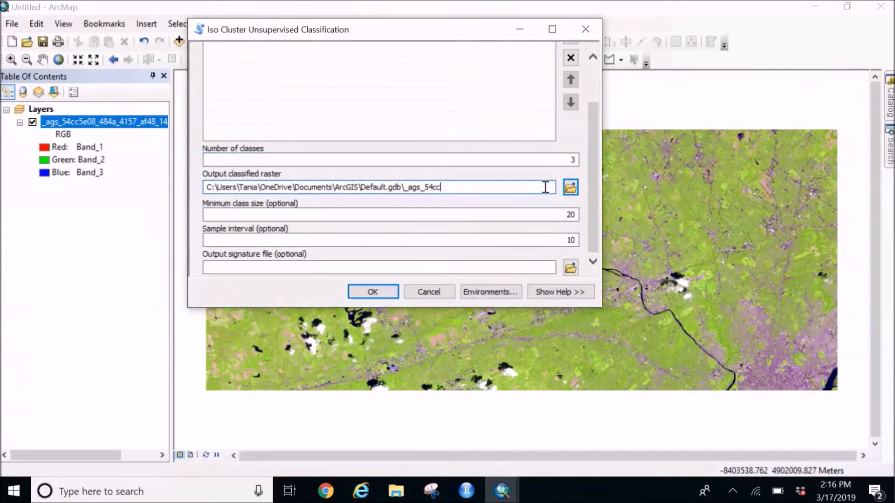
{"action": "key", "text": "Backspace"}
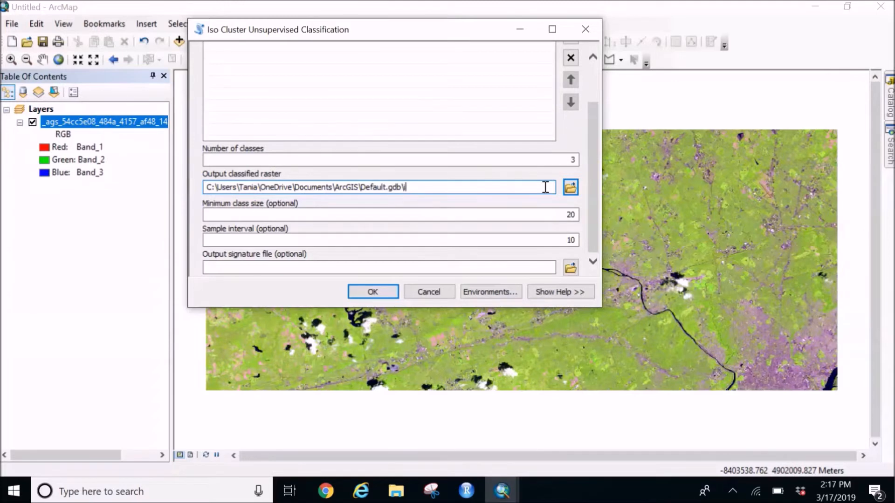
{"action": "type", "text": "iso"}
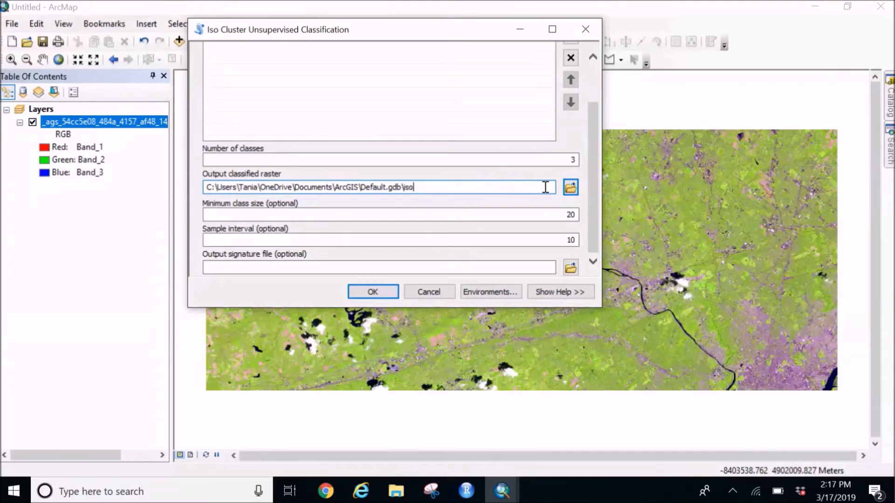
{"action": "type", "text": "_tesr"}
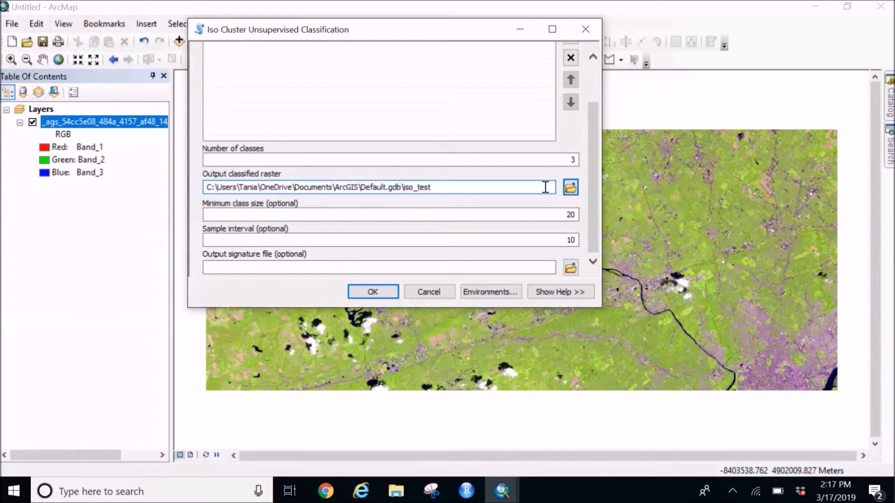
{"action": "mouse_move", "coordinate": [502, 284]}
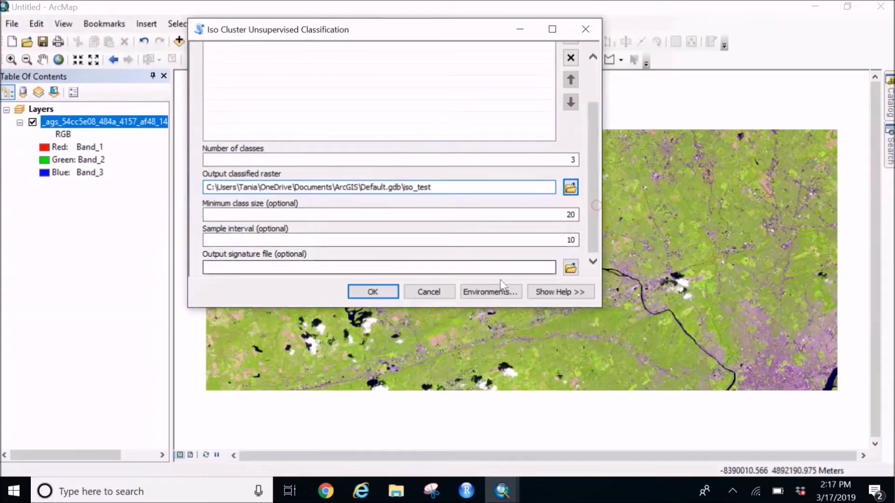
Run the Iso Cluster classification to produce the iso_test layer.
{"action": "left_click", "coordinate": [371, 291]}
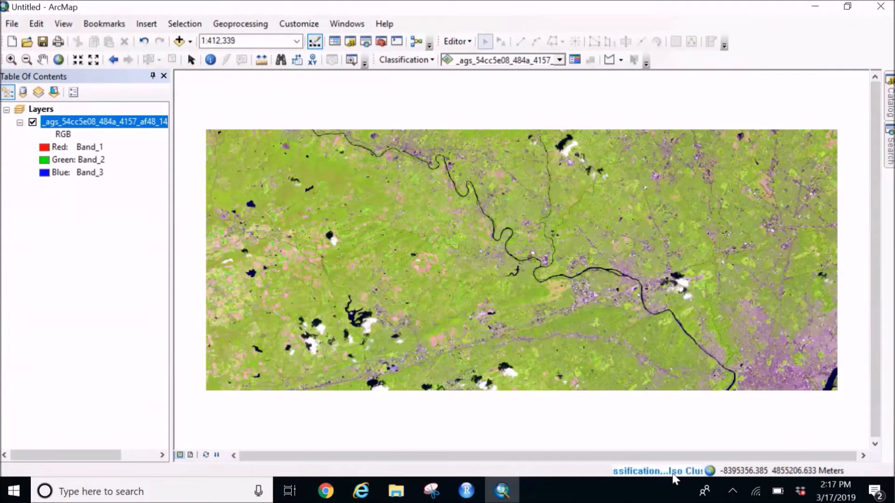
{"action": "mouse_move", "coordinate": [650, 426]}
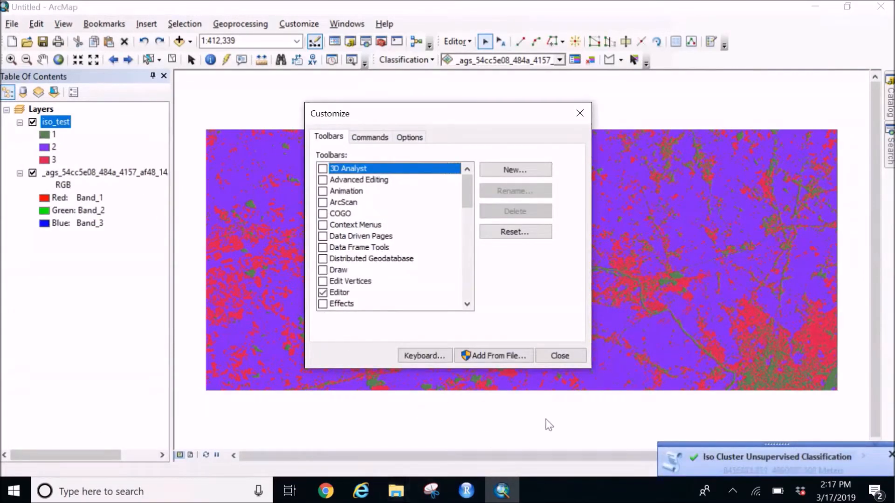
{"action": "mouse_move", "coordinate": [89, 279]}
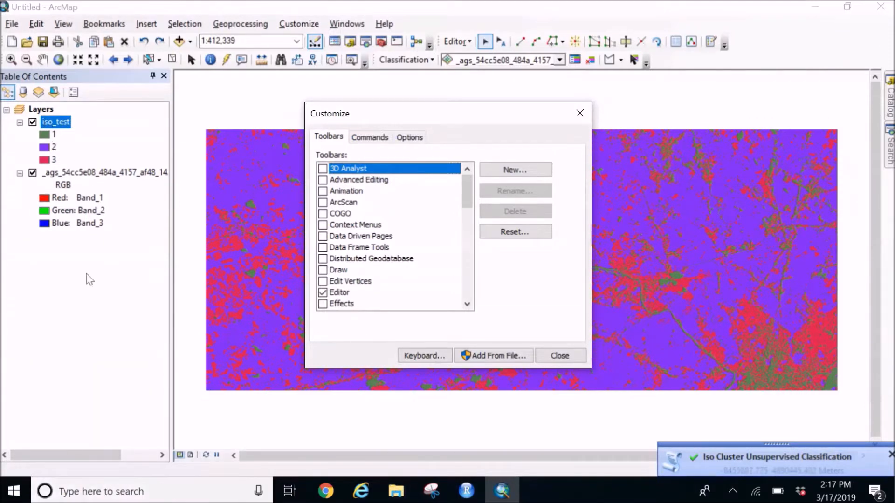
{"action": "mouse_move", "coordinate": [564, 113]}
{"action": "type", "text": "1:80,000"}
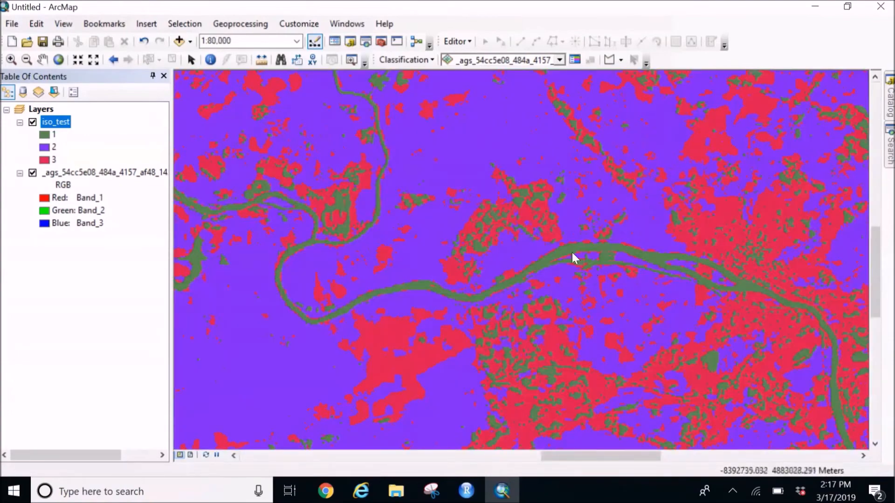
Zoom to full extent and search the toolboxes for 'reclassify'.
{"action": "left_click", "coordinate": [26, 60]}
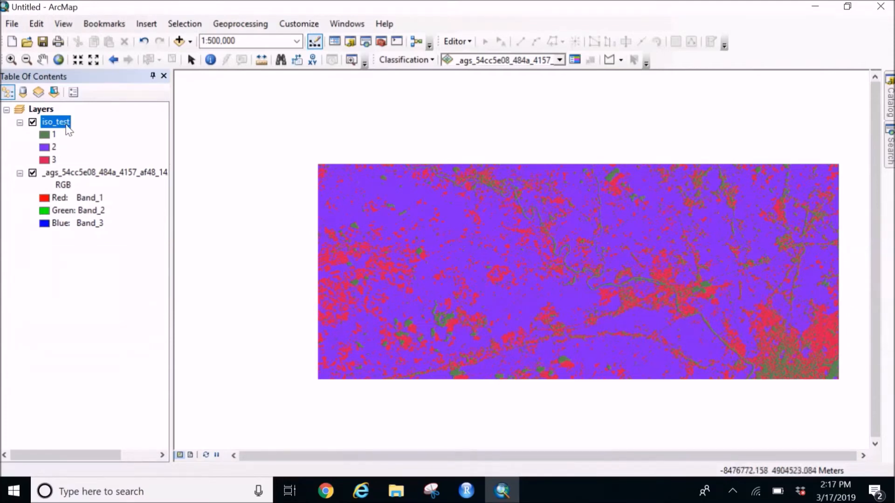
{"action": "mouse_move", "coordinate": [63, 145]}
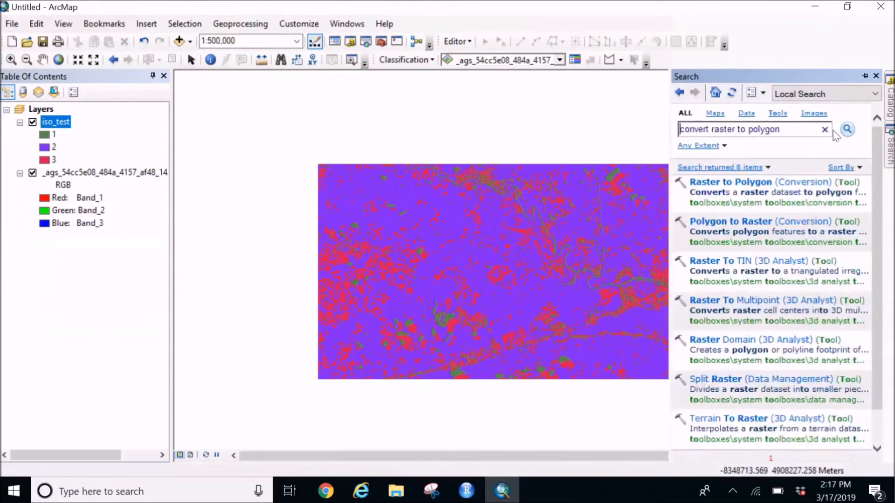
{"action": "left_click", "coordinate": [824, 128]}
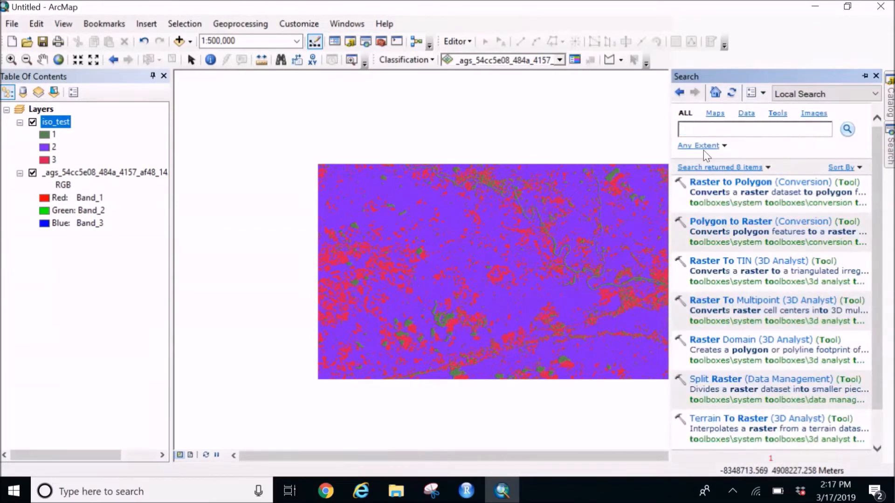
{"action": "type", "text": "reclass"}
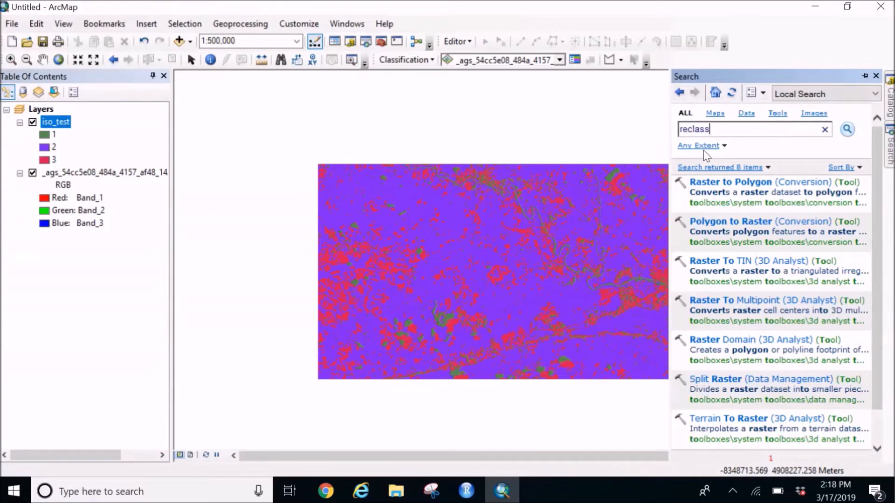
{"action": "type", "text": "ify"}
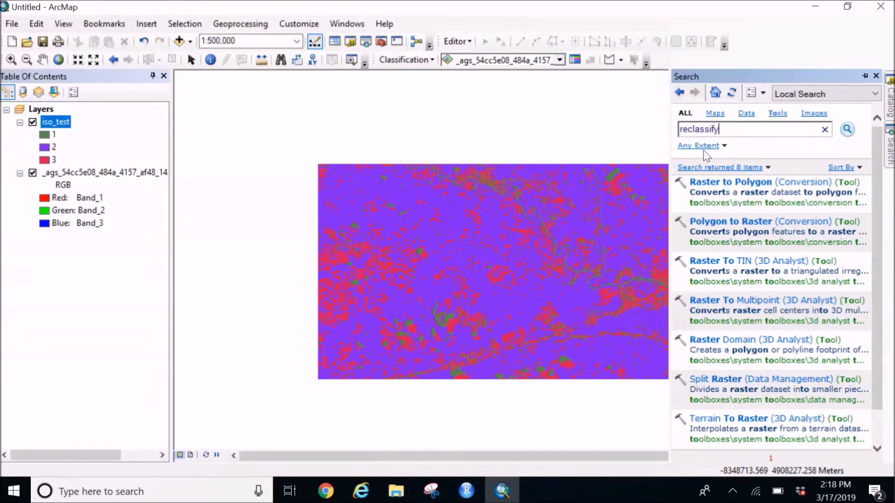
{"action": "left_click", "coordinate": [846, 128]}
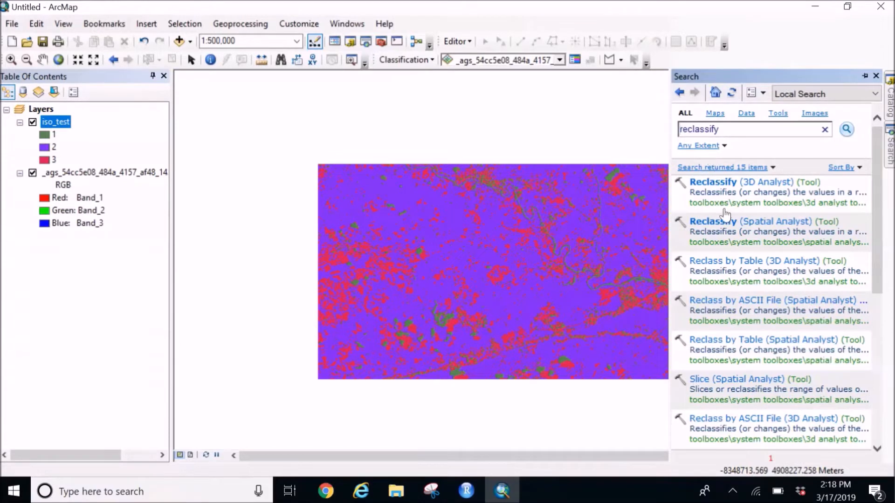
{"action": "mouse_move", "coordinate": [737, 222]}
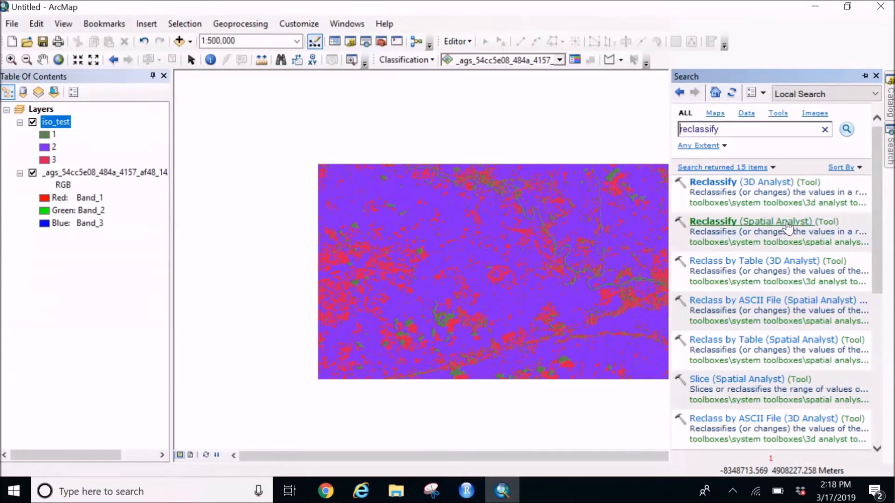
{"action": "mouse_move", "coordinate": [713, 250]}
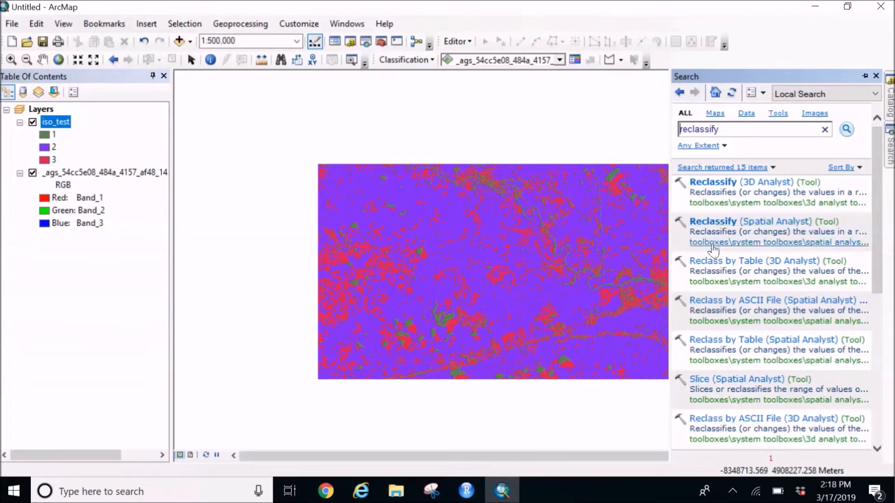
Locate the Spatial Analyst Reclassify tool in its Reclass toolset in Catalog.
{"action": "left_click", "coordinate": [778, 242]}
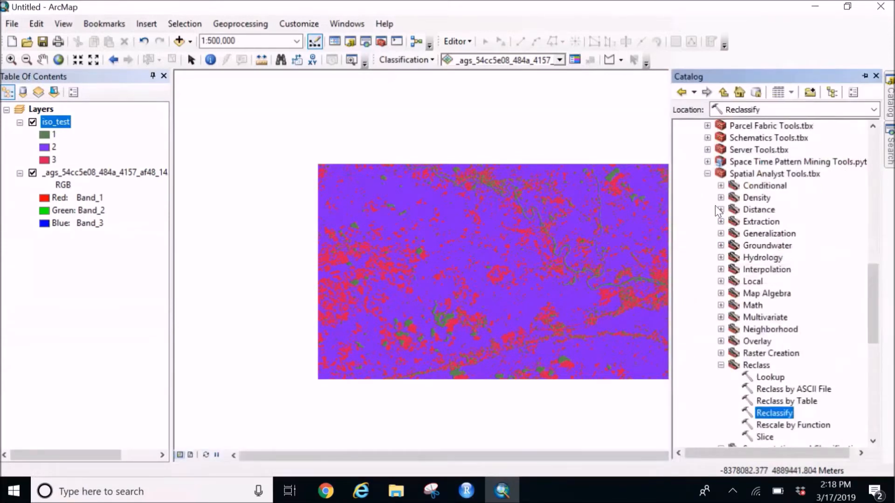
{"action": "scroll", "scroll_direction": "up", "scroll_amount": 3}
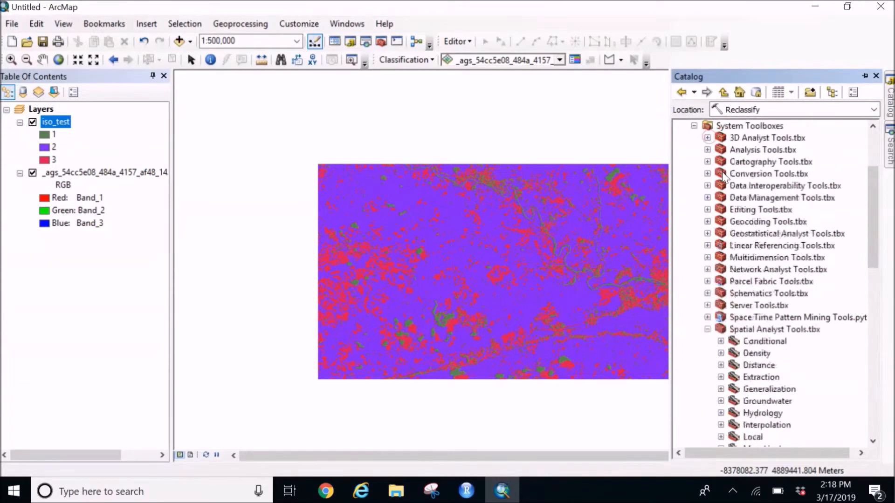
{"action": "scroll", "scroll_direction": "down", "scroll_amount": 3}
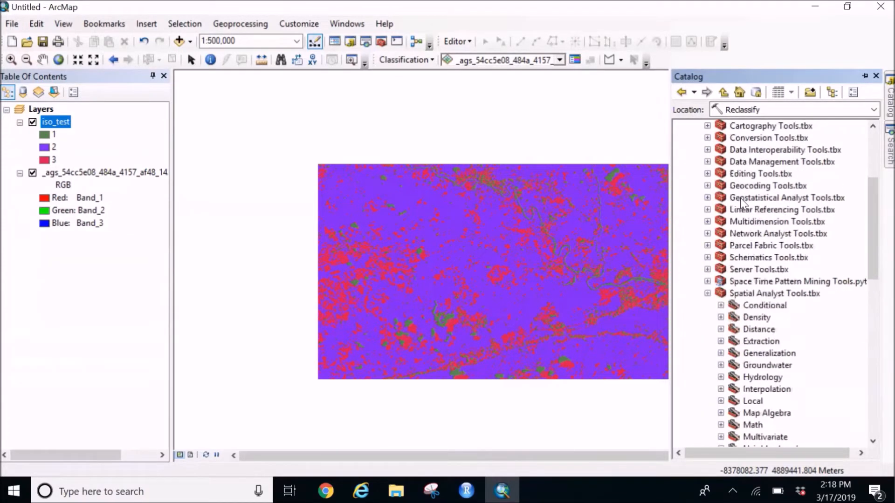
{"action": "scroll", "scroll_direction": "down", "scroll_amount": 3}
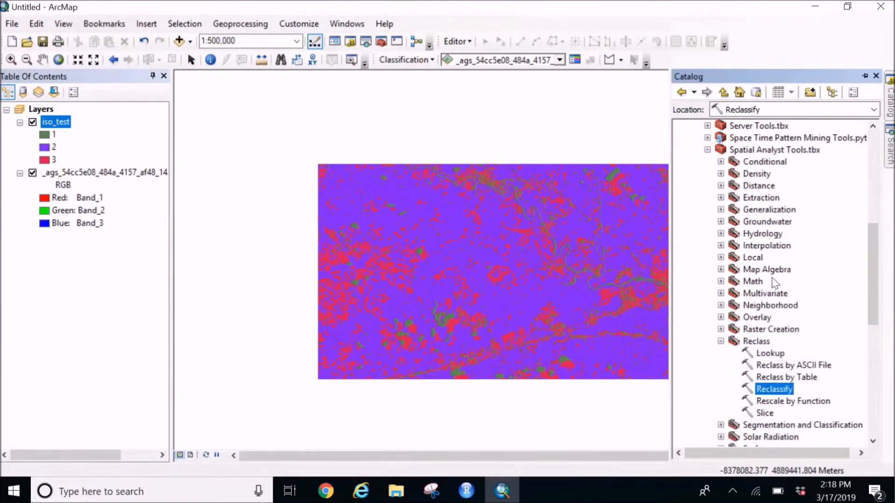
{"action": "mouse_move", "coordinate": [756, 397]}
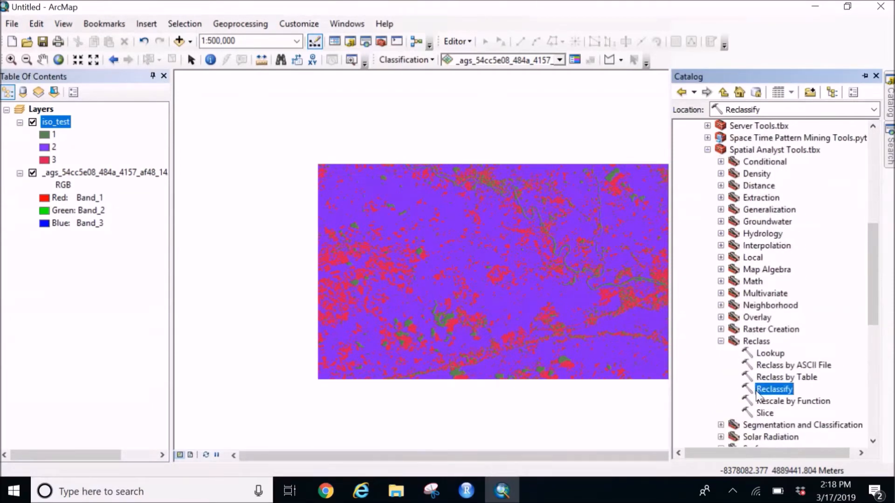
Reclassify iso_test merging class 3 into class 2, output Reclass_iso_test, and run it.
{"action": "double_click", "coordinate": [773, 389]}
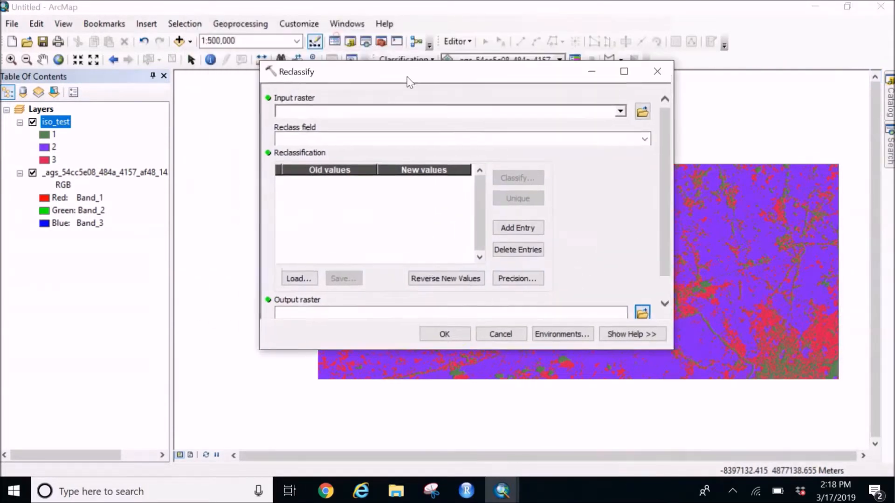
{"action": "left_click", "coordinate": [619, 111]}
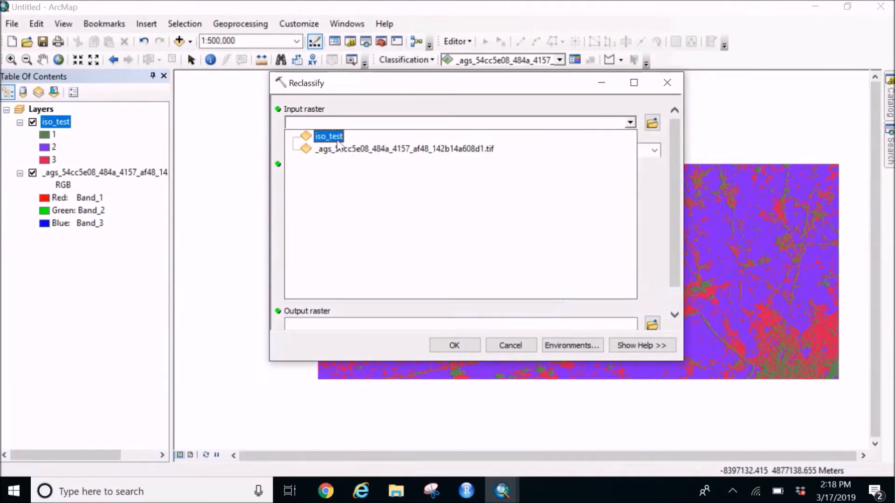
{"action": "left_click", "coordinate": [328, 136]}
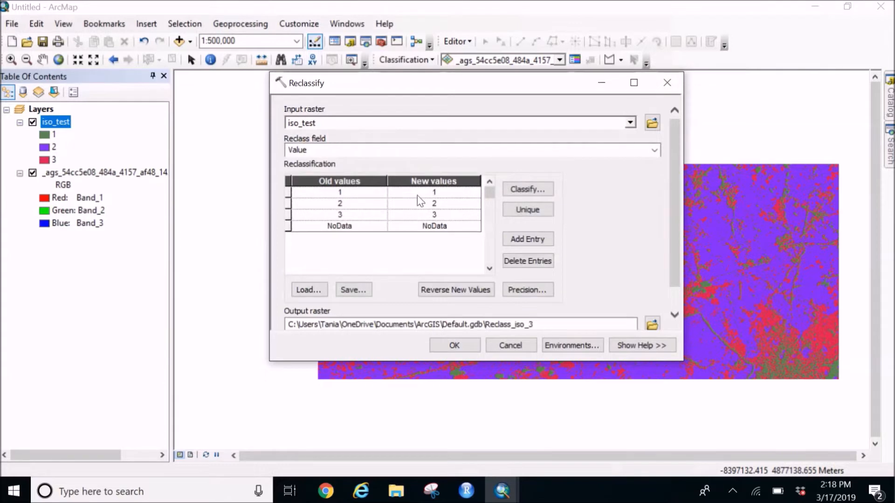
{"action": "mouse_move", "coordinate": [442, 208]}
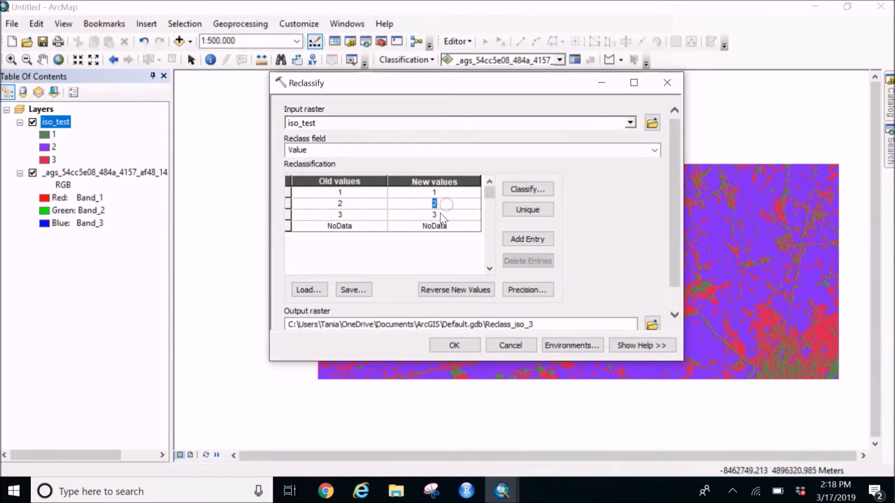
{"action": "left_click", "coordinate": [433, 215]}
{"action": "type", "text": "2"}
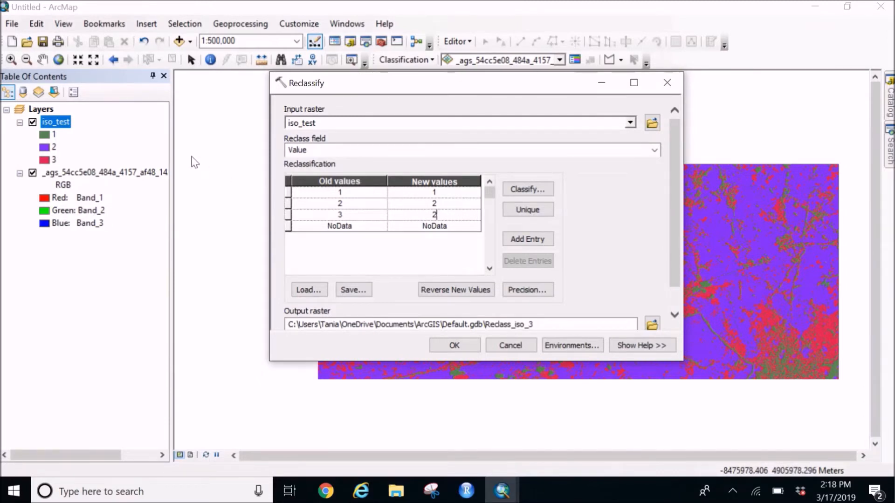
{"action": "mouse_move", "coordinate": [411, 317]}
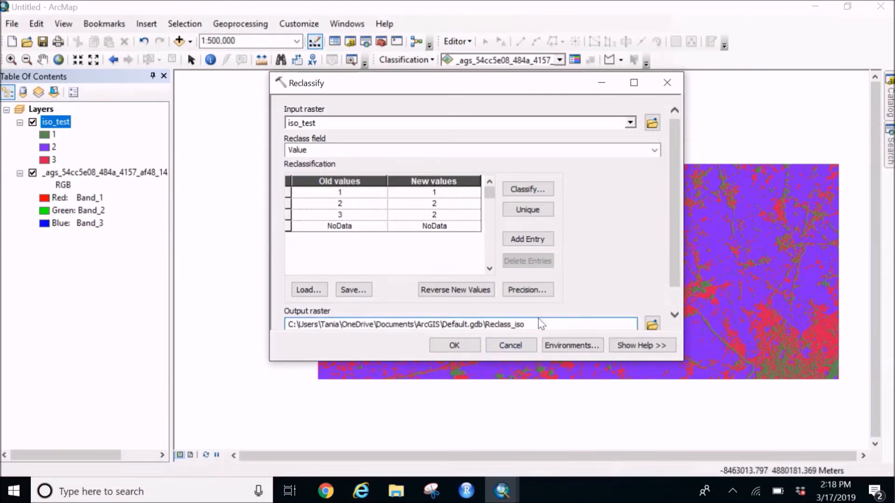
{"action": "type", "text": "_test"}
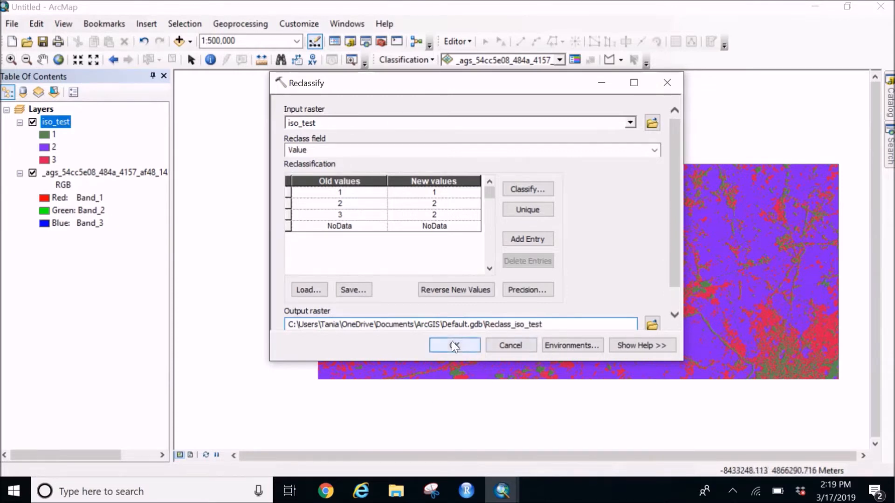
{"action": "left_click", "coordinate": [454, 345]}
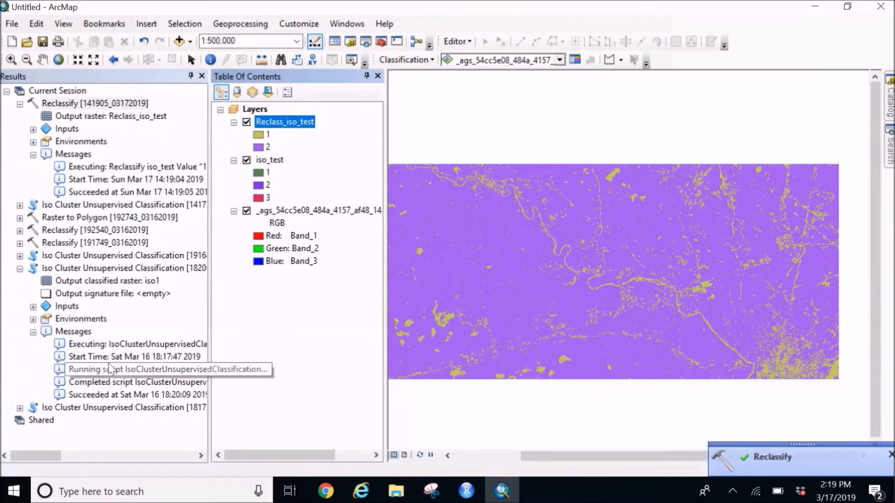
{"action": "mouse_move", "coordinate": [196, 92]}
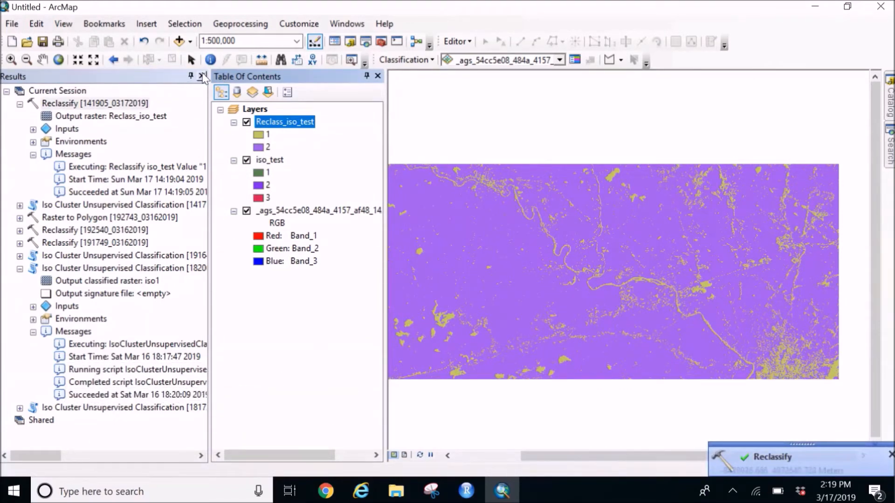
Close the geoprocessing results panel to view the Reclass_iso_test layer.
{"action": "left_click", "coordinate": [201, 76]}
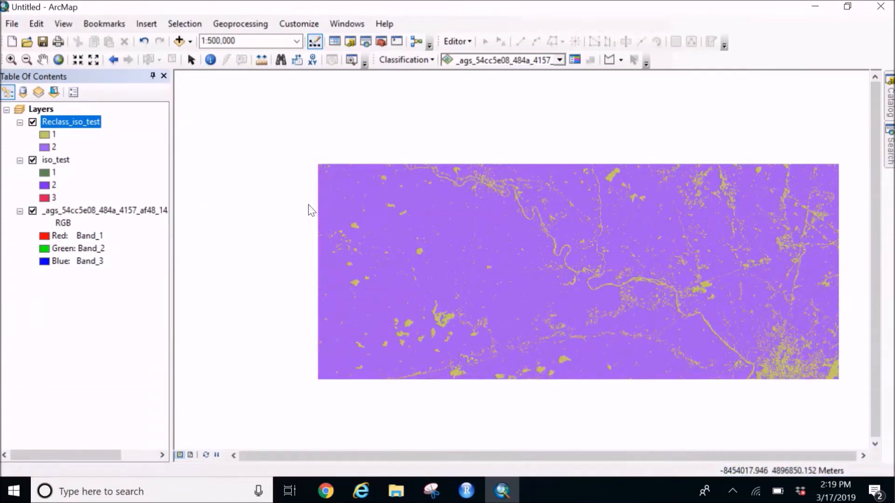
{"action": "mouse_move", "coordinate": [530, 295]}
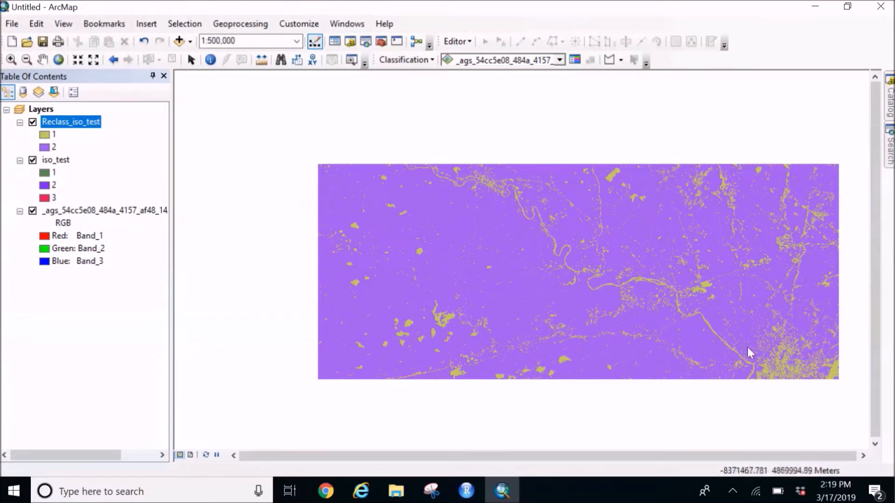
{"action": "mouse_move", "coordinate": [468, 382]}
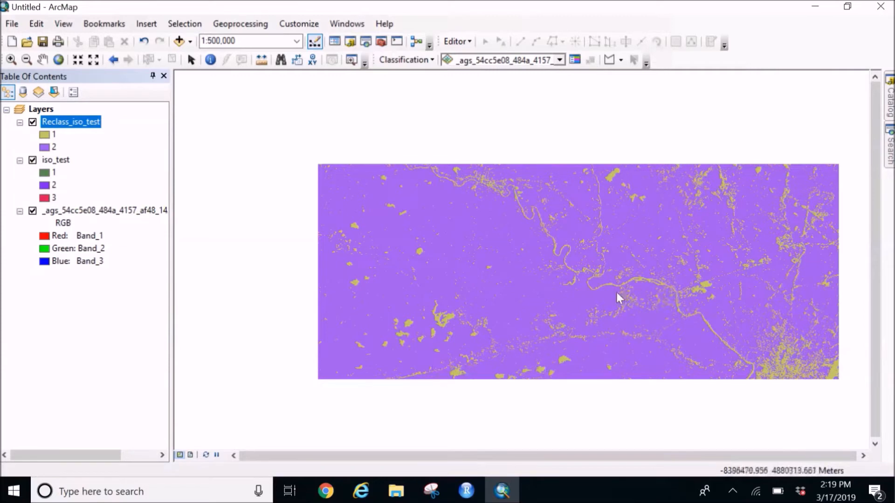
{"action": "mouse_move", "coordinate": [494, 212]}
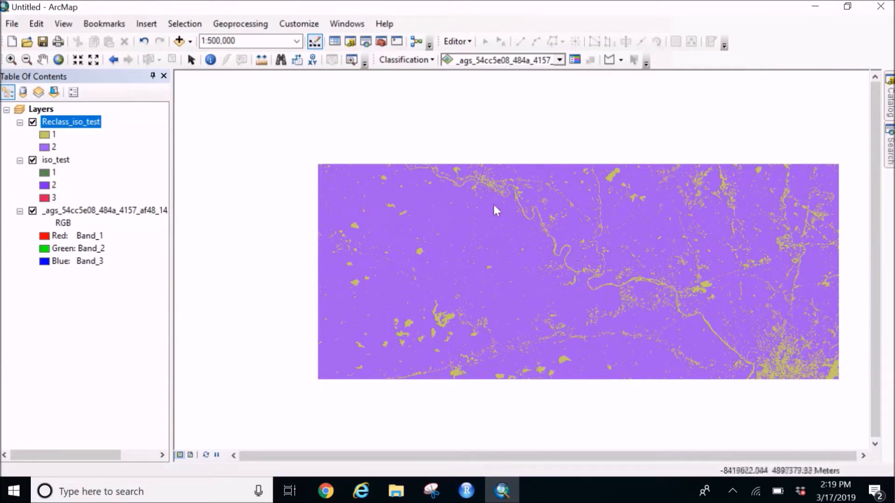
{"action": "mouse_move", "coordinate": [495, 202]}
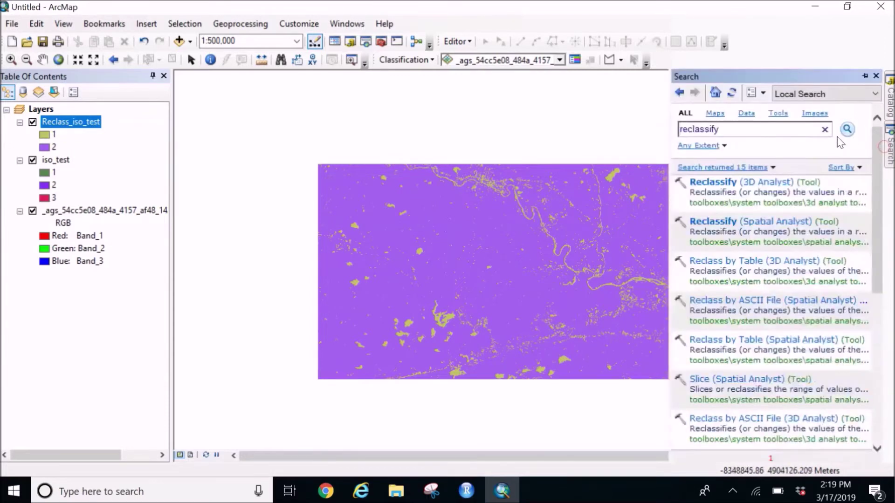
Search 'raster to polygon' and locate the Raster to Polygon tool in Catalog.
{"action": "type", "text": "raster to polygon"}
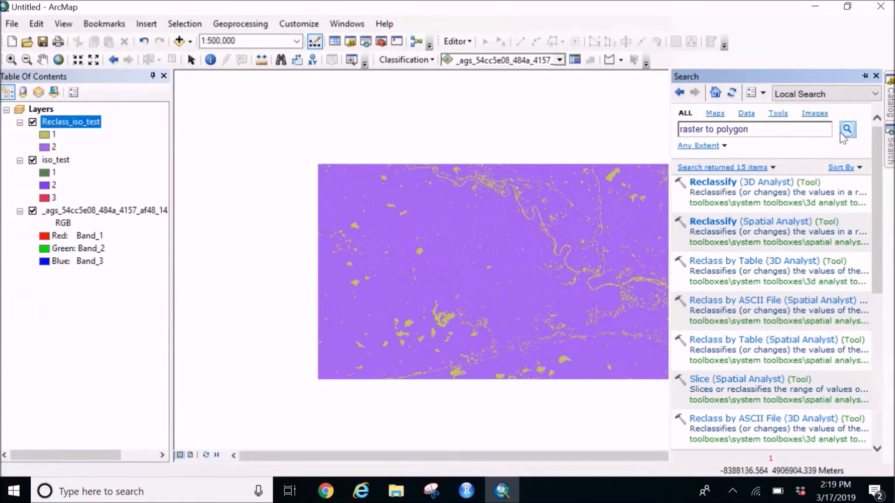
{"action": "left_click", "coordinate": [847, 129]}
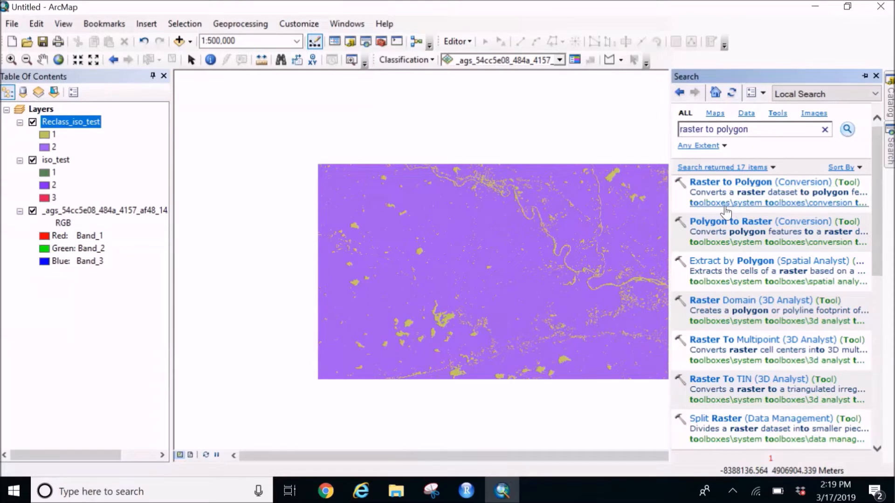
{"action": "left_click", "coordinate": [742, 202]}
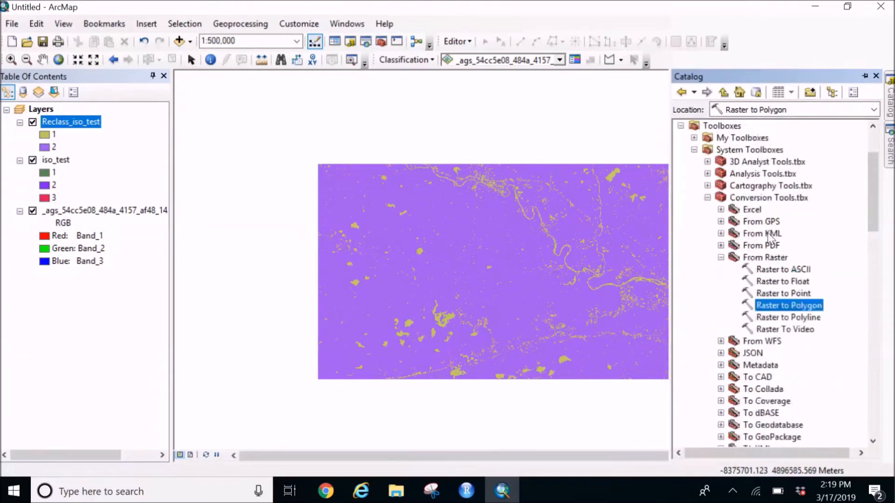
{"action": "mouse_move", "coordinate": [791, 209]}
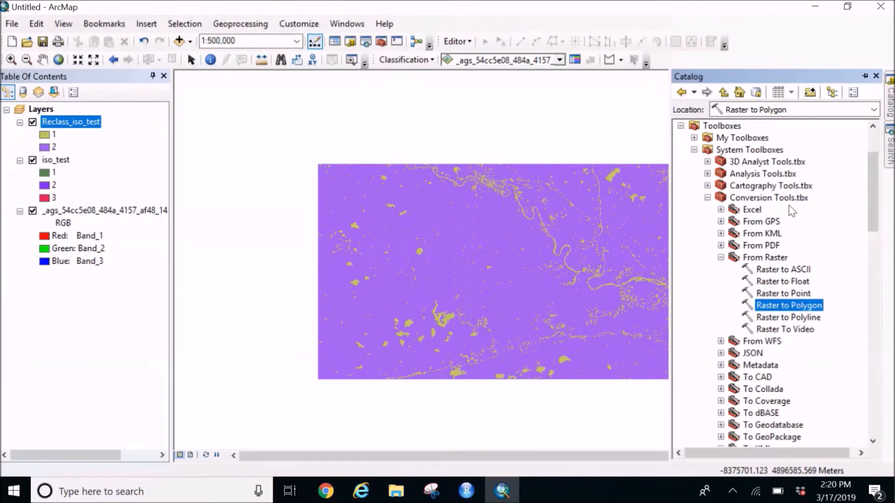
{"action": "mouse_move", "coordinate": [771, 314]}
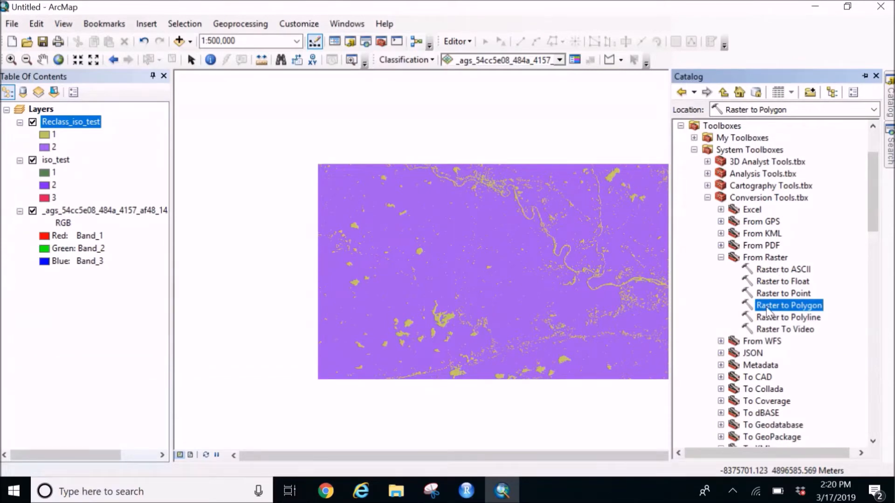
Convert Reclass_iso_test to polygons with output feature class RasterToPoly.
{"action": "double_click", "coordinate": [788, 306]}
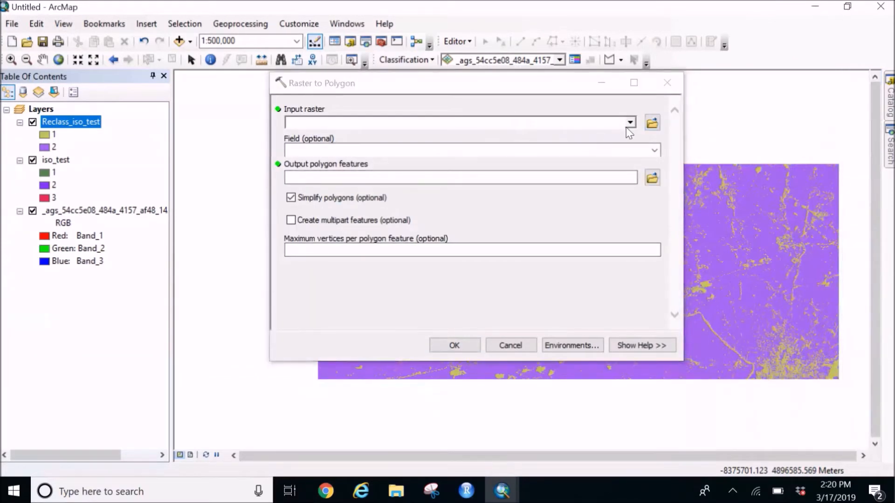
{"action": "left_click", "coordinate": [629, 122]}
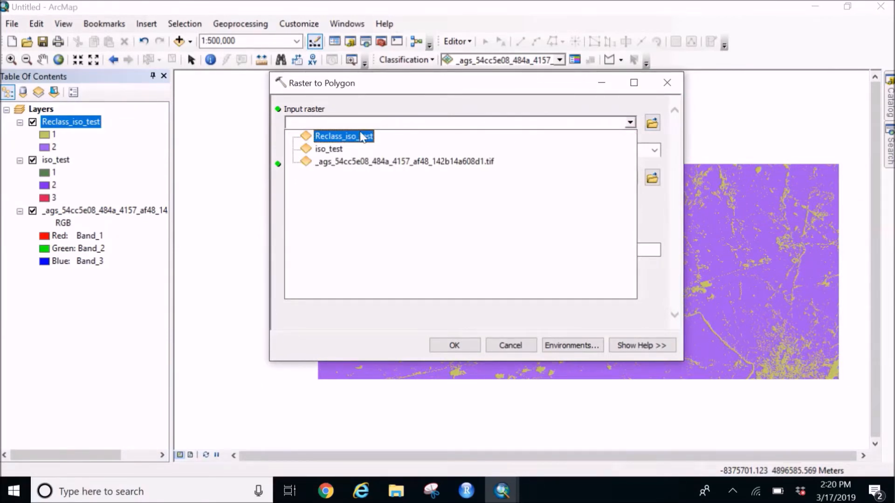
{"action": "left_click", "coordinate": [344, 136]}
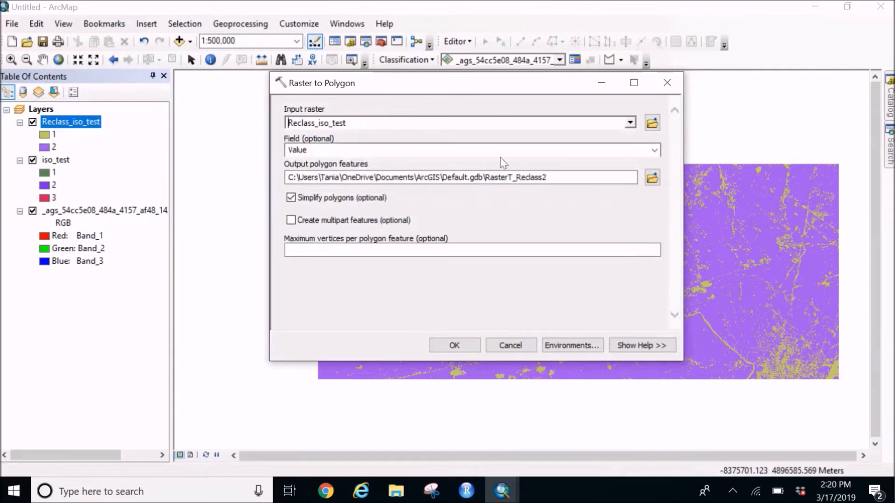
{"action": "double_click", "coordinate": [530, 177]}
{"action": "type", "text": "o"}
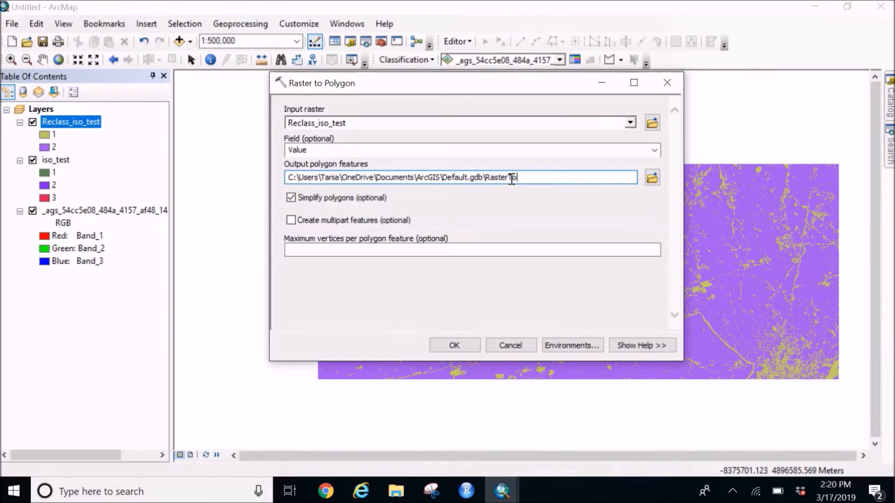
{"action": "type", "text": "Poly"}
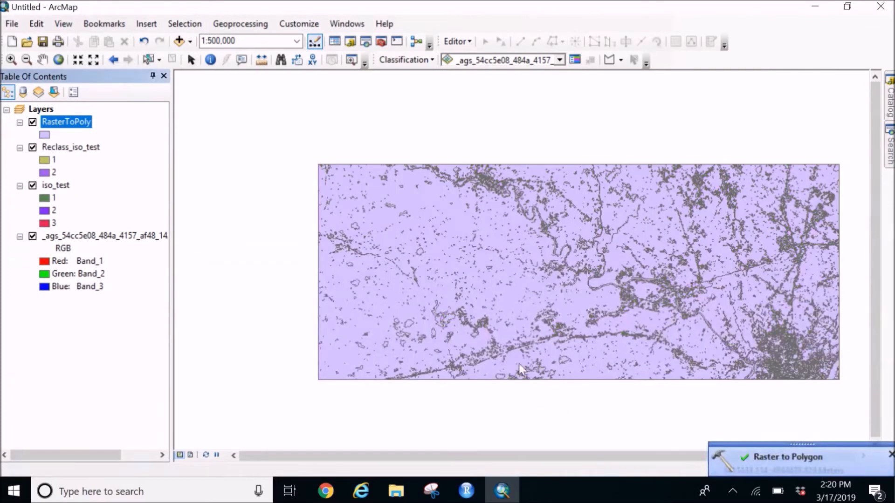
{"action": "right_click", "coordinate": [66, 121]}
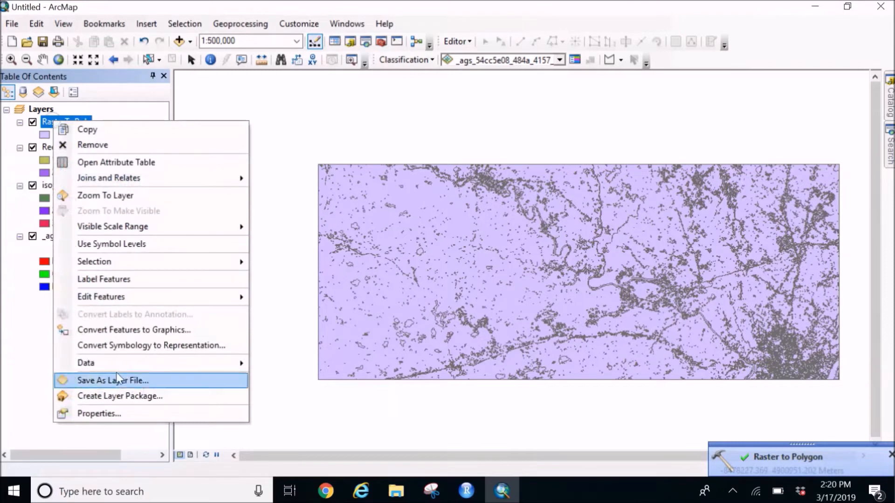
{"action": "left_click", "coordinate": [113, 380]}
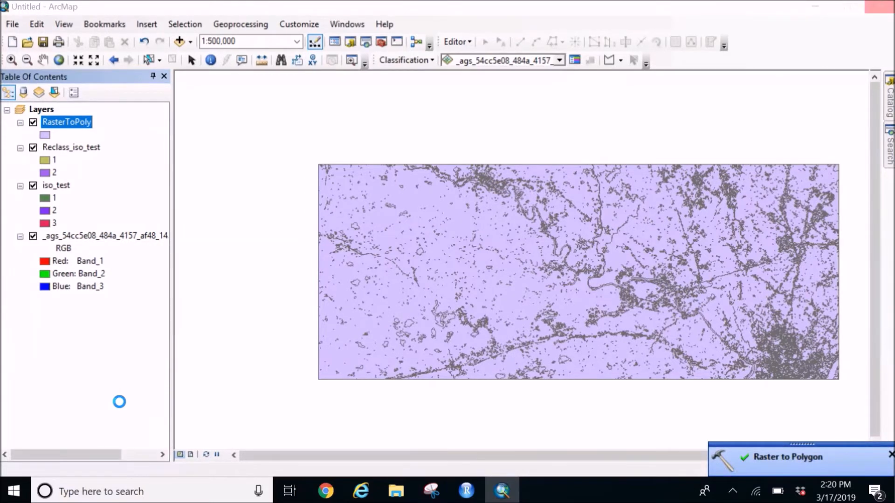
{"action": "double_click", "coordinate": [66, 121]}
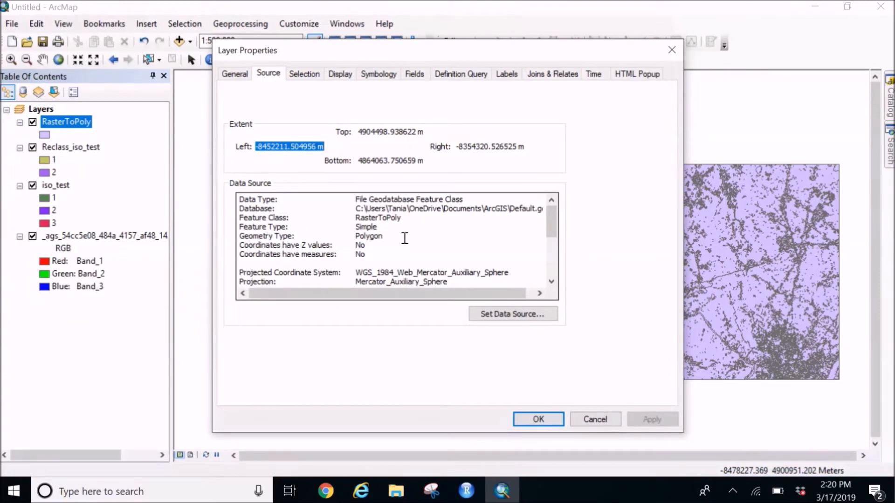
{"action": "left_click", "coordinate": [234, 73]}
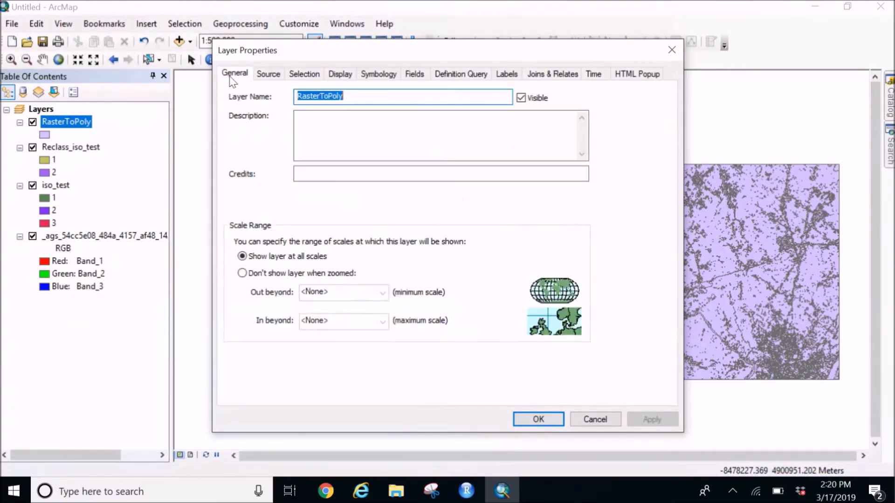
{"action": "left_click", "coordinate": [267, 73]}
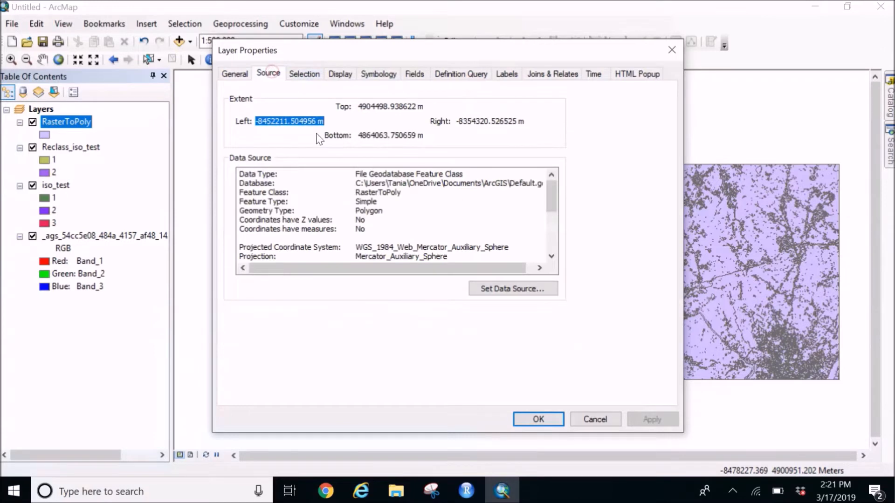
{"action": "scroll", "scroll_direction": "down", "scroll_amount": 3}
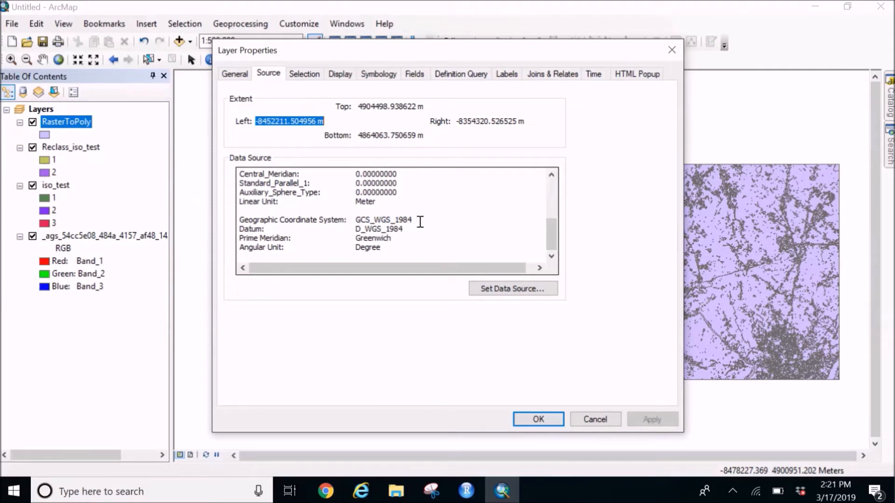
{"action": "left_click", "coordinate": [250, 230]}
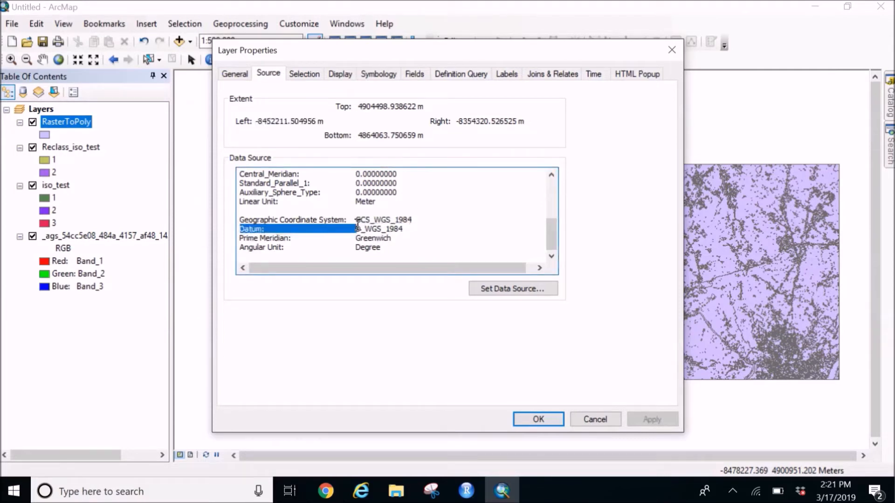
{"action": "left_click", "coordinate": [383, 219]}
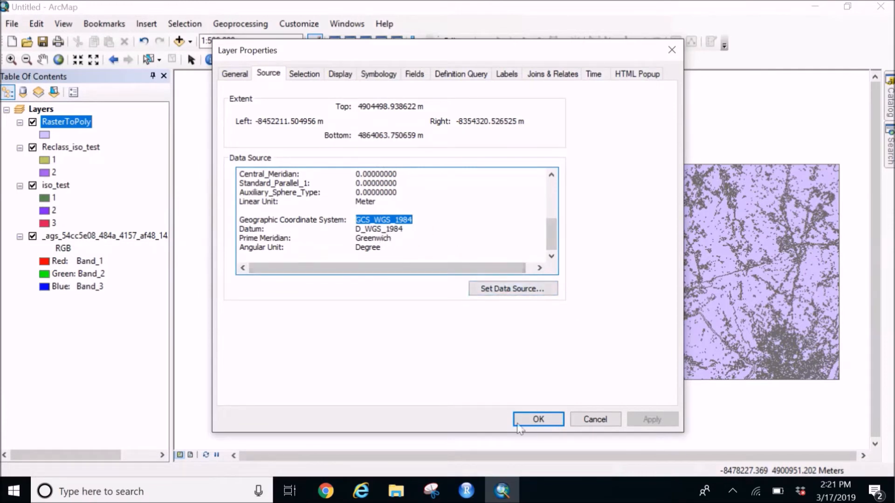
{"action": "left_click", "coordinate": [537, 418]}
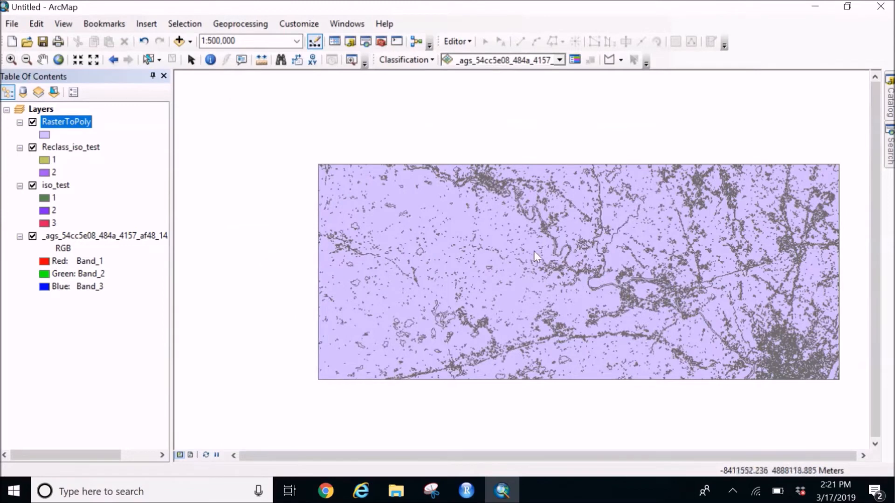
{"action": "mouse_move", "coordinate": [498, 230]}
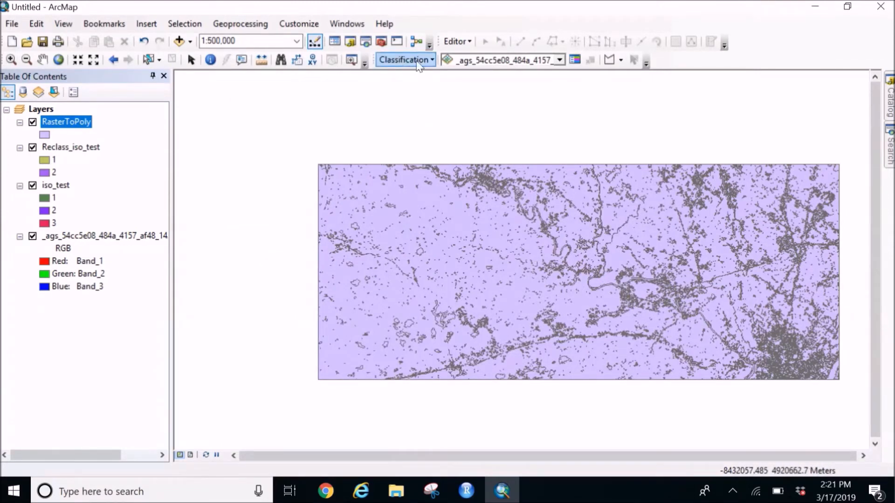
Start an edit session from the Editor toolbar on the converted polygons.
{"action": "left_click", "coordinate": [457, 41]}
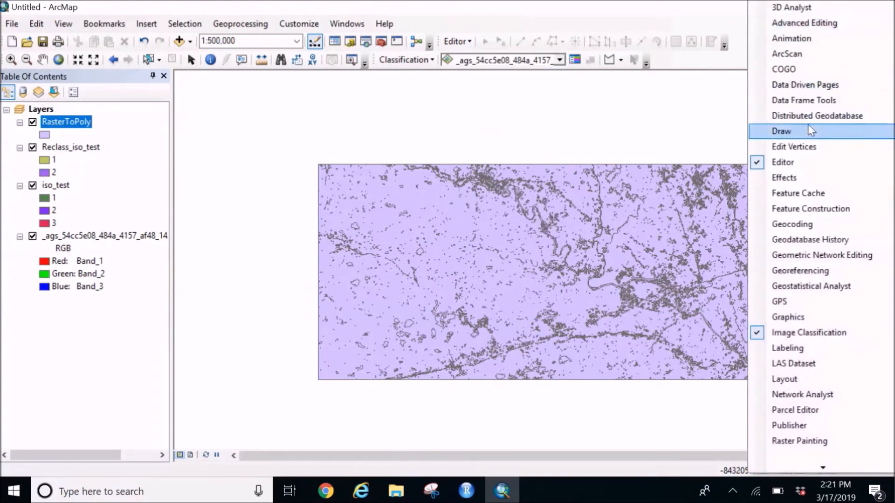
{"action": "mouse_move", "coordinate": [791, 38]}
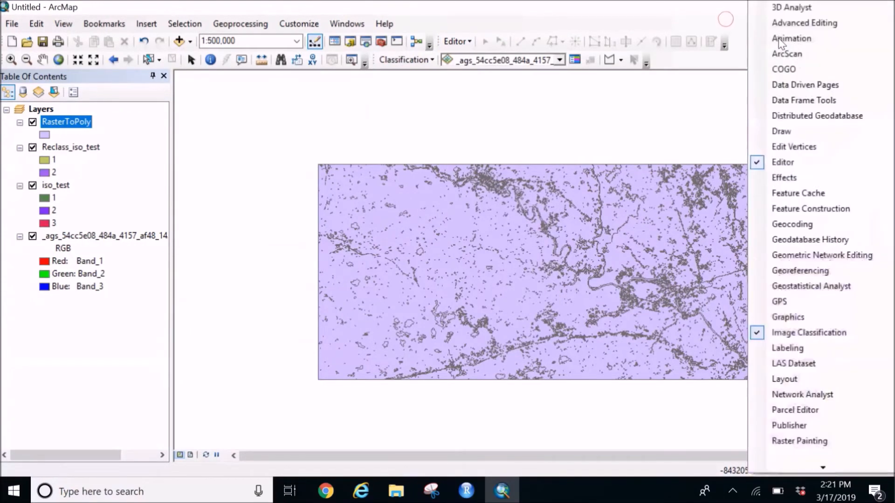
{"action": "mouse_move", "coordinate": [782, 162]}
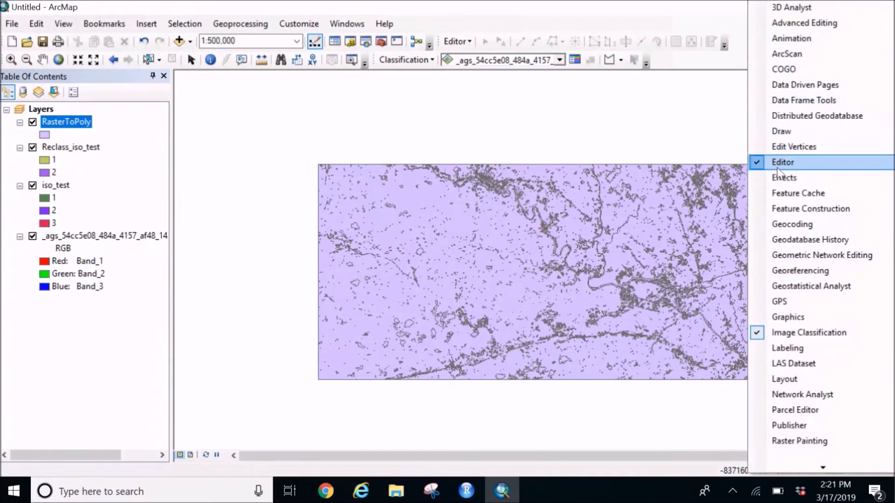
{"action": "mouse_move", "coordinate": [452, 46]}
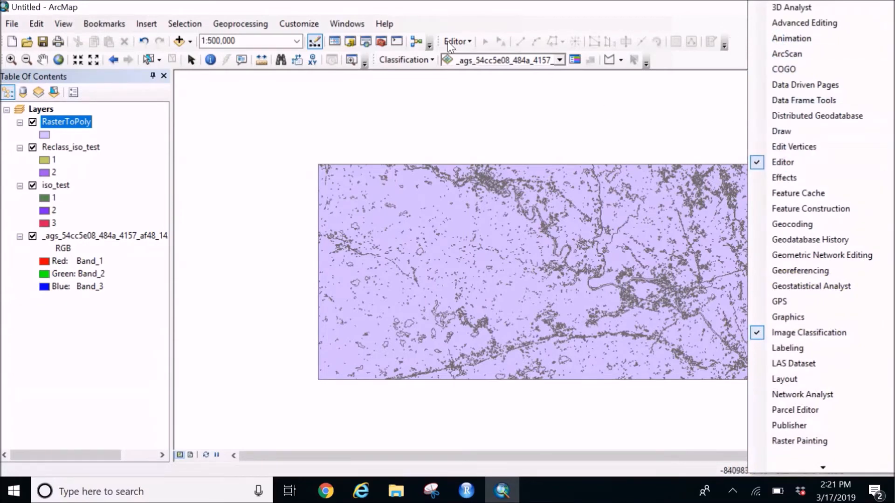
{"action": "left_click", "coordinate": [456, 41]}
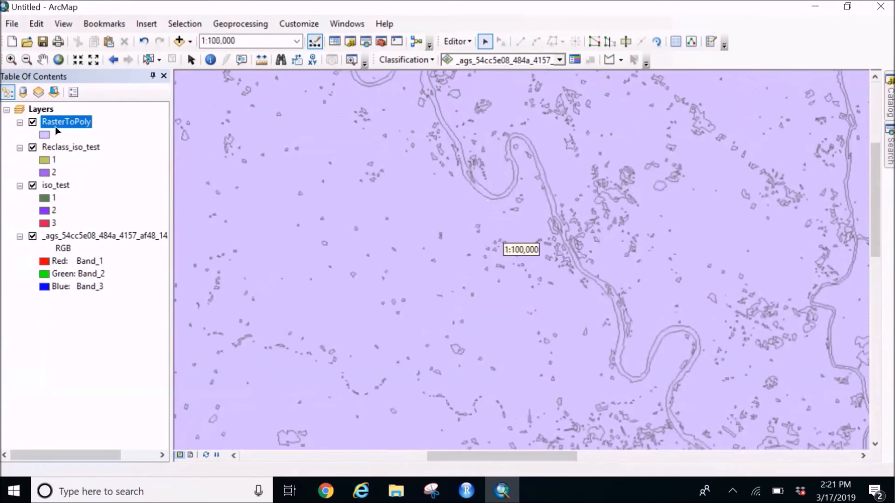
Hide the raster layers and select the RasterToPoly polygon tracing the winding river channel.
{"action": "left_click", "coordinate": [32, 146]}
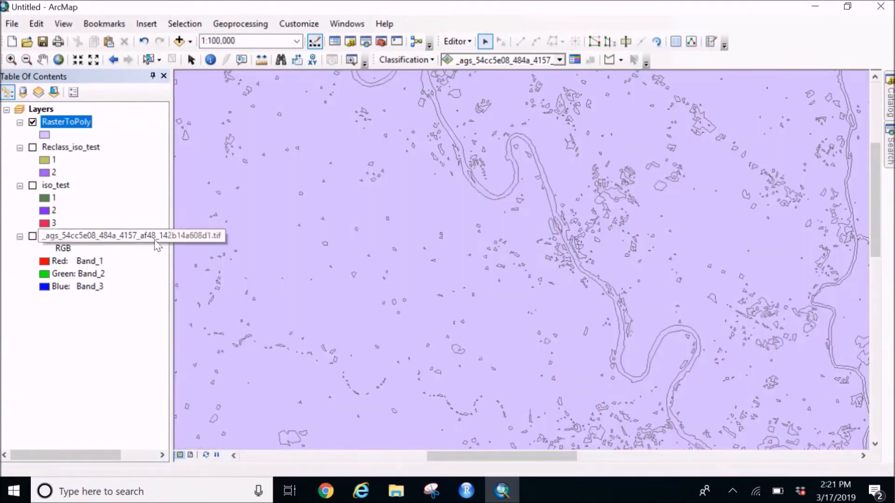
{"action": "mouse_move", "coordinate": [367, 224]}
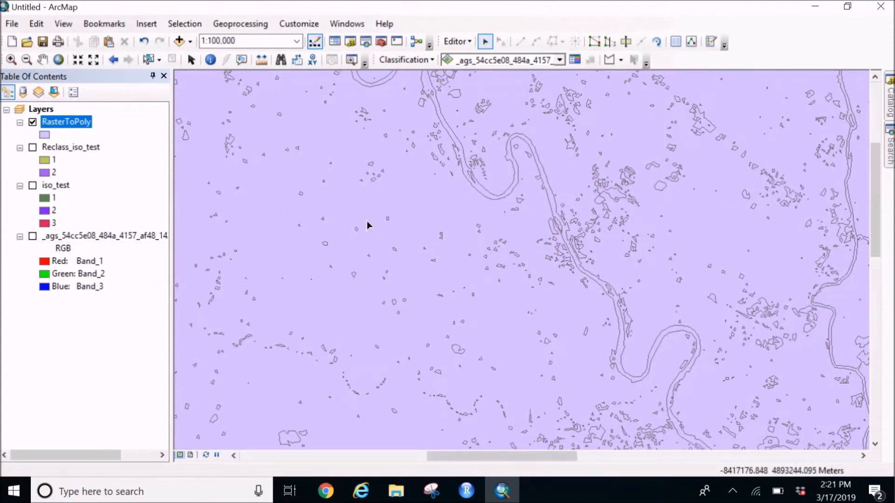
{"action": "scroll", "scroll_direction": "up", "scroll_amount": 3}
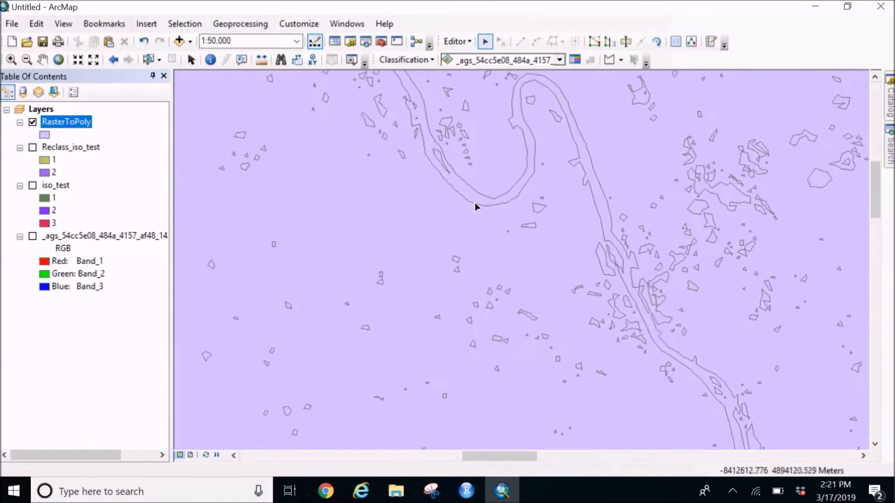
{"action": "left_click", "coordinate": [477, 207]}
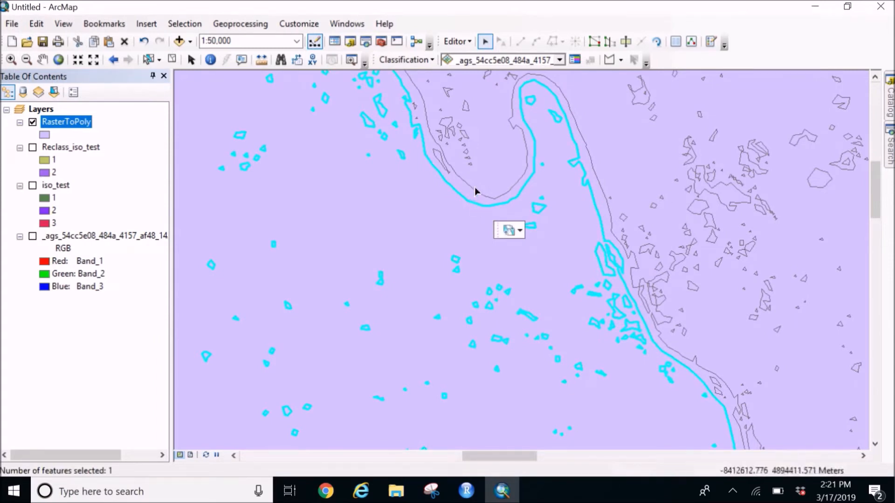
{"action": "mouse_move", "coordinate": [476, 200]}
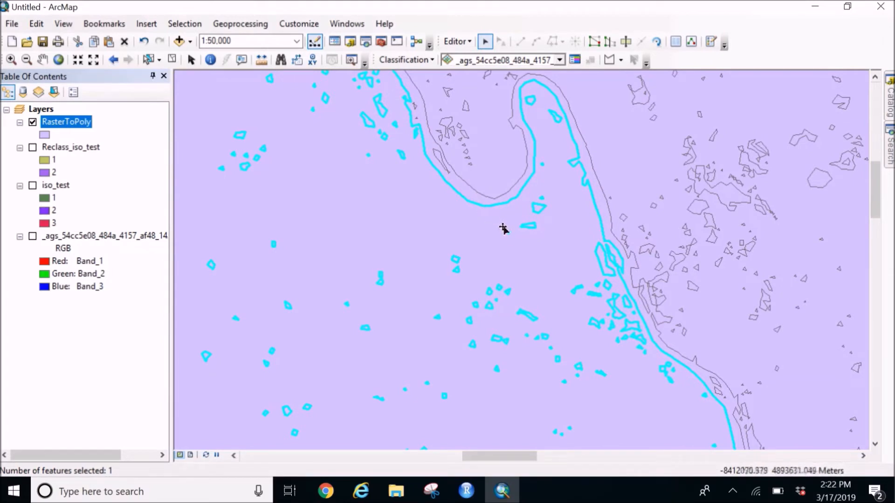
{"action": "mouse_move", "coordinate": [615, 174]}
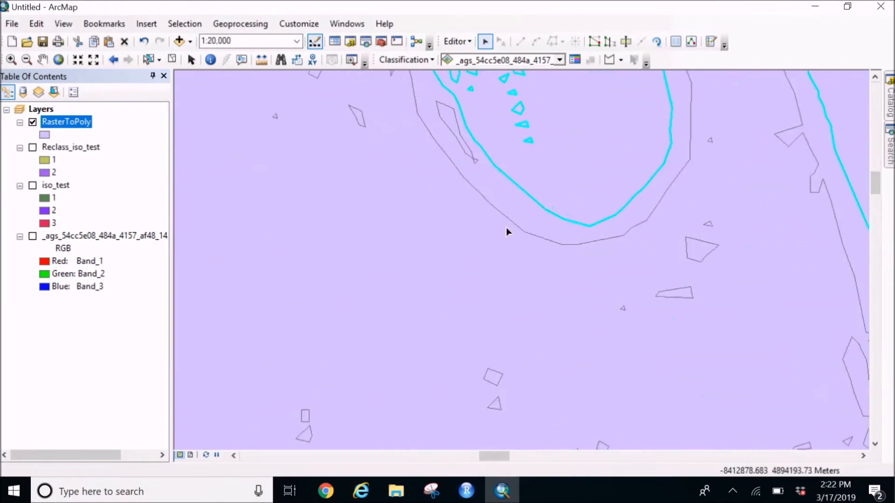
{"action": "left_click", "coordinate": [514, 226]}
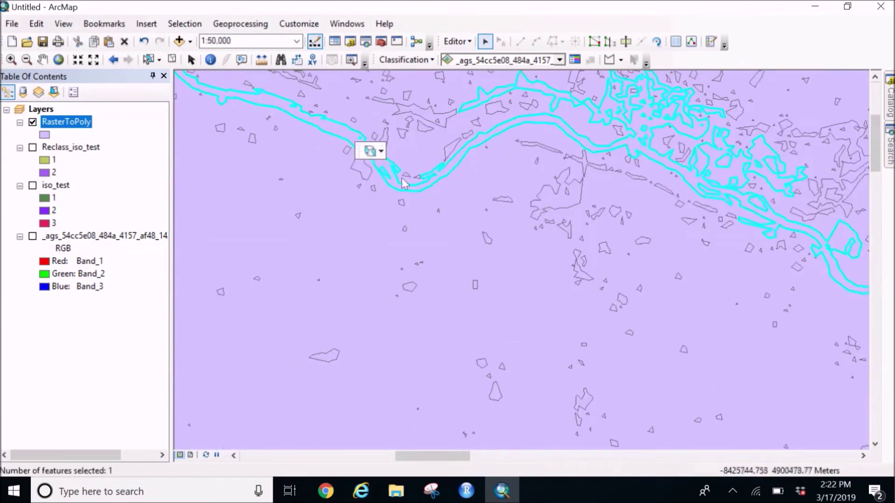
{"action": "left_click", "coordinate": [57, 60]}
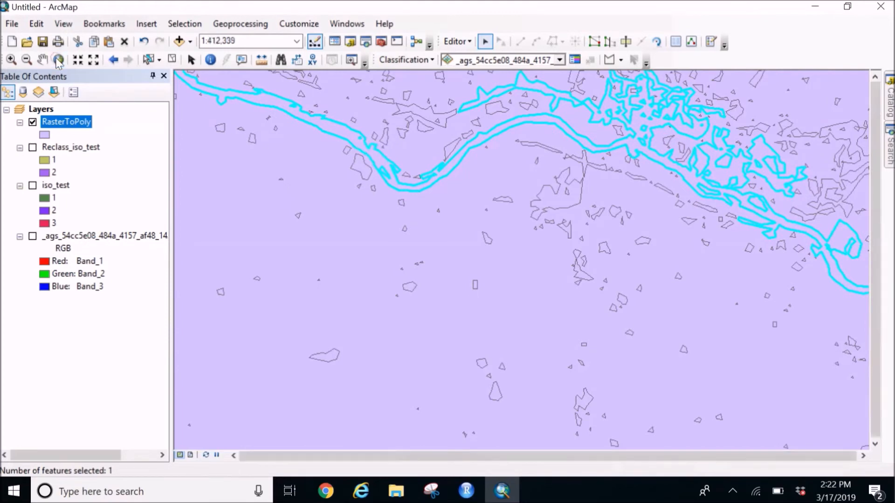
Add the northern tributary polygon to the river selection and return to full extent.
{"action": "left_click", "coordinate": [57, 60]}
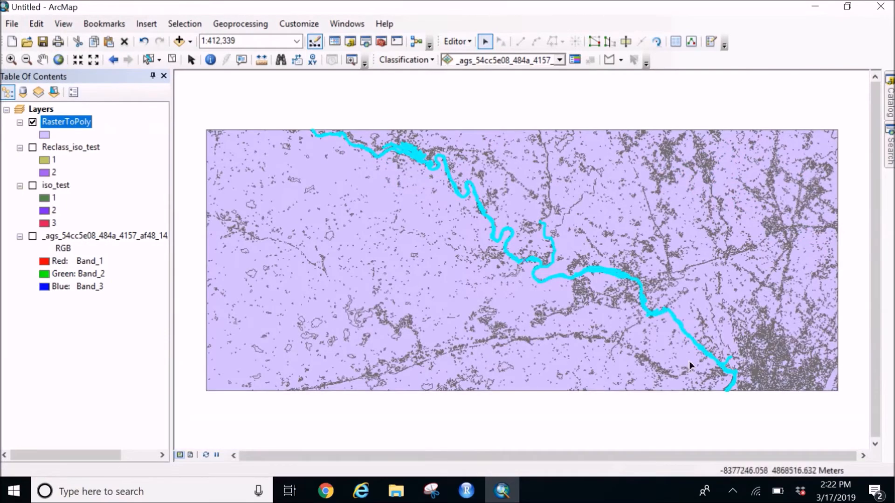
{"action": "mouse_move", "coordinate": [501, 159]}
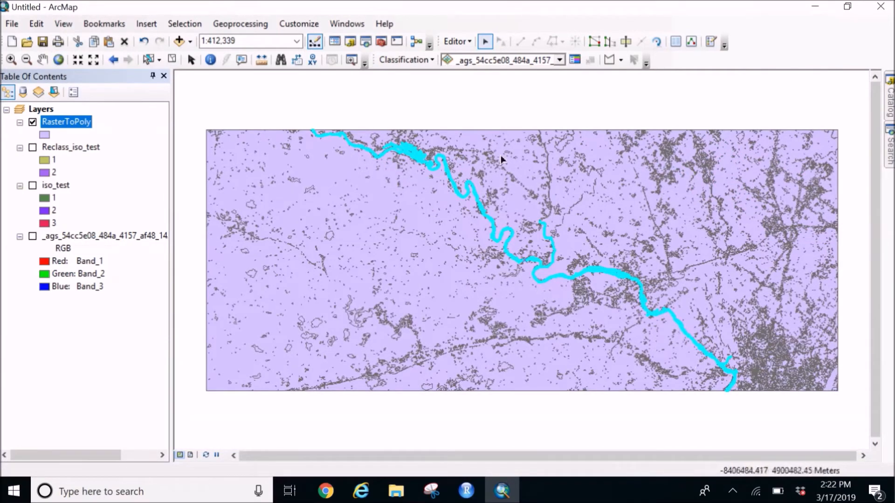
{"action": "mouse_move", "coordinate": [553, 167]}
{"action": "type", "text": "1:60,000"}
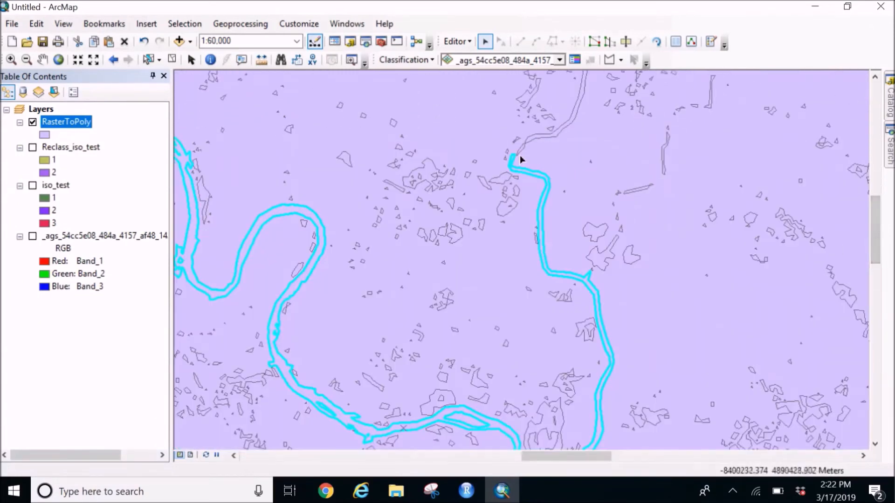
{"action": "mouse_move", "coordinate": [519, 166]}
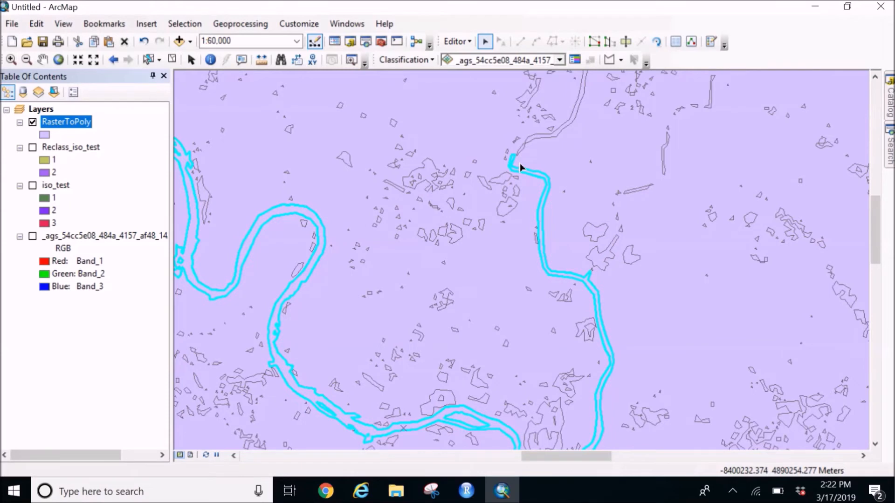
{"action": "left_click", "coordinate": [519, 161]}
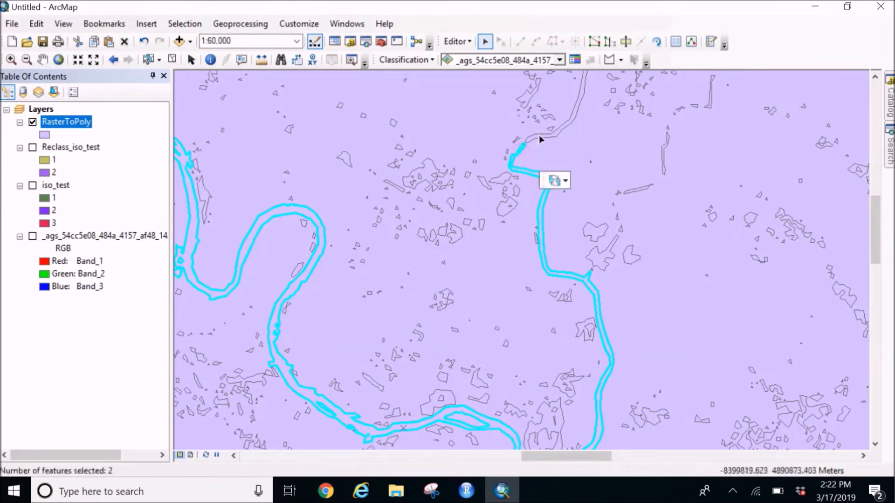
{"action": "left_click", "coordinate": [525, 140]}
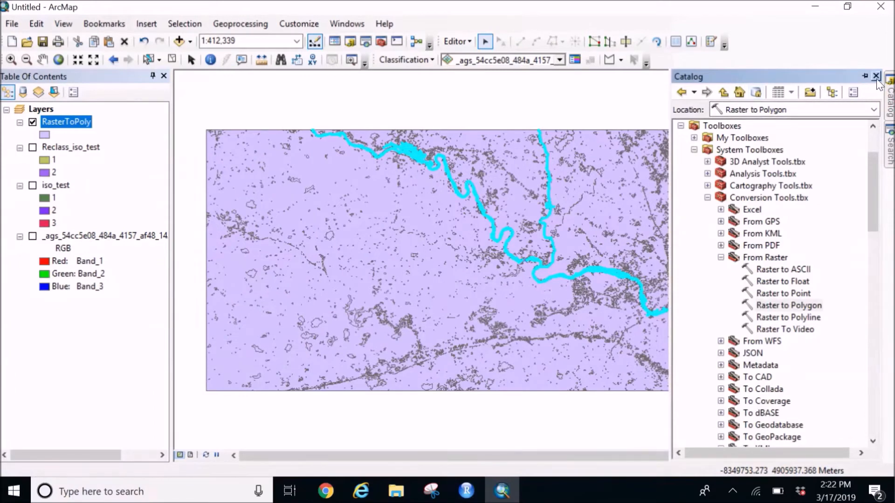
Merge the three selected river polygons into feature 4402 via Editor > Merge.
{"action": "left_click", "coordinate": [876, 76]}
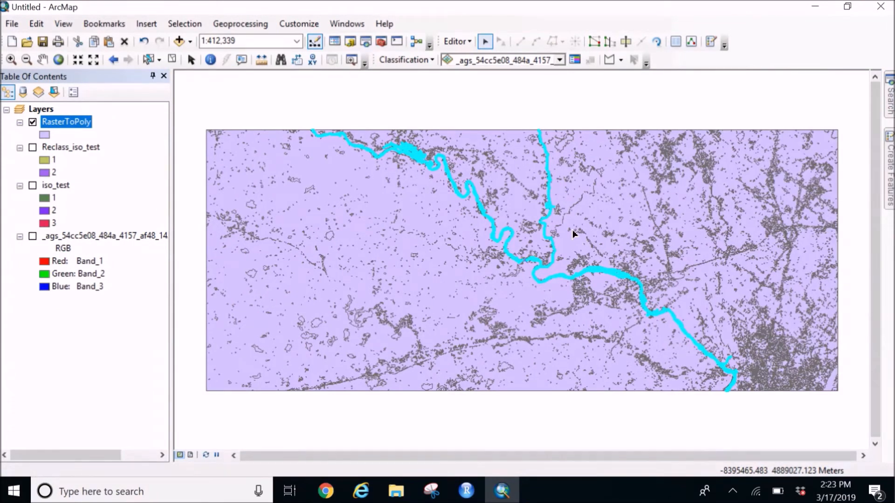
{"action": "mouse_move", "coordinate": [550, 182]}
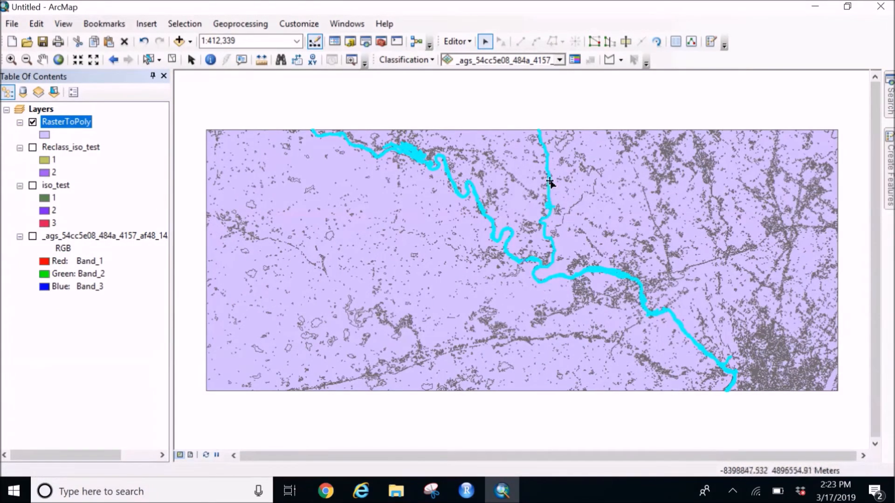
{"action": "mouse_move", "coordinate": [488, 149]}
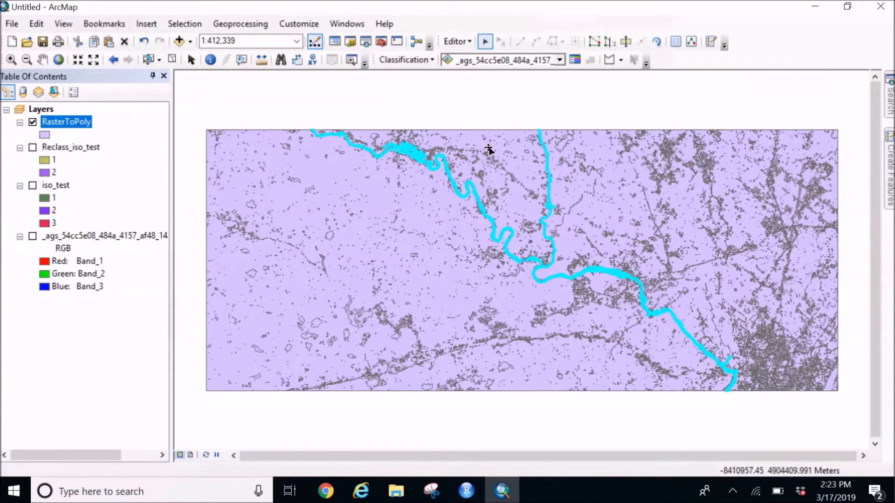
{"action": "left_click", "coordinate": [456, 41]}
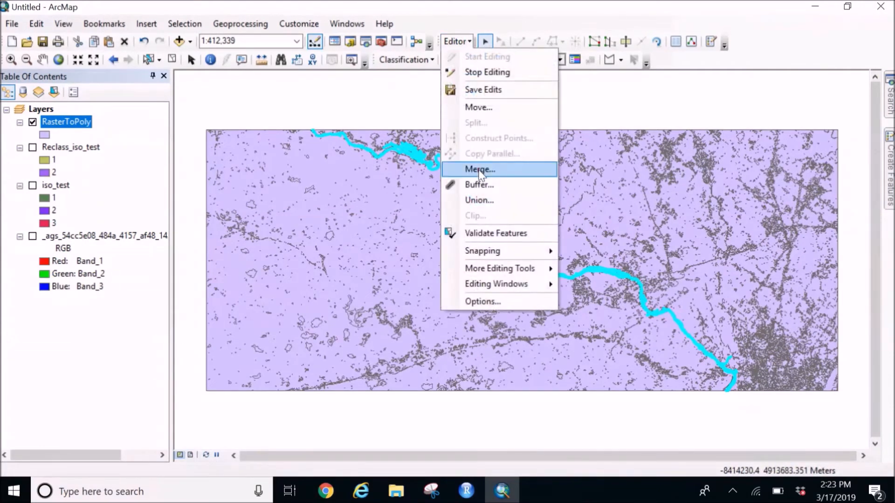
{"action": "left_click", "coordinate": [479, 168]}
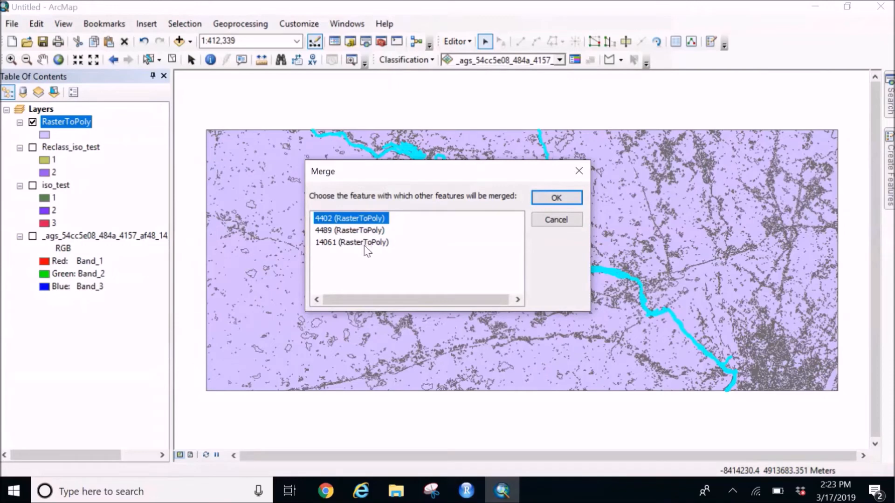
{"action": "left_click", "coordinate": [556, 197]}
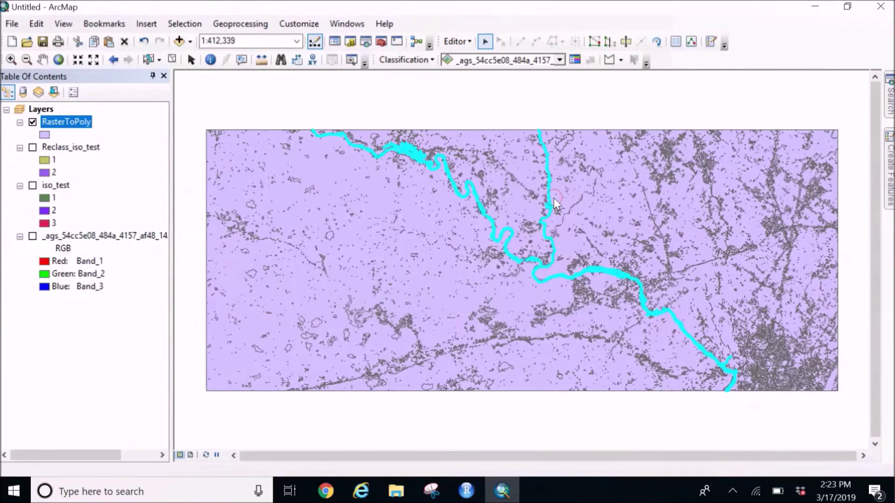
{"action": "left_click", "coordinate": [553, 194]}
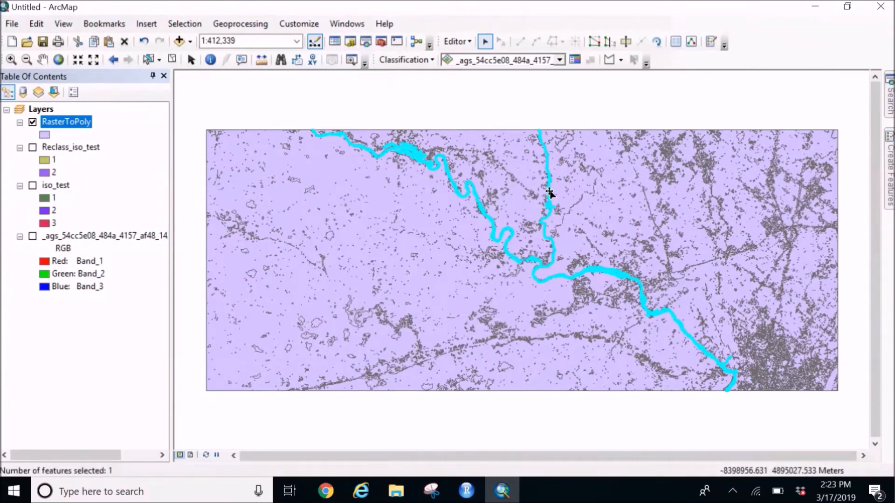
{"action": "right_click", "coordinate": [549, 192]}
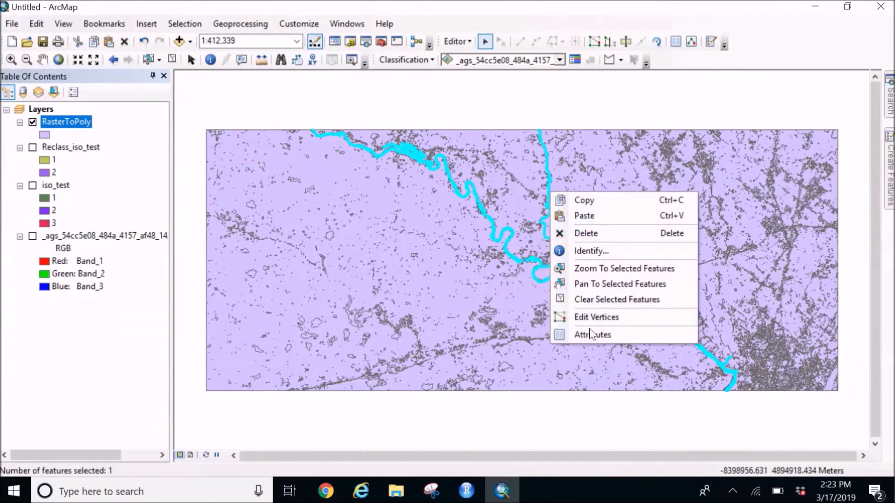
{"action": "left_click", "coordinate": [593, 335]}
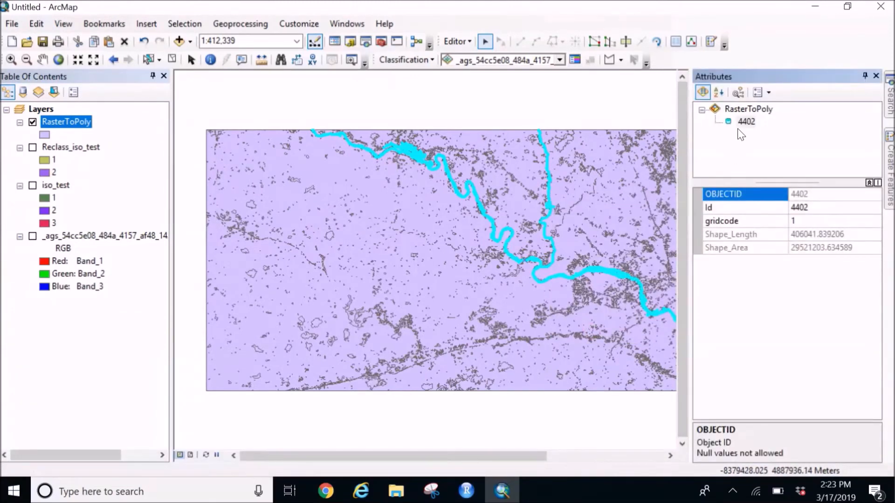
{"action": "mouse_move", "coordinate": [747, 127]}
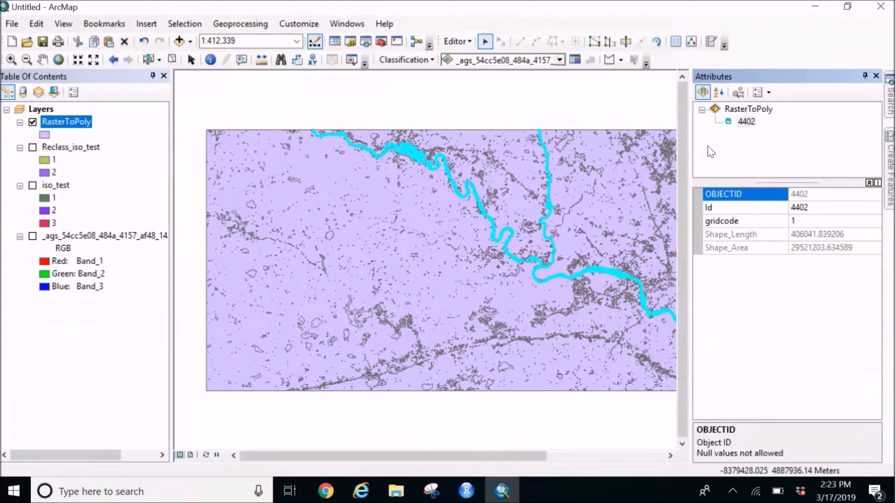
{"action": "right_click", "coordinate": [489, 221]}
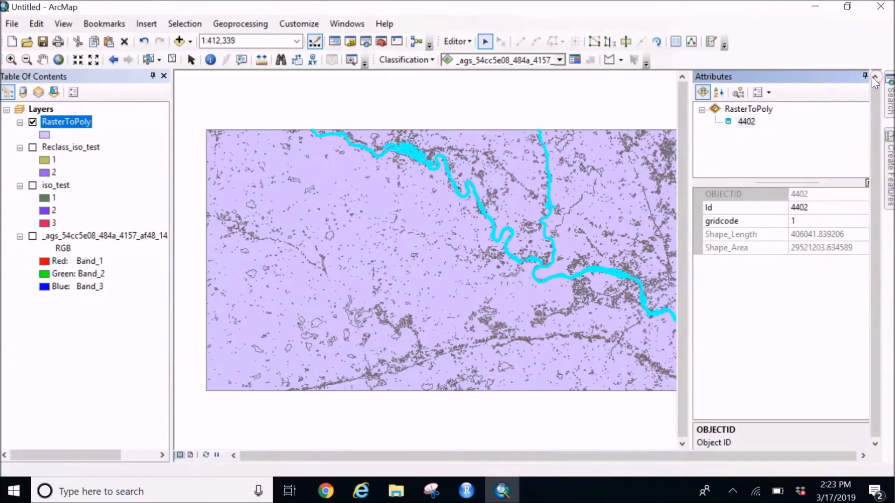
{"action": "left_click", "coordinate": [874, 75]}
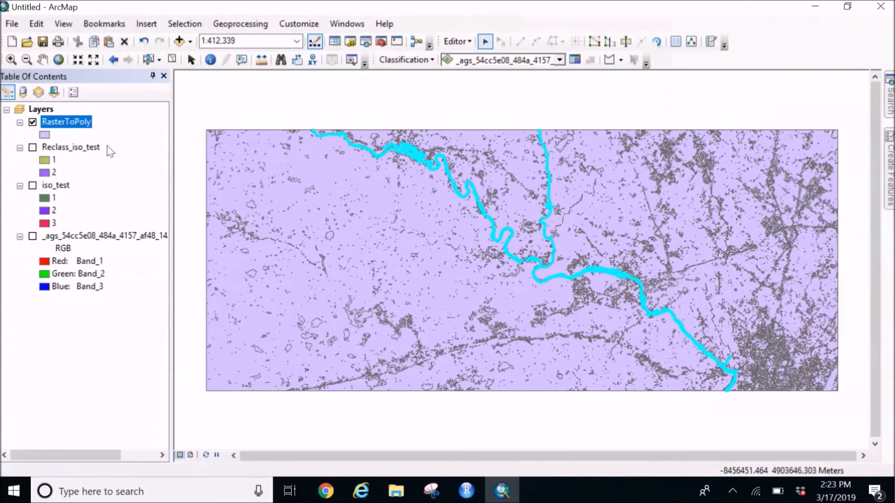
{"action": "mouse_move", "coordinate": [62, 135]}
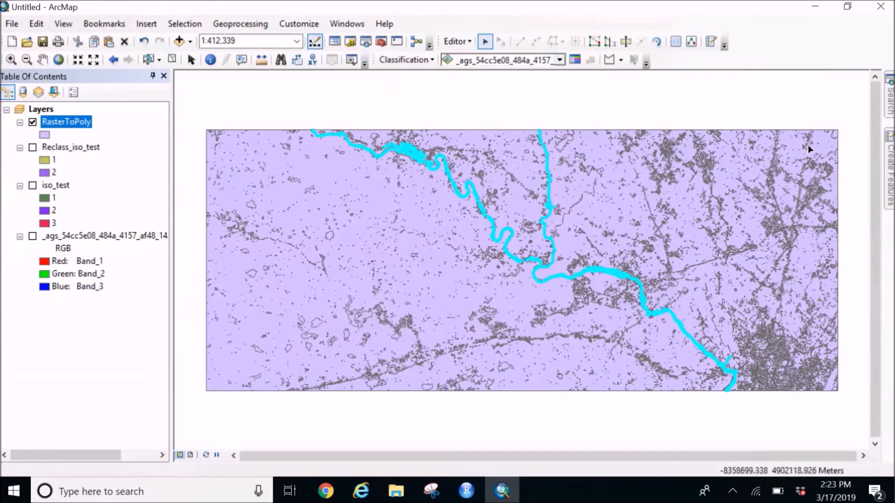
{"action": "mouse_move", "coordinate": [449, 172]}
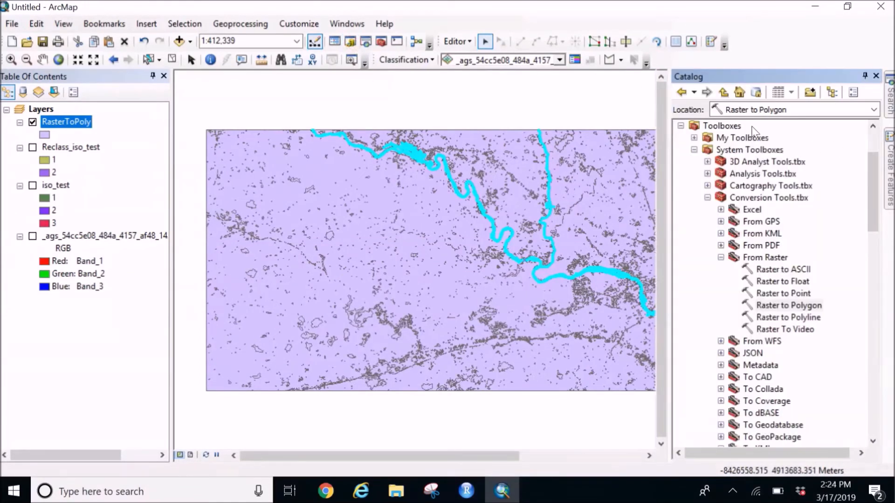
Start a new shapefile in the C:\thesis folder connection from the Catalog.
{"action": "left_click", "coordinate": [748, 149]}
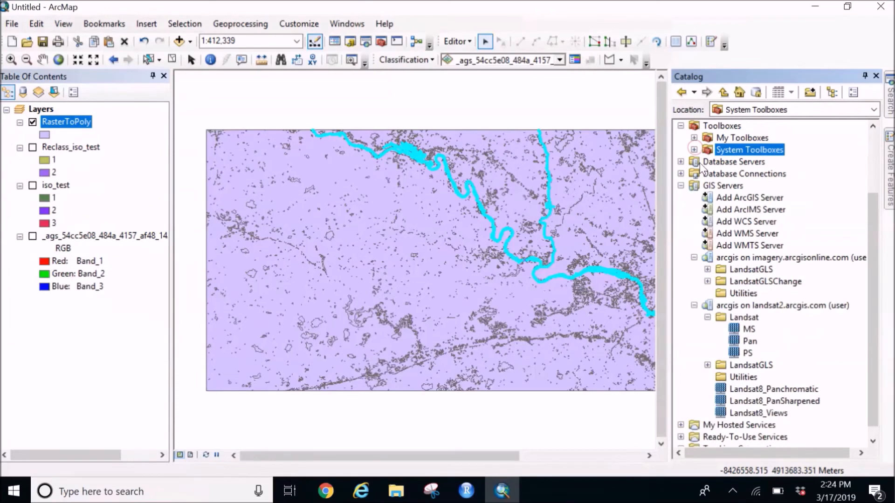
{"action": "scroll", "scroll_direction": "up", "scroll_amount": 3}
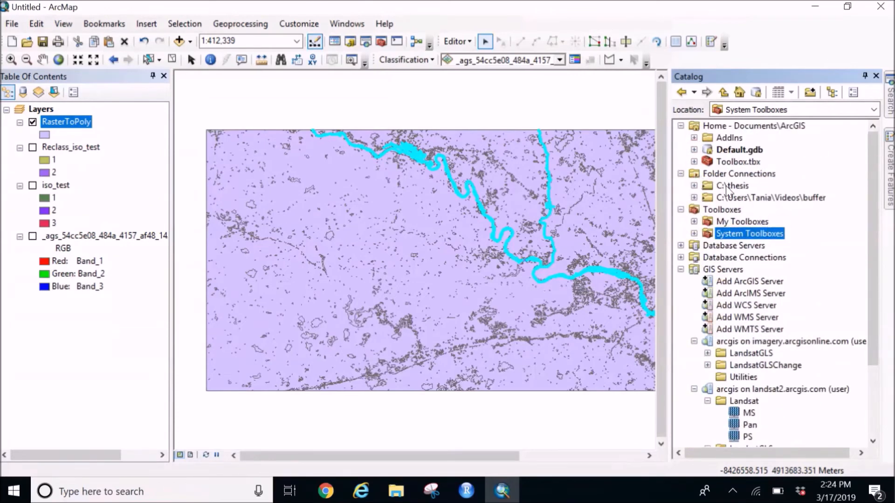
{"action": "right_click", "coordinate": [731, 186]}
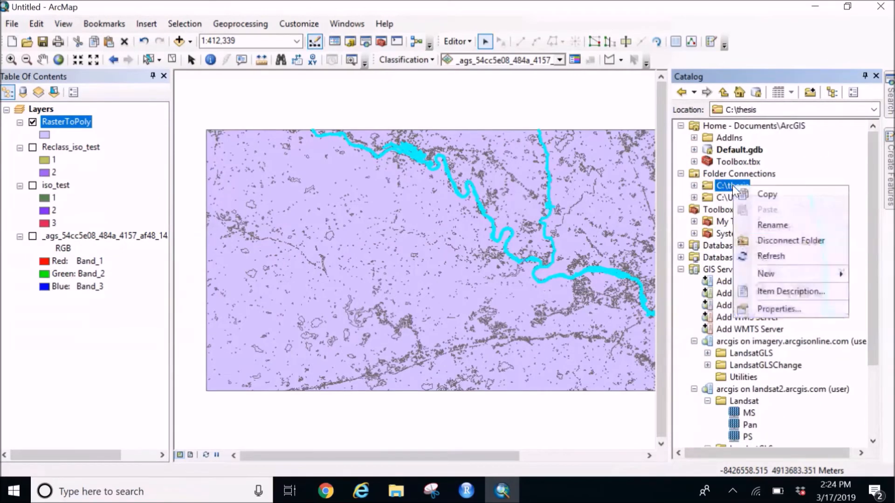
{"action": "left_click", "coordinate": [765, 273]}
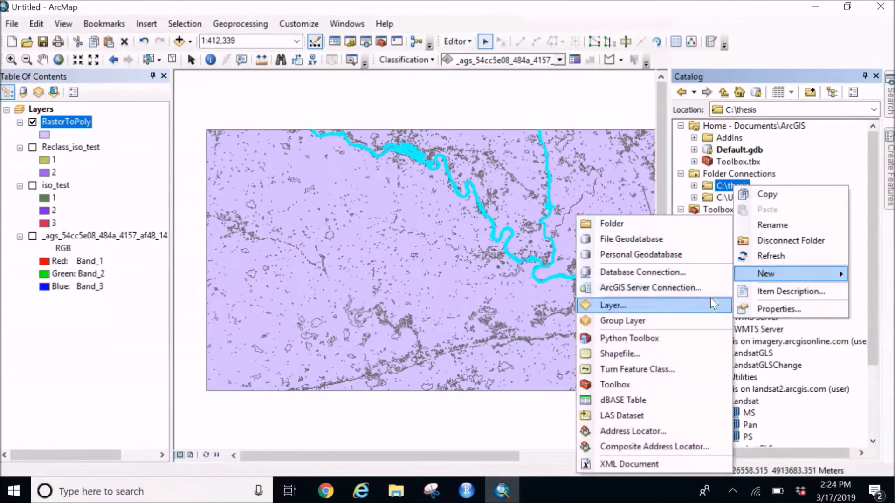
{"action": "left_click", "coordinate": [620, 354]}
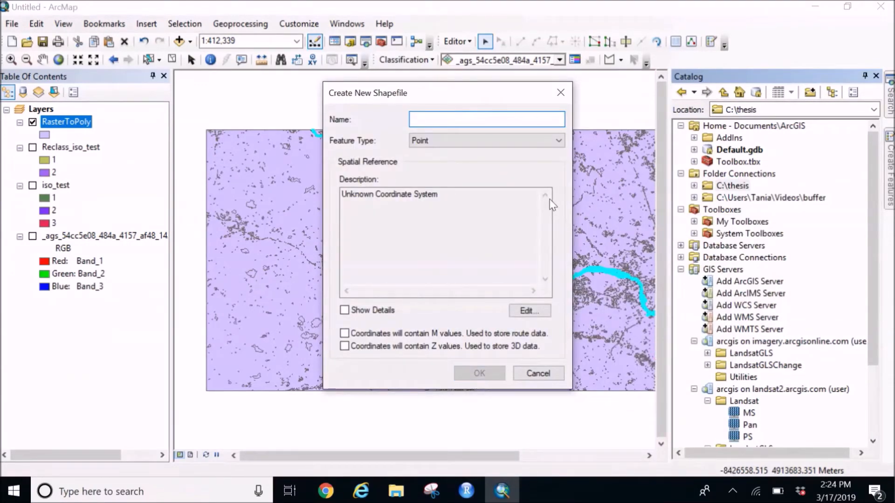
Name the shapefile 'River Stream' and set its feature type to Polygon.
{"action": "type", "text": "River"}
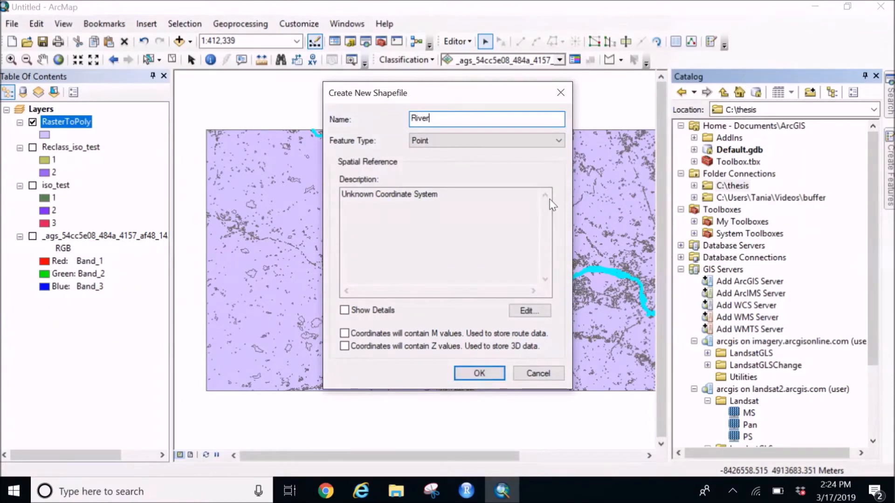
{"action": "type", "text": "Str"}
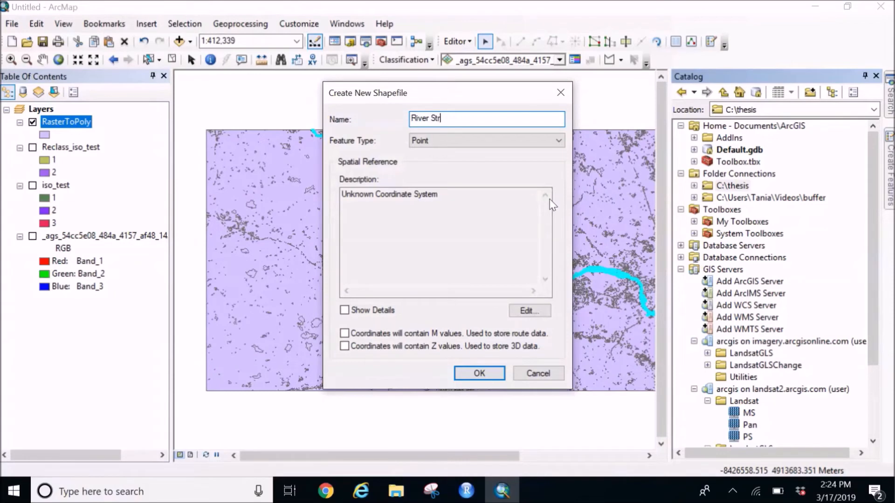
{"action": "type", "text": "eam"}
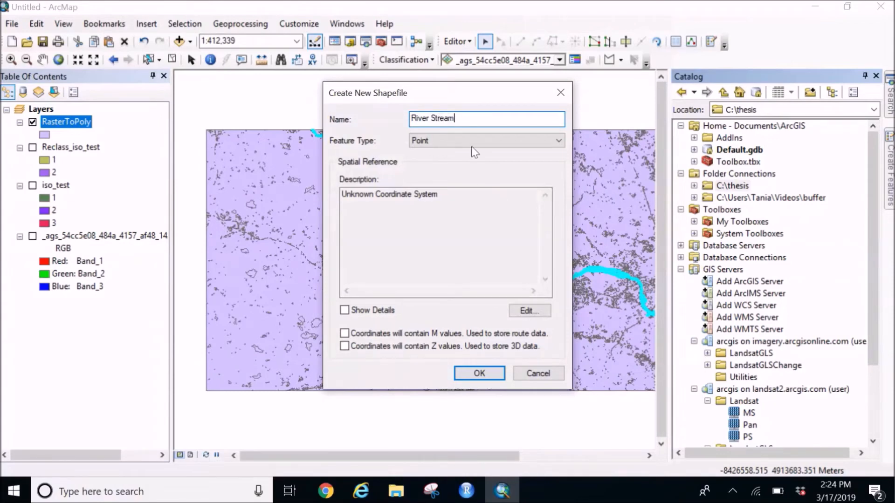
{"action": "left_click", "coordinate": [486, 140]}
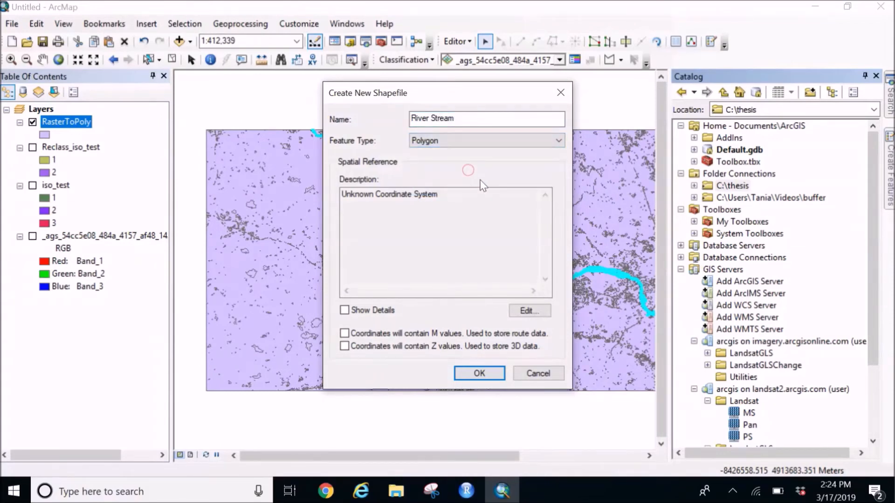
{"action": "mouse_move", "coordinate": [530, 310]}
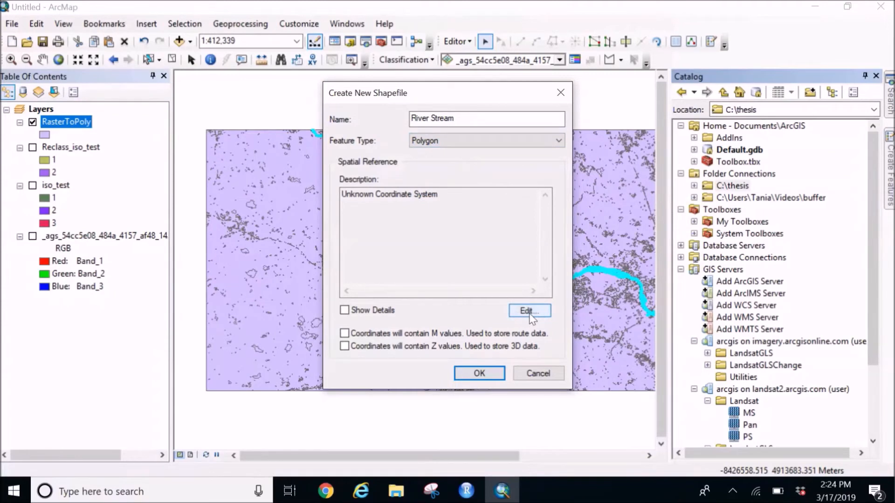
Assign WGS 1984 Web Mercator Auxiliary Sphere and create the River Stream shapefile.
{"action": "left_click", "coordinate": [530, 310]}
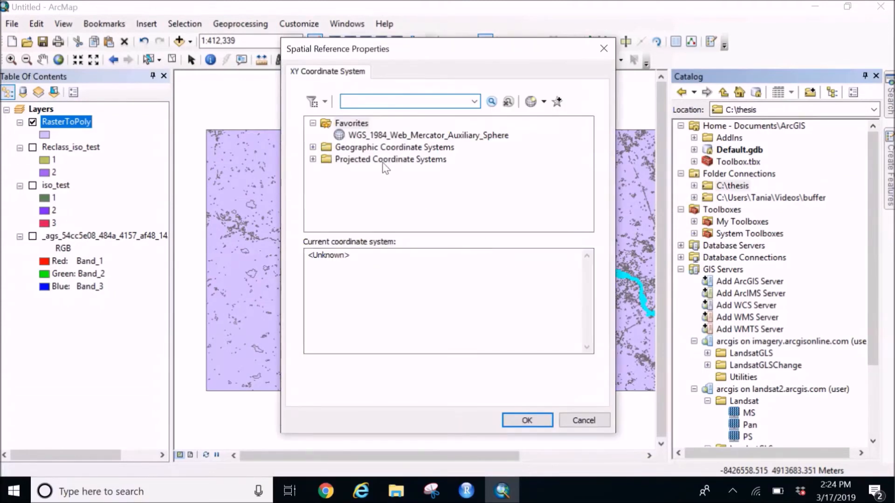
{"action": "left_click", "coordinate": [428, 135]}
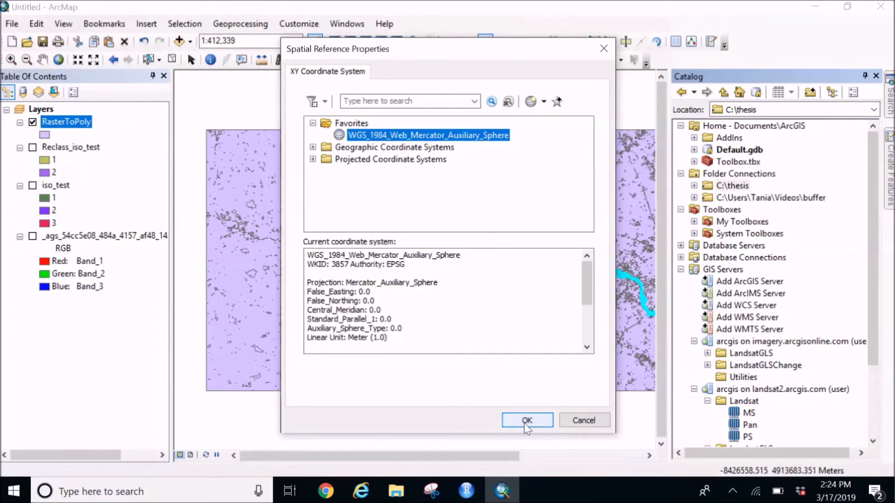
{"action": "left_click", "coordinate": [525, 420]}
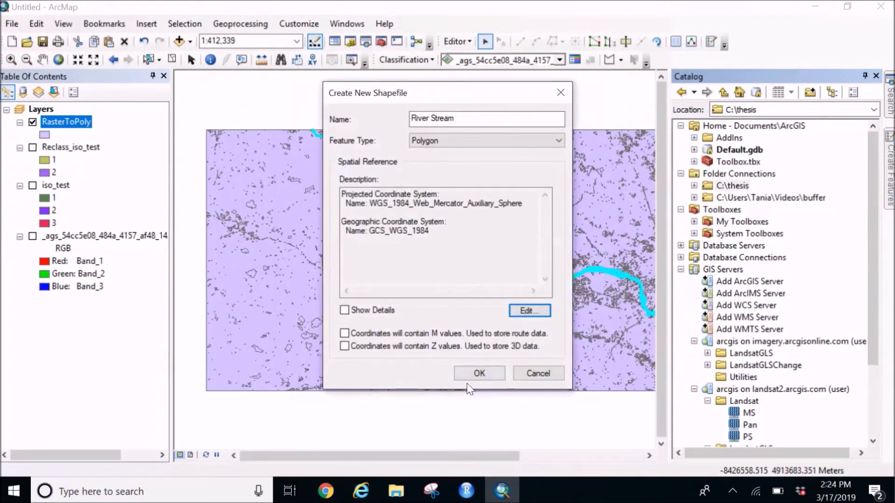
{"action": "left_click", "coordinate": [479, 372]}
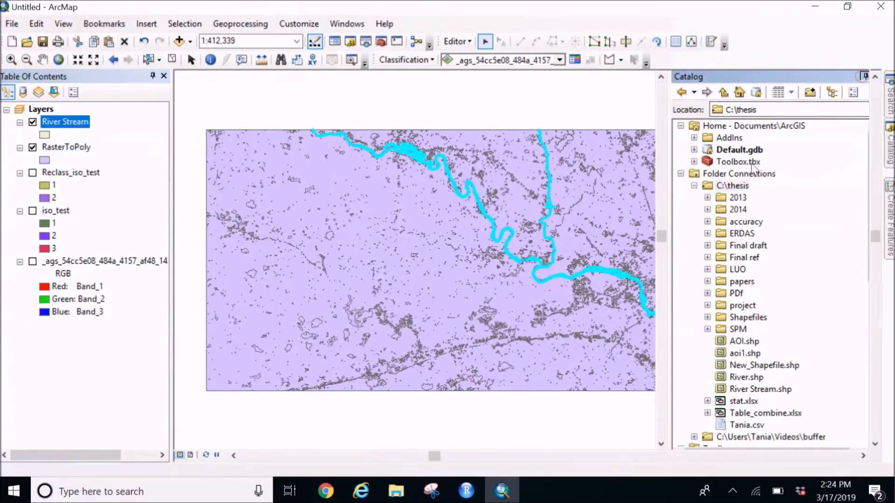
Hide RasterToPoly and attempt pasting the river feature, dismissing the geometry mismatch error.
{"action": "left_click", "coordinate": [865, 75]}
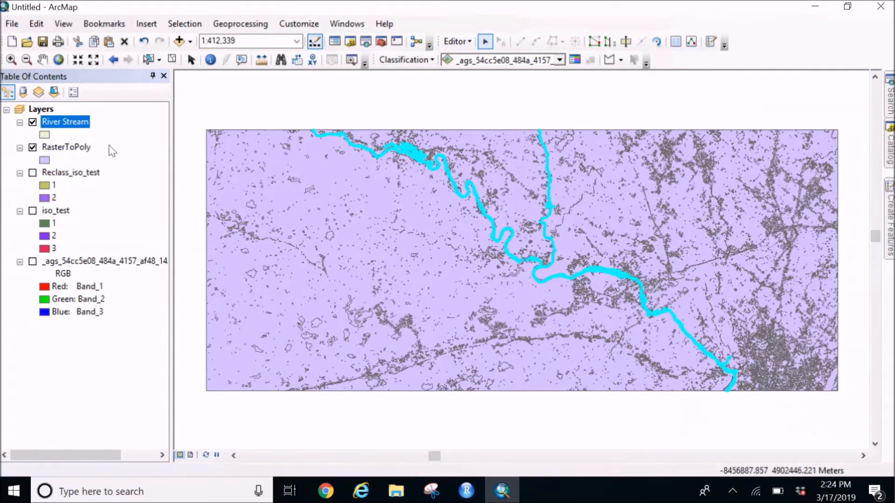
{"action": "left_click", "coordinate": [32, 147]}
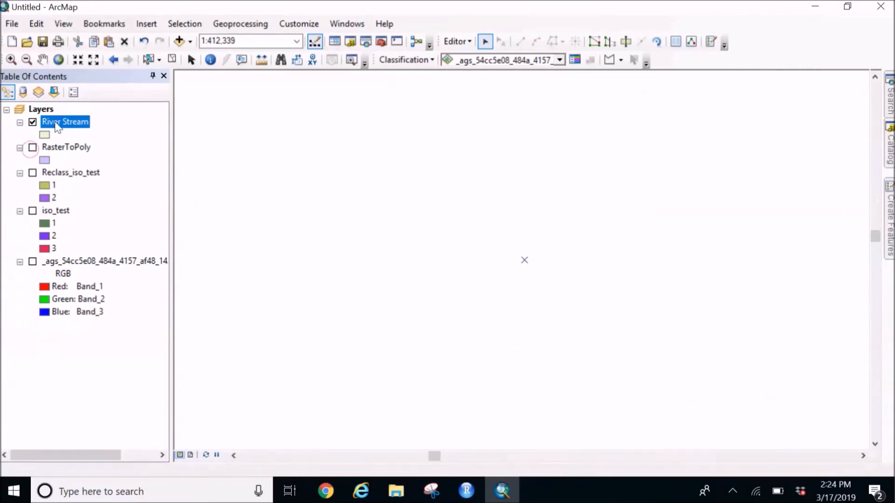
{"action": "right_click", "coordinate": [386, 184]}
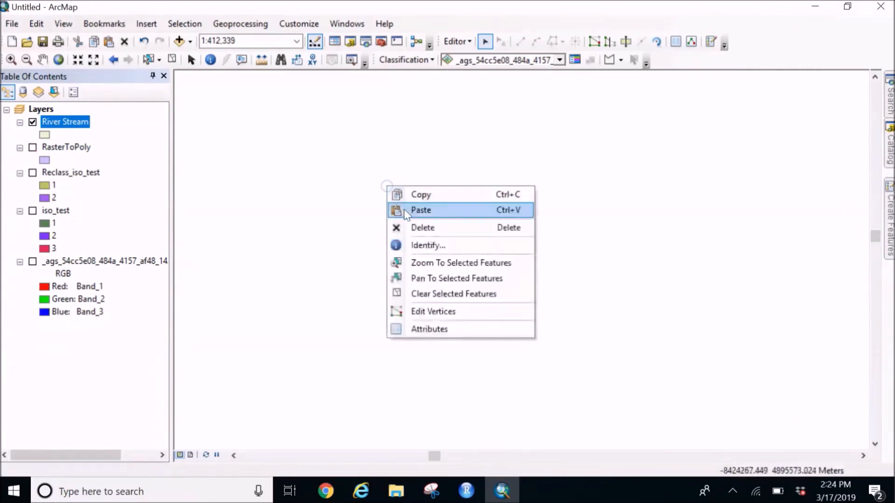
{"action": "left_click", "coordinate": [421, 210]}
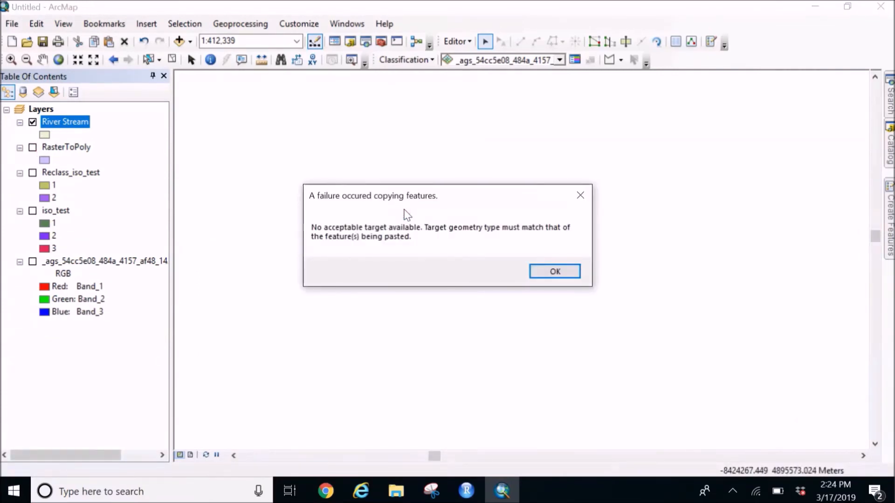
{"action": "mouse_move", "coordinate": [412, 216]}
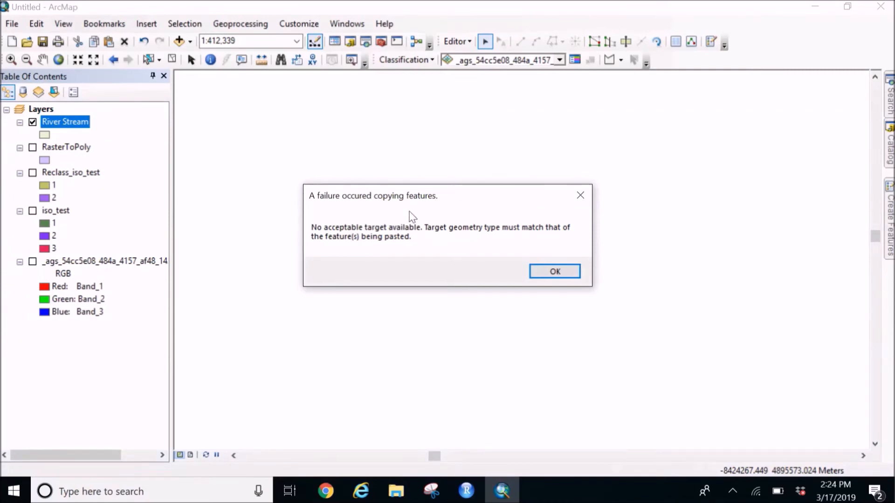
{"action": "mouse_move", "coordinate": [502, 221]}
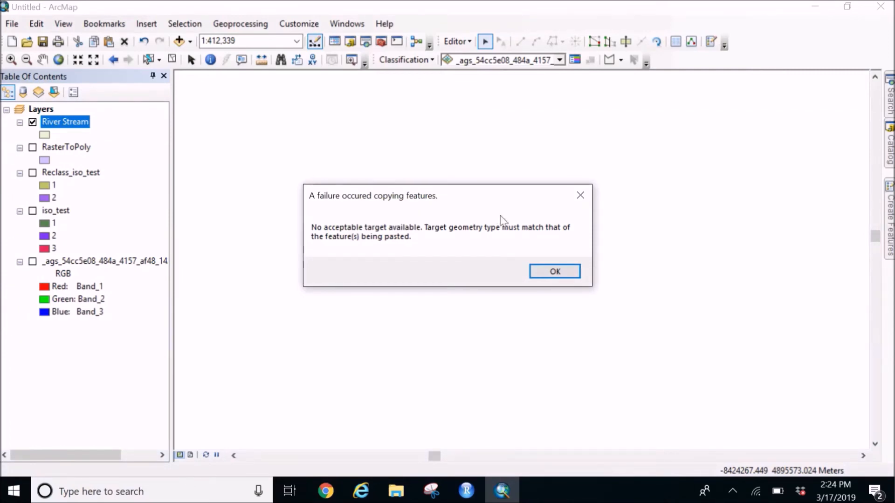
{"action": "left_click", "coordinate": [554, 271]}
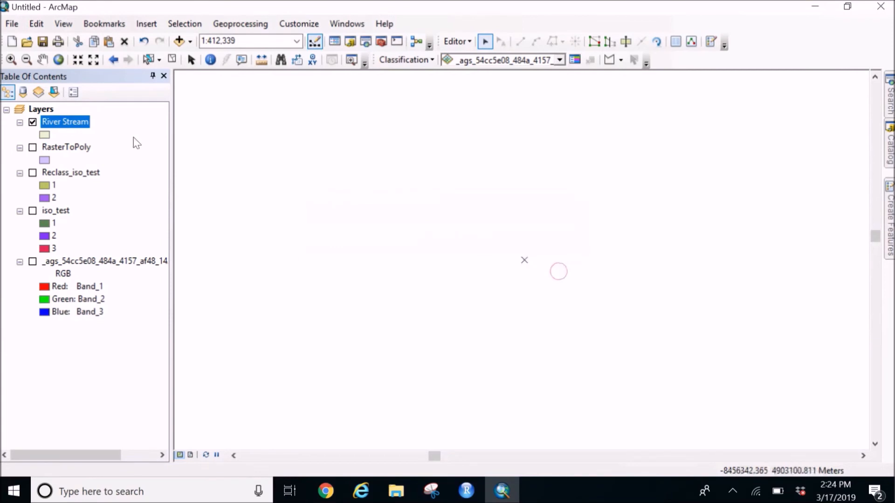
Set the River Stream layer's data source to the RasterToPoly feature class in Layer Properties.
{"action": "right_click", "coordinate": [65, 121]}
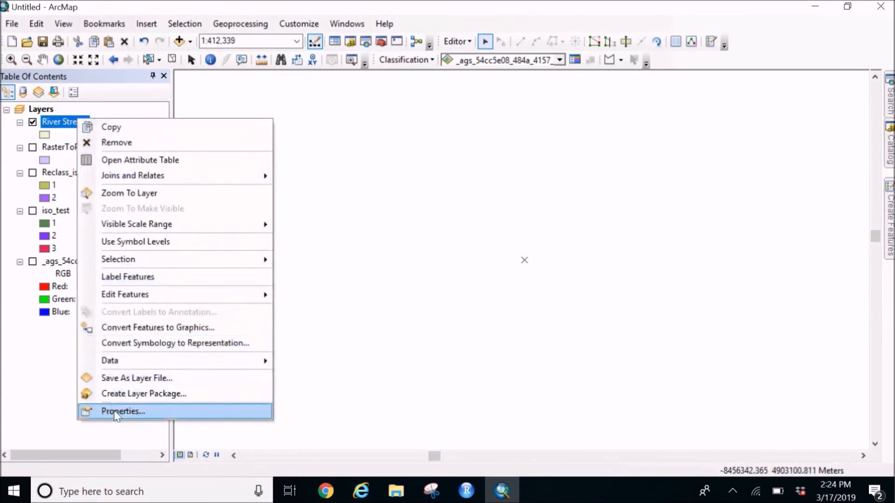
{"action": "left_click", "coordinate": [123, 411]}
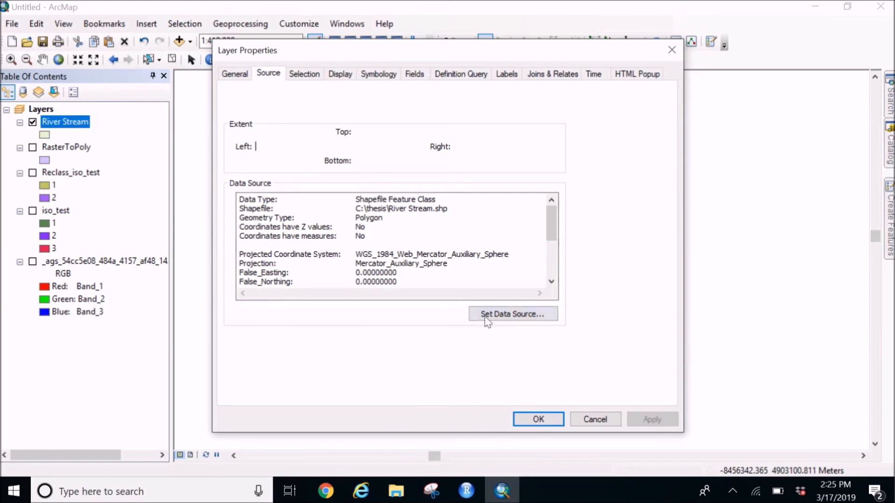
{"action": "left_click", "coordinate": [512, 314]}
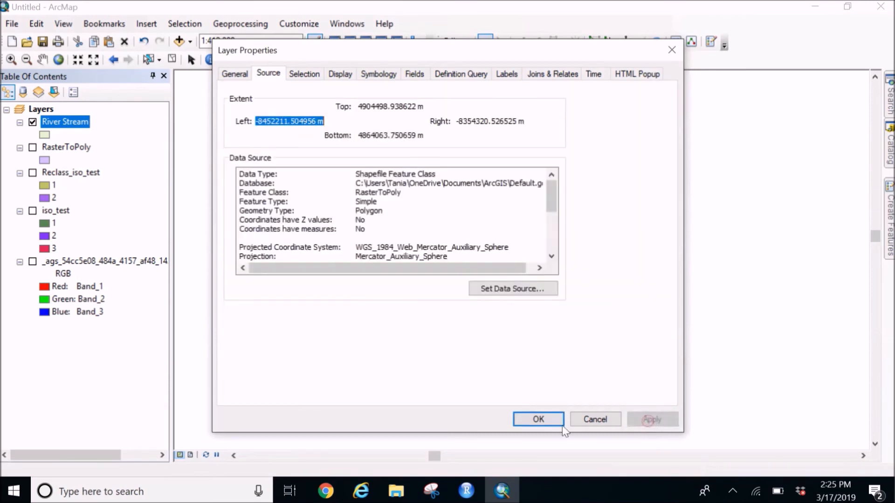
{"action": "left_click", "coordinate": [537, 419]}
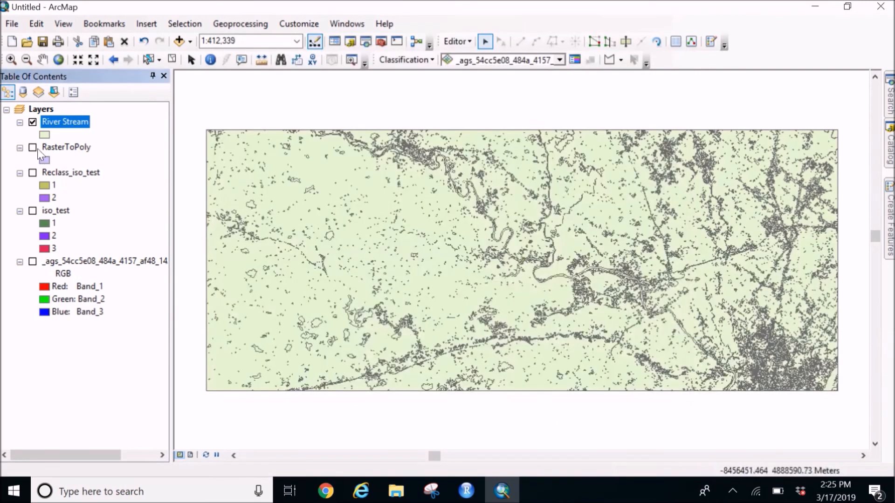
Leave only River Stream switched on with RasterToPoly hidden, giving an empty map.
{"action": "left_click", "coordinate": [32, 146]}
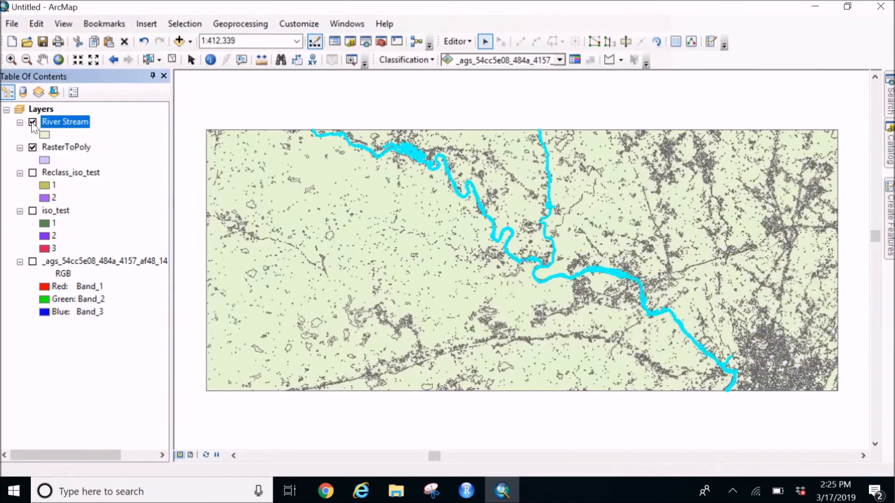
{"action": "left_click", "coordinate": [33, 121]}
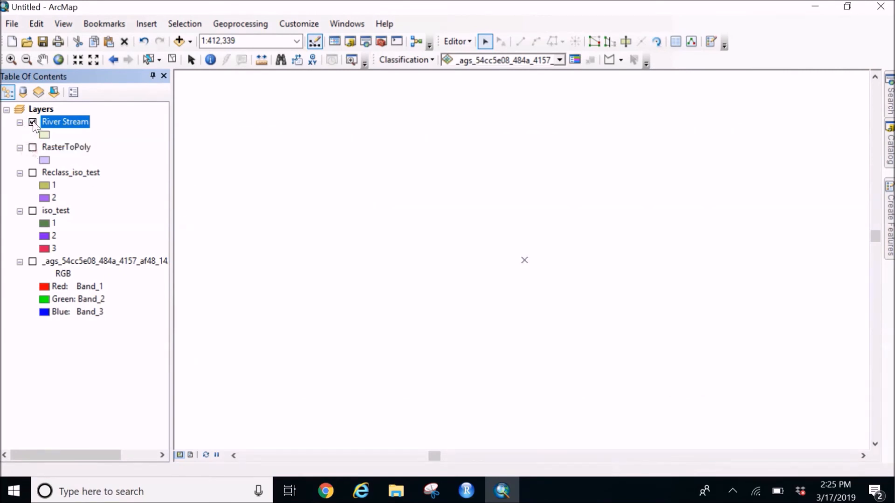
{"action": "left_click", "coordinate": [33, 121]}
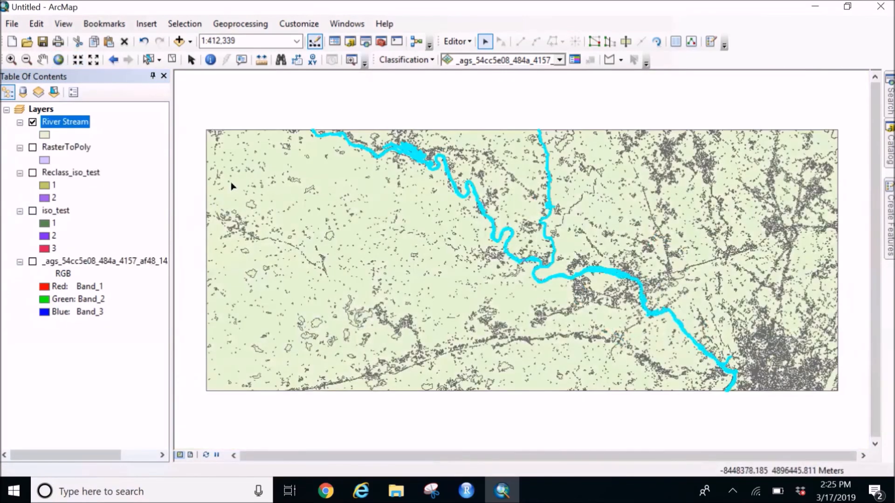
{"action": "right_click", "coordinate": [397, 149]}
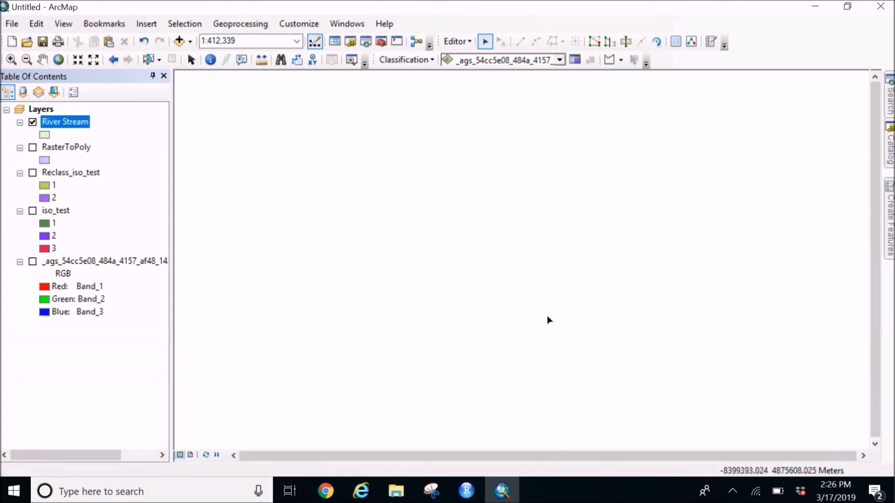
{"action": "mouse_move", "coordinate": [408, 253]}
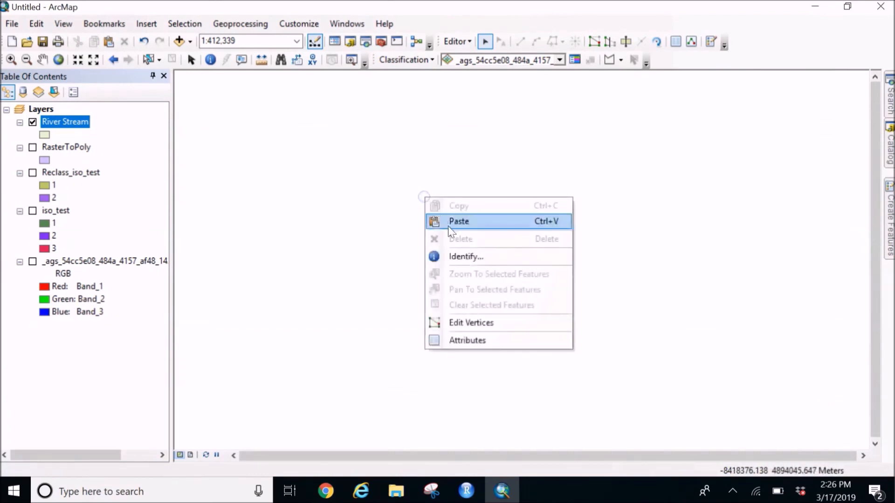
Paste the river polygon into River Stream and symbolize it with the blue Lake fill.
{"action": "left_click", "coordinate": [458, 222]}
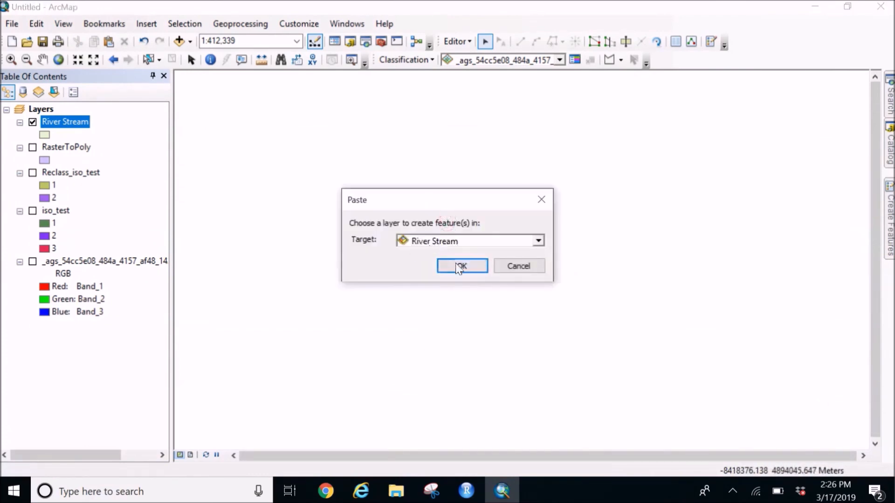
{"action": "left_click", "coordinate": [461, 266]}
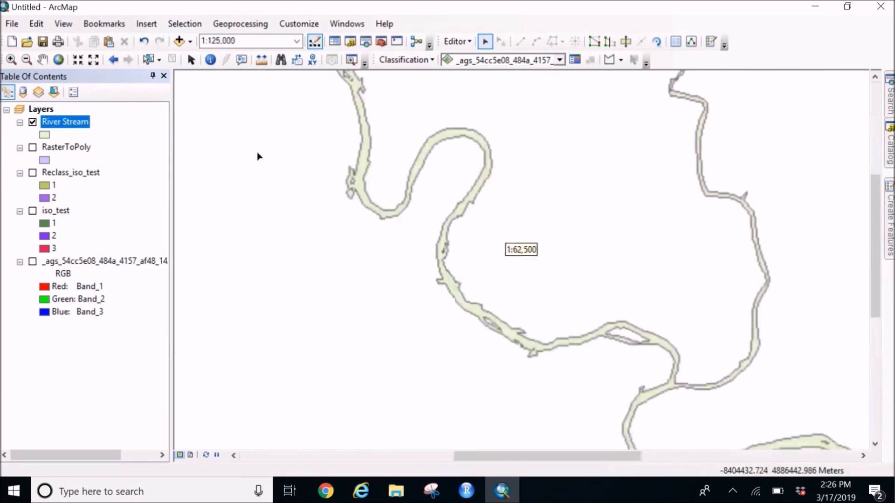
{"action": "left_click", "coordinate": [44, 134]}
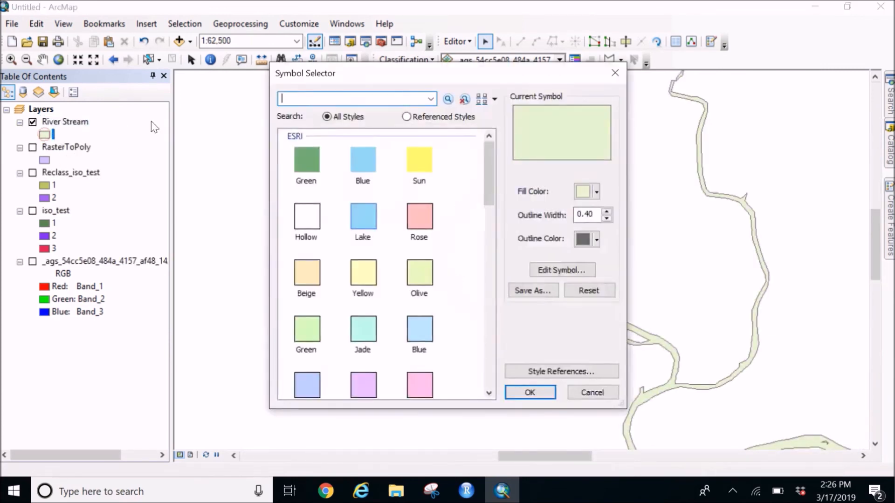
{"action": "left_click", "coordinate": [363, 216]}
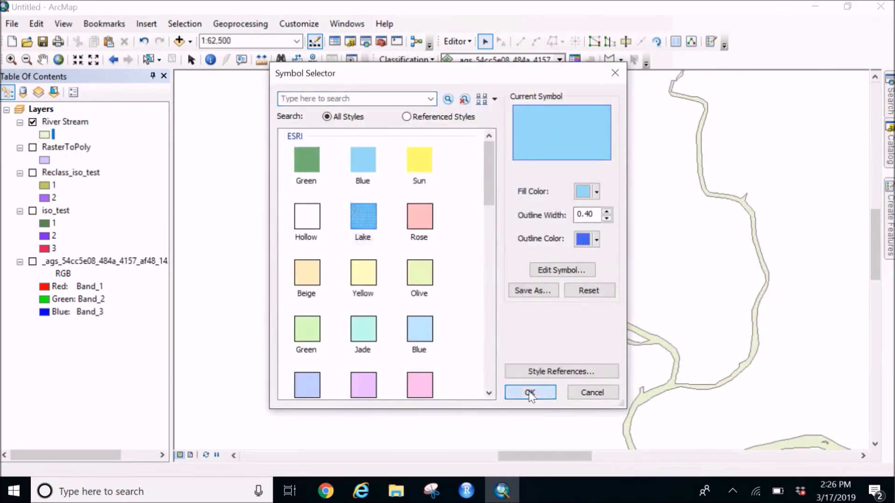
{"action": "left_click", "coordinate": [530, 392]}
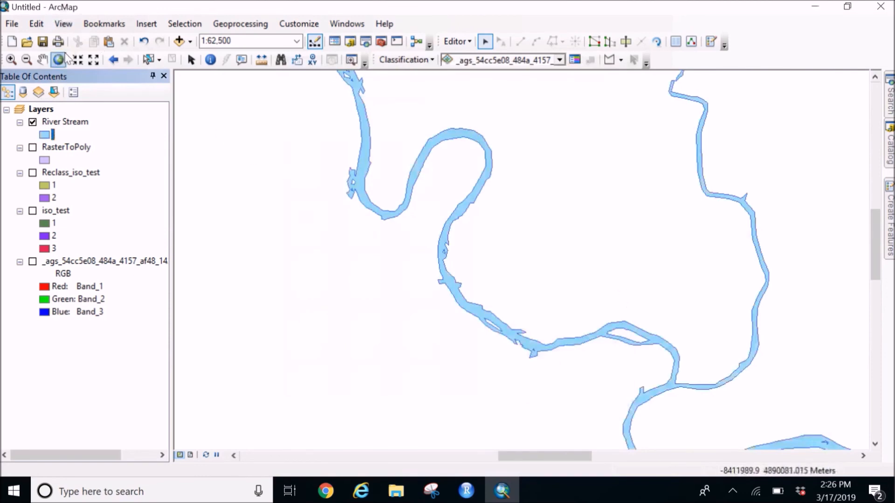
Zoom to full extent so the whole blue River Stream network is visible.
{"action": "left_click", "coordinate": [78, 60]}
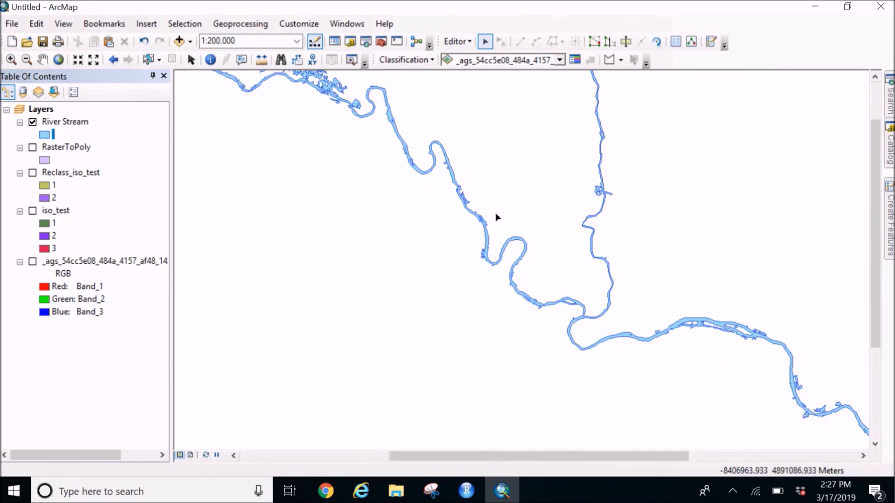
{"action": "mouse_move", "coordinate": [492, 207]}
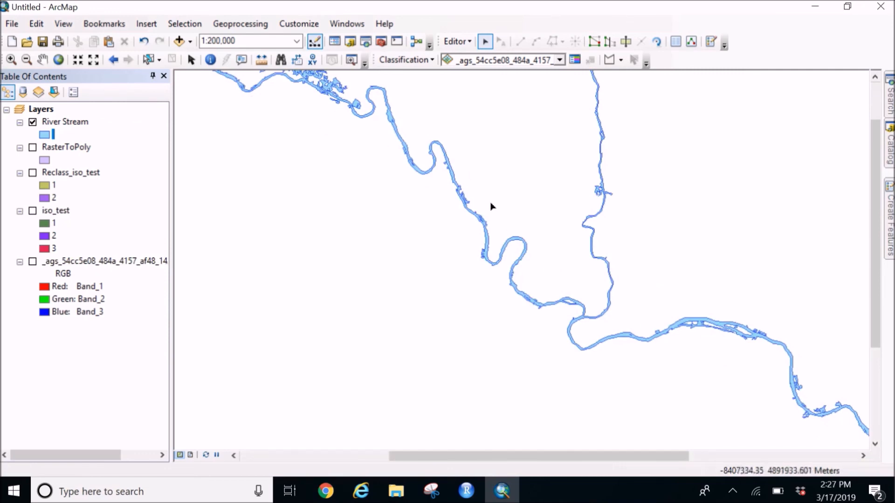
{"action": "mouse_move", "coordinate": [478, 208]}
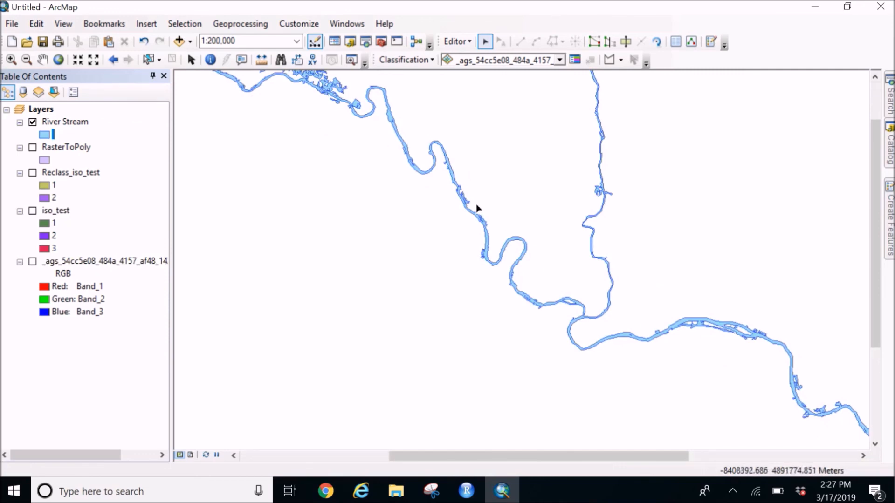
{"action": "mouse_move", "coordinate": [464, 212]}
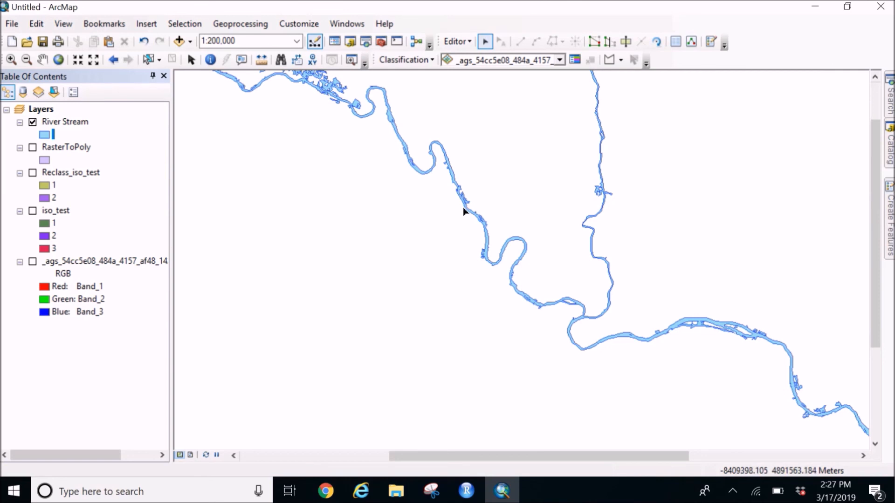
{"action": "mouse_move", "coordinate": [427, 367]}
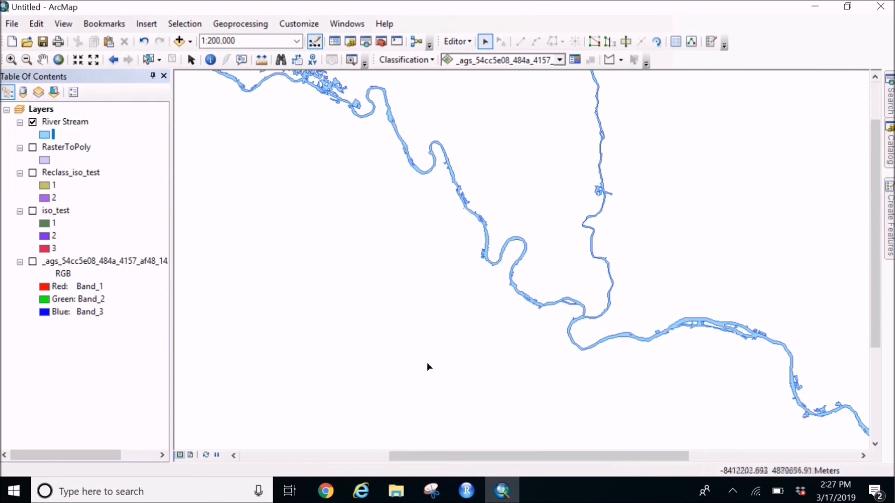